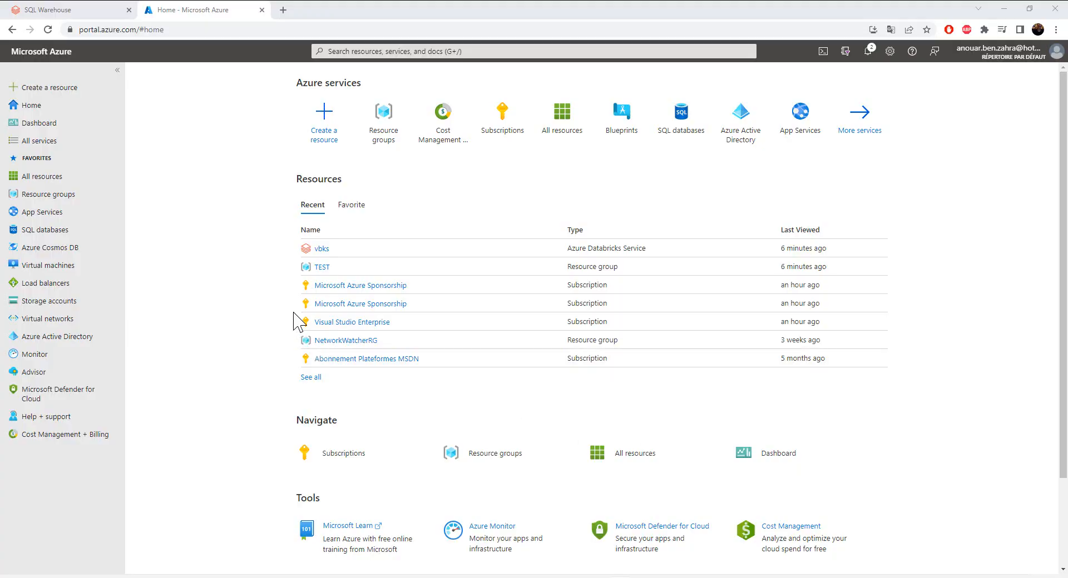
{"action": "mouse_move", "coordinate": [398, 393]}
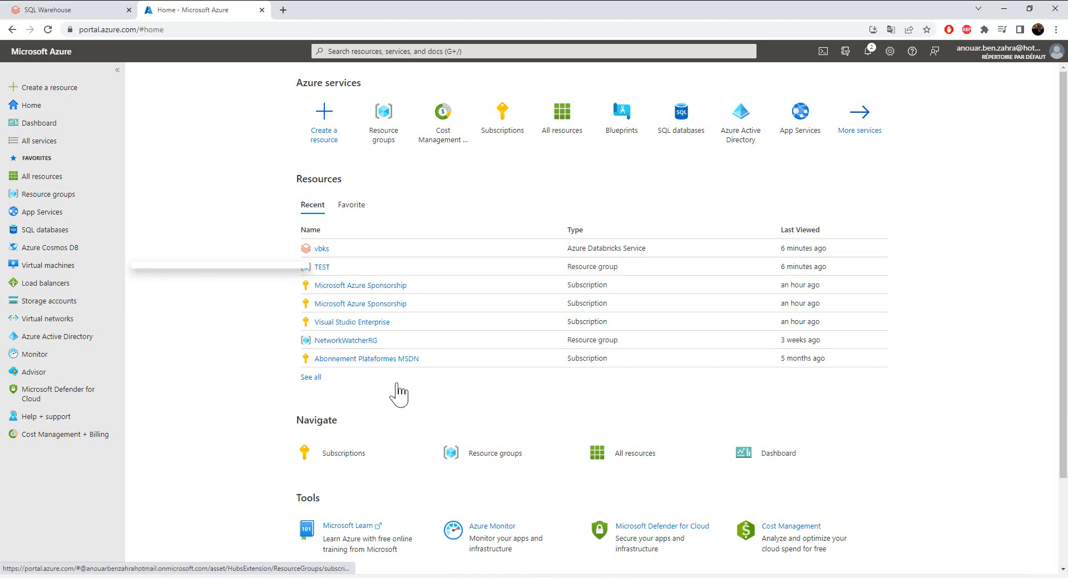
From the TEST resource group, create a resource and pick Azure Databricks from the Marketplace search.
{"action": "left_click", "coordinate": [322, 266]}
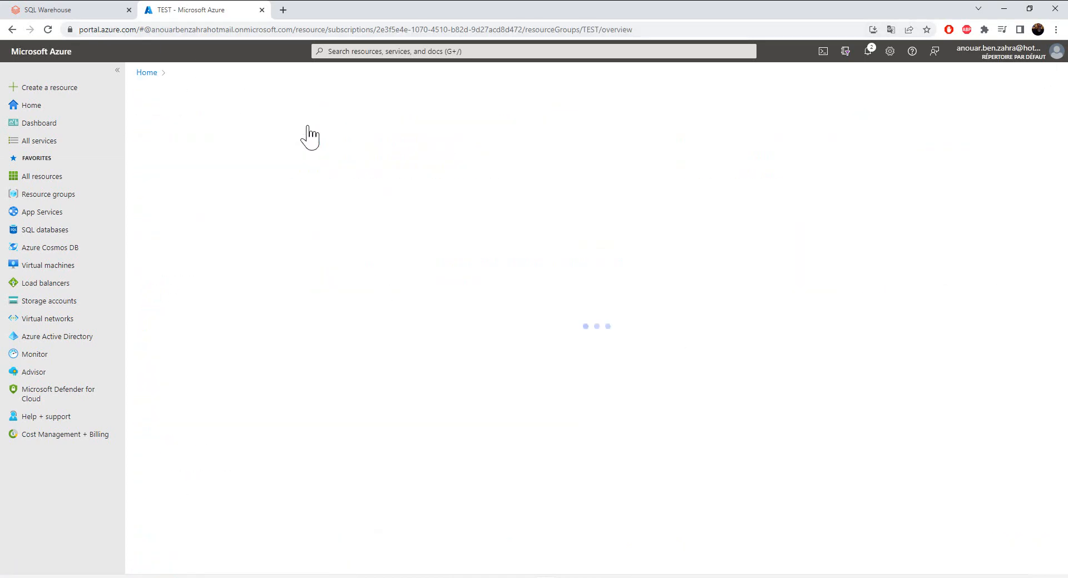
{"action": "left_click", "coordinate": [49, 87]}
{"action": "type", "text": "ap"}
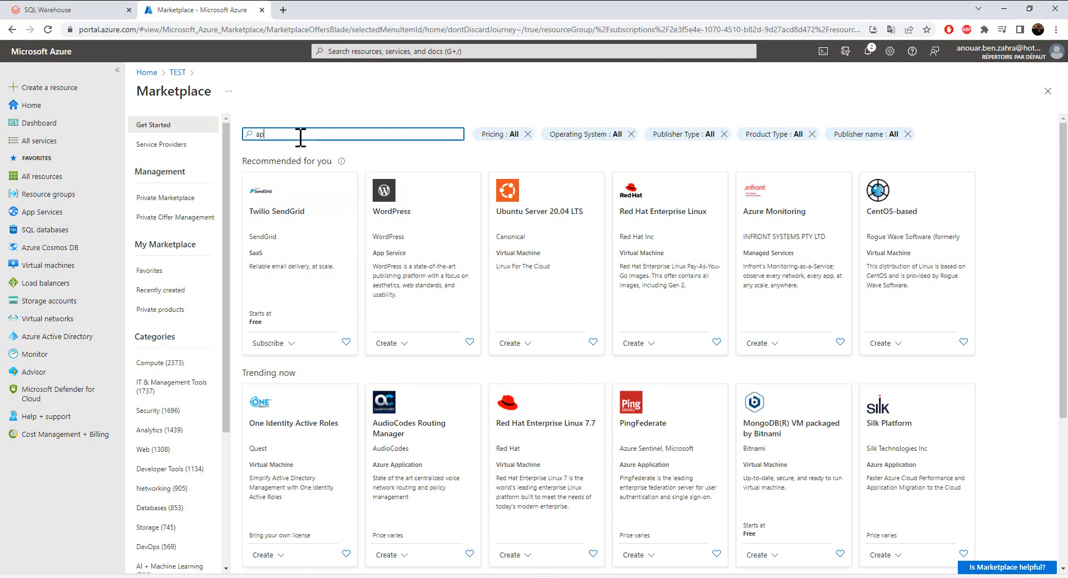
{"action": "type", "text": "zure"}
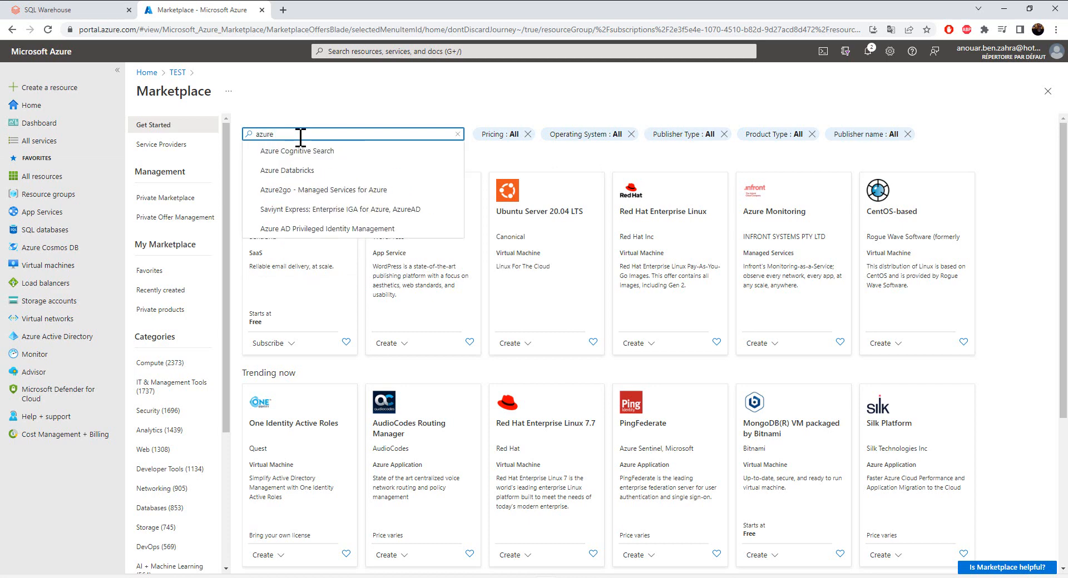
{"action": "left_click", "coordinate": [285, 170]}
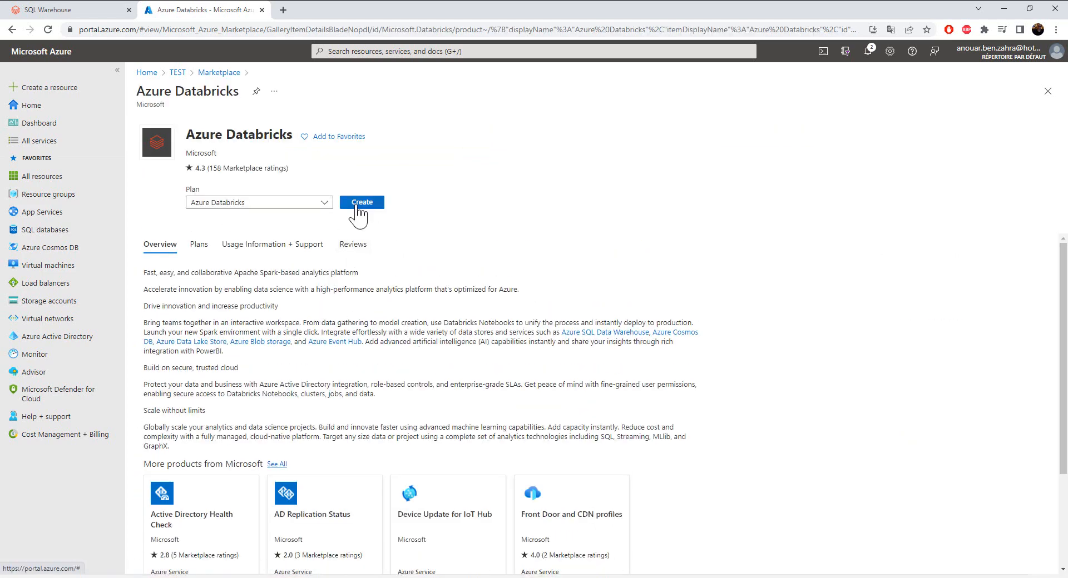
Start a Databricks workspace with Microsoft Azure Sponsorship subscription, TEST resource group and name adbks_test.
{"action": "left_click", "coordinate": [361, 202]}
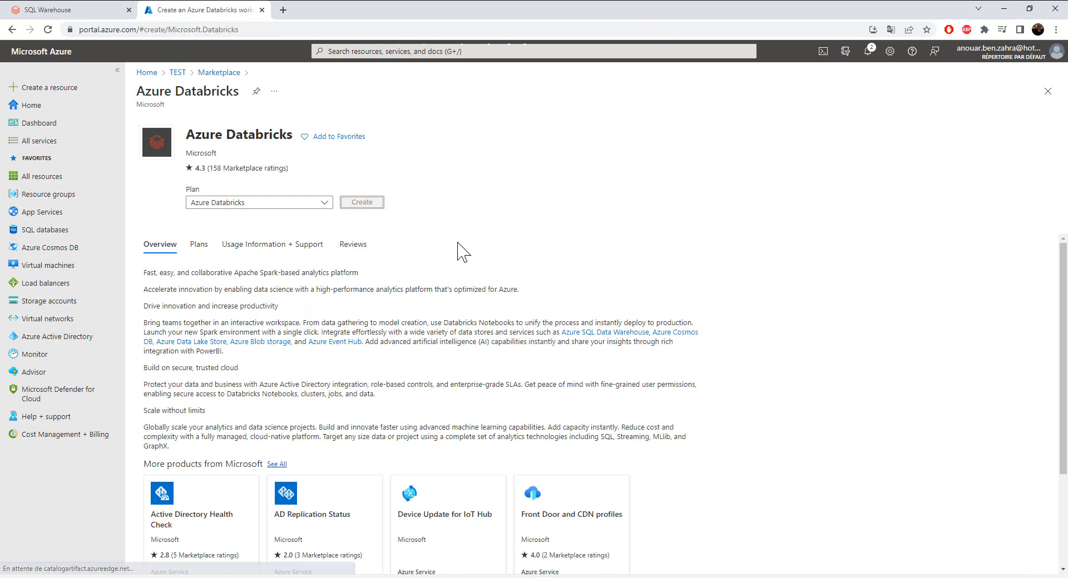
{"action": "left_click", "coordinate": [361, 201]}
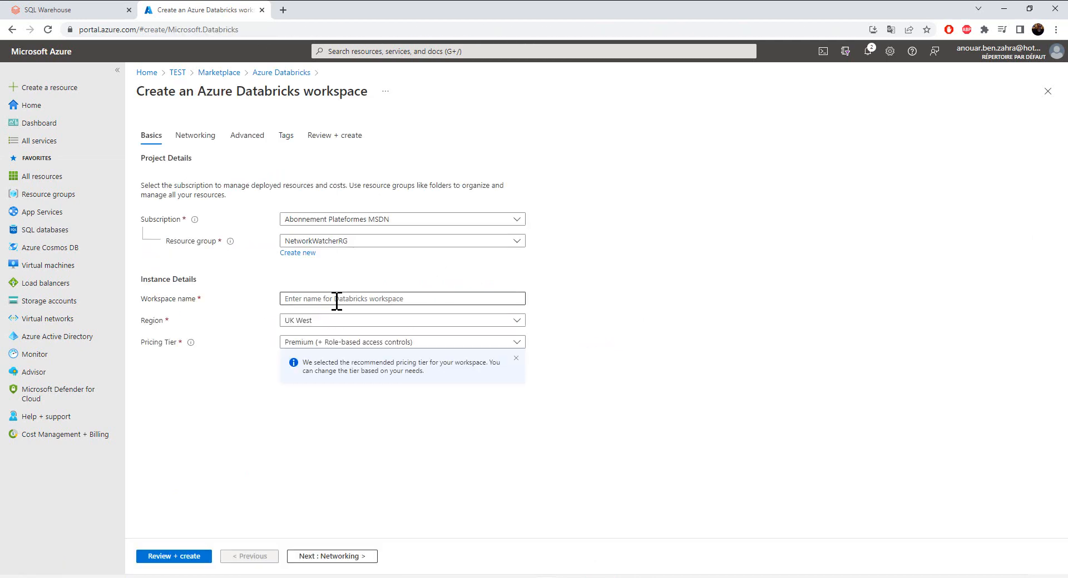
{"action": "left_click", "coordinate": [400, 218]}
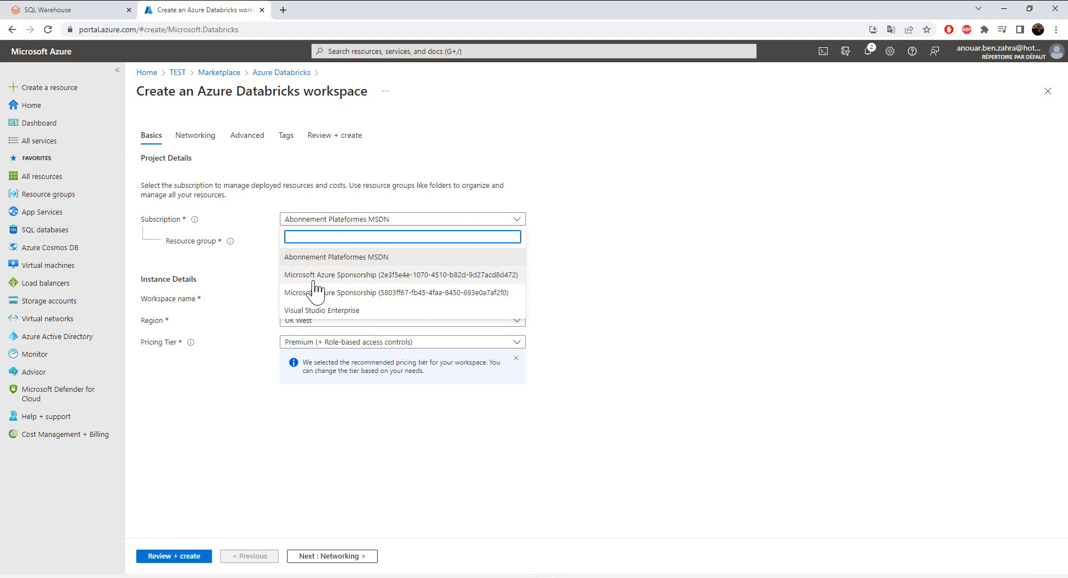
{"action": "left_click", "coordinate": [400, 275]}
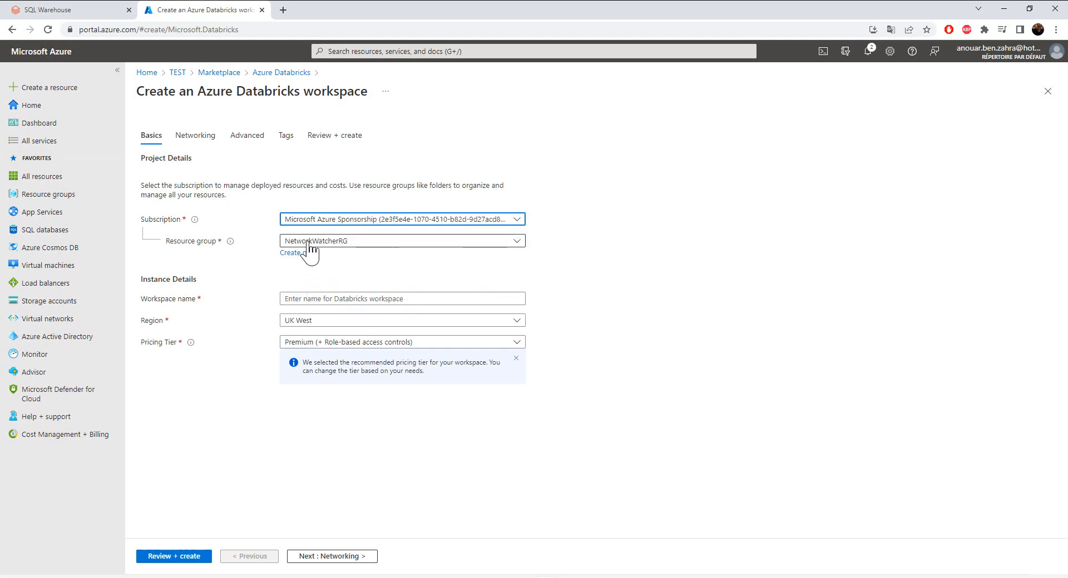
{"action": "left_click", "coordinate": [401, 240]}
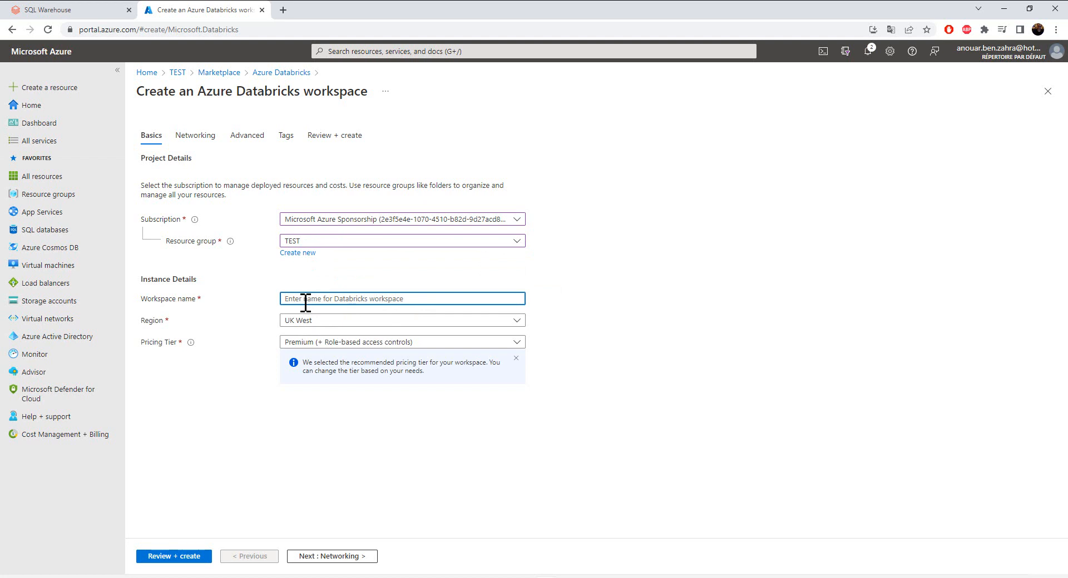
{"action": "type", "text": "adbks-test"}
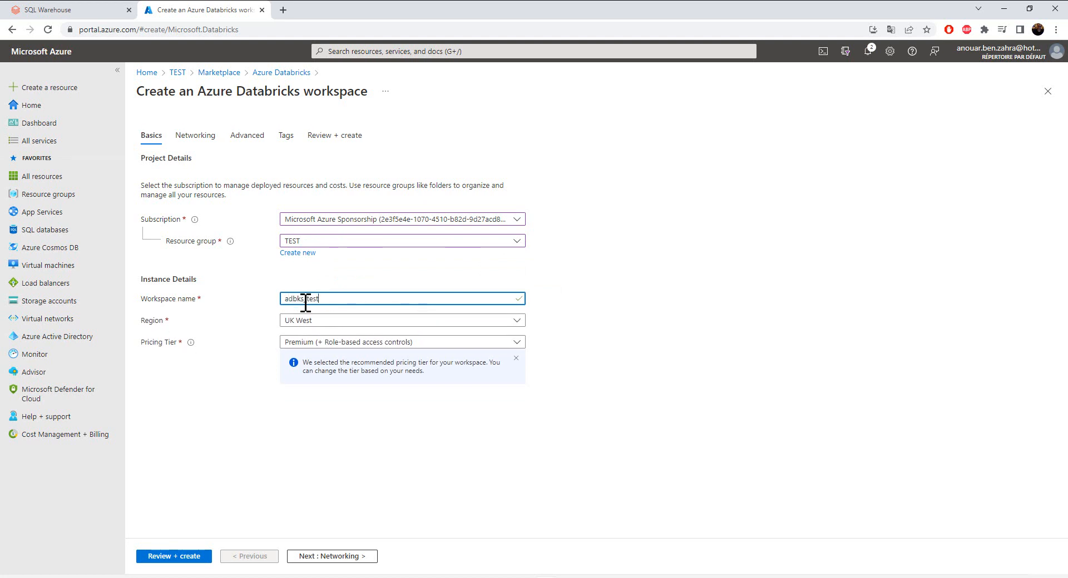
Set the workspace region to North Europe and keep the Premium pricing tier.
{"action": "left_click", "coordinate": [400, 321]}
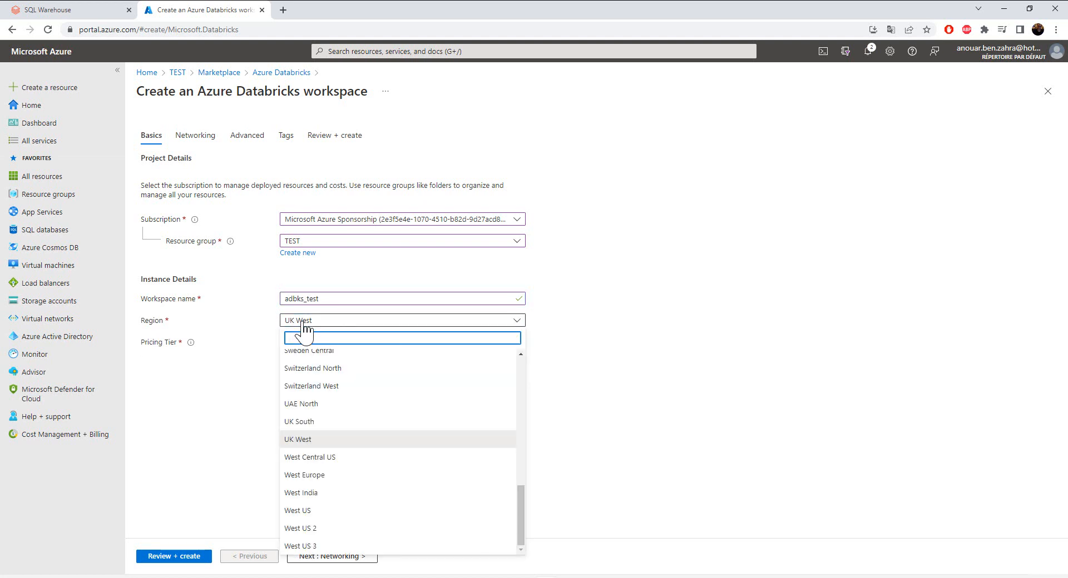
{"action": "type", "text": "eu"}
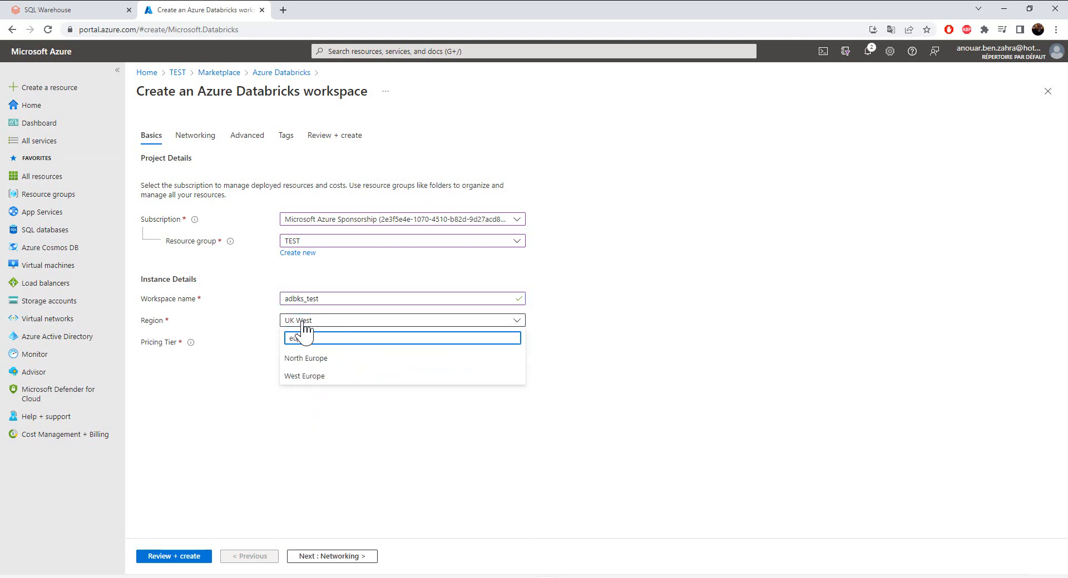
{"action": "left_click", "coordinate": [306, 359]}
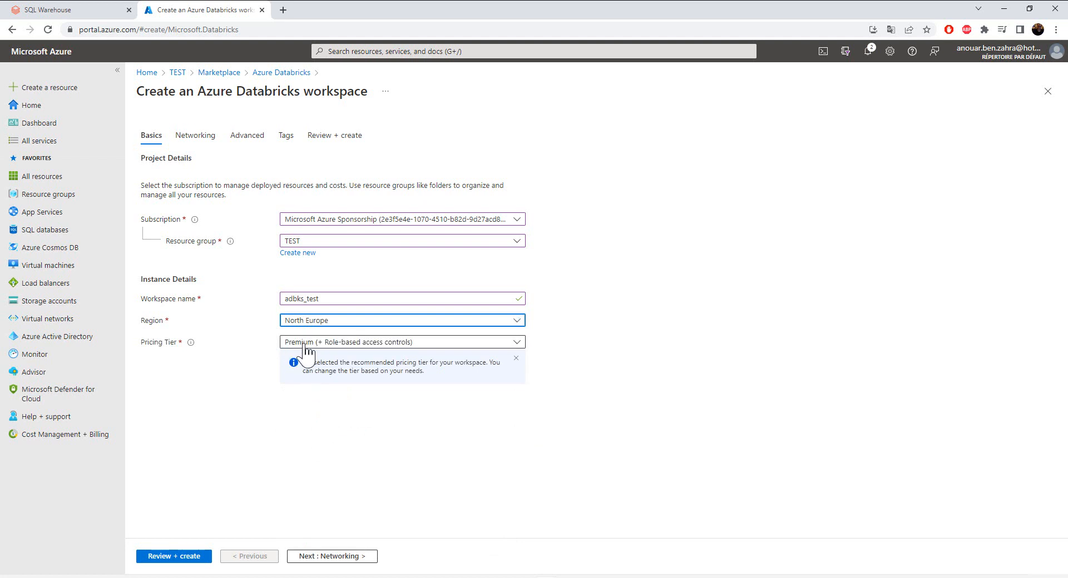
{"action": "mouse_move", "coordinate": [293, 355]}
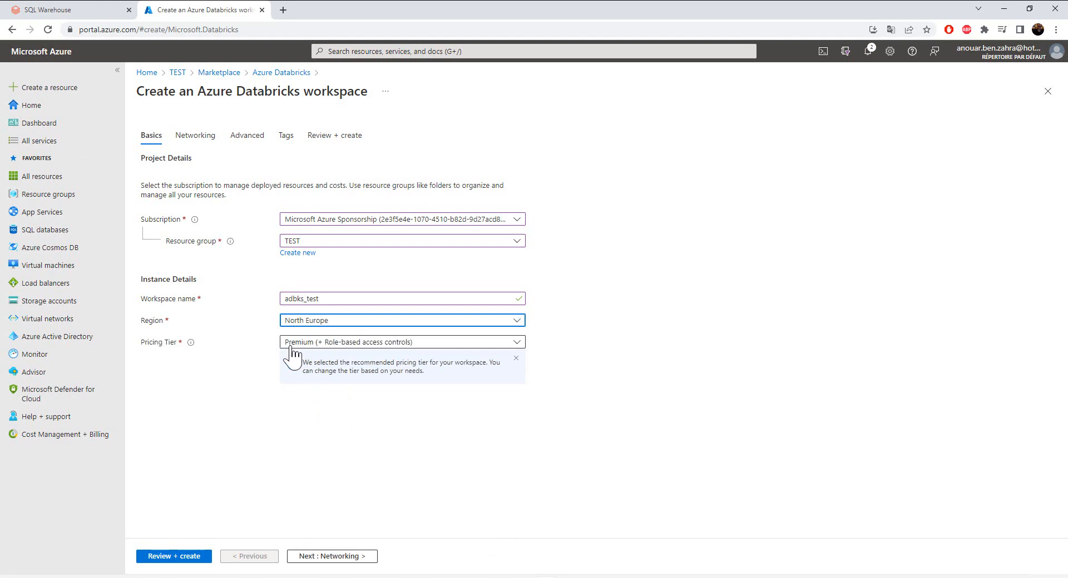
{"action": "left_click", "coordinate": [401, 342]}
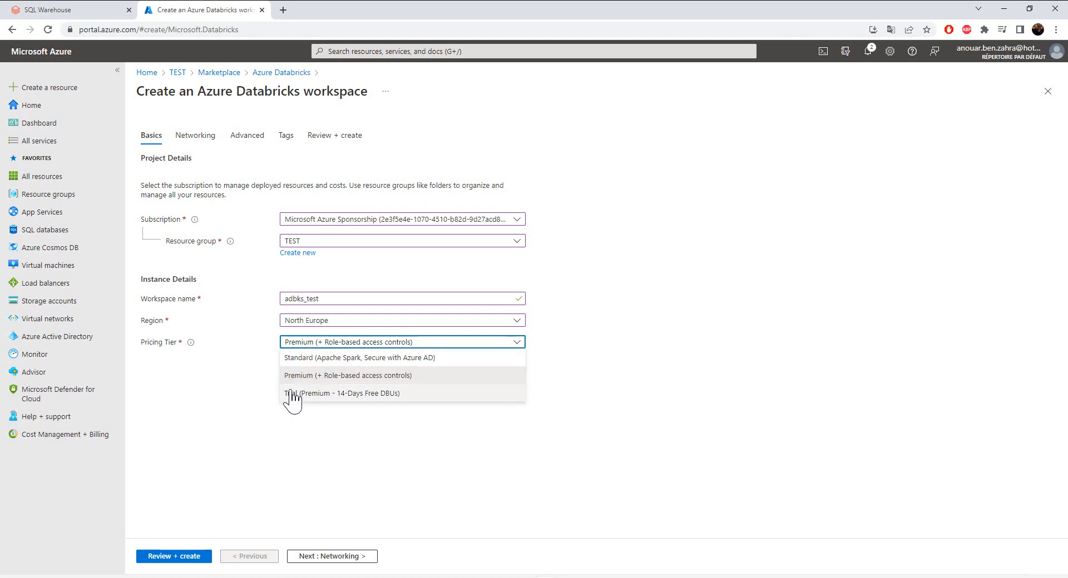
{"action": "mouse_move", "coordinate": [290, 388]}
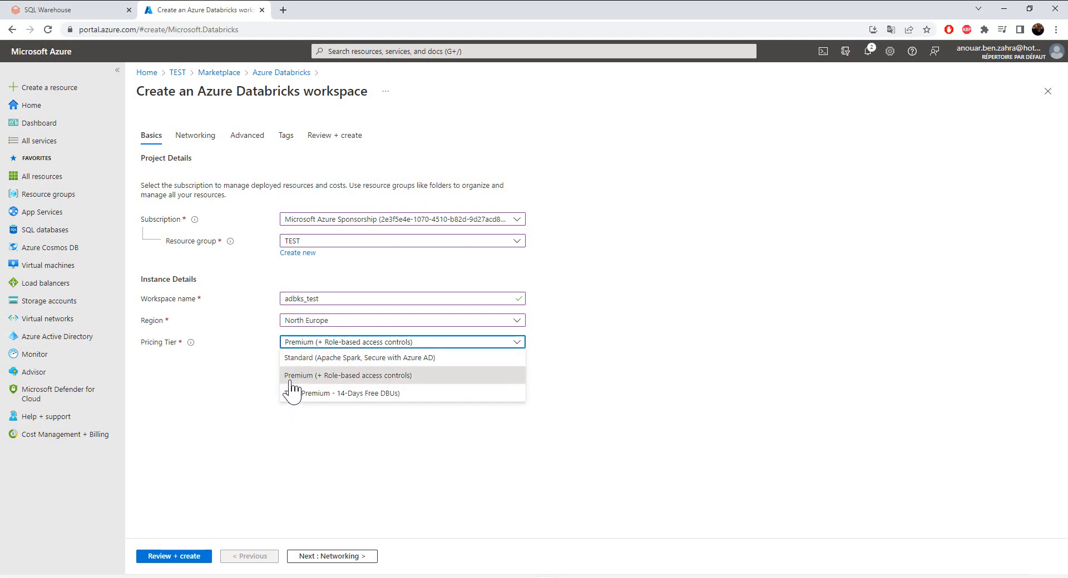
{"action": "mouse_move", "coordinate": [294, 368]}
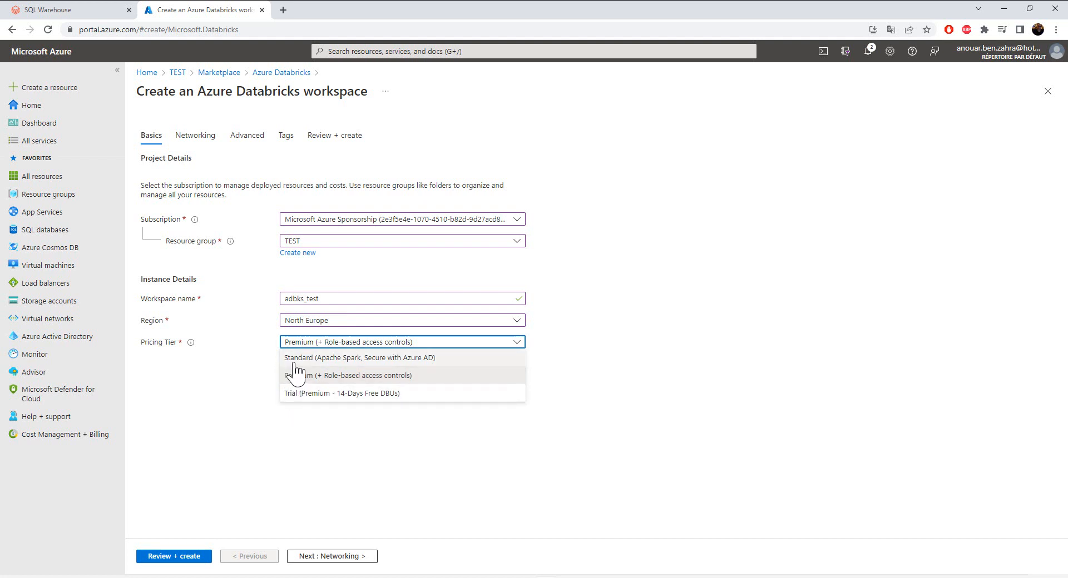
{"action": "mouse_move", "coordinate": [294, 381]}
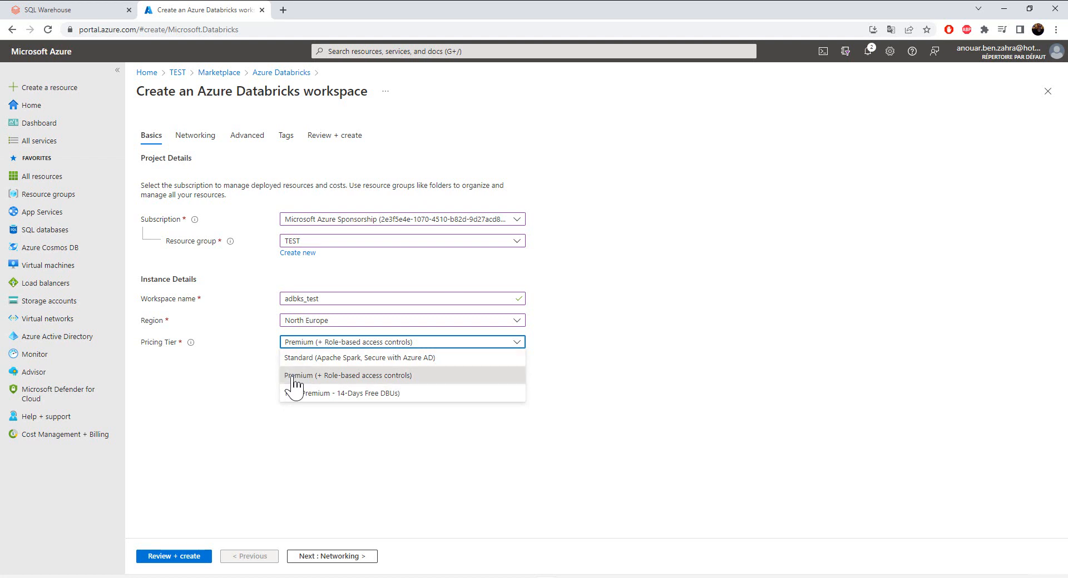
{"action": "mouse_move", "coordinate": [298, 391]}
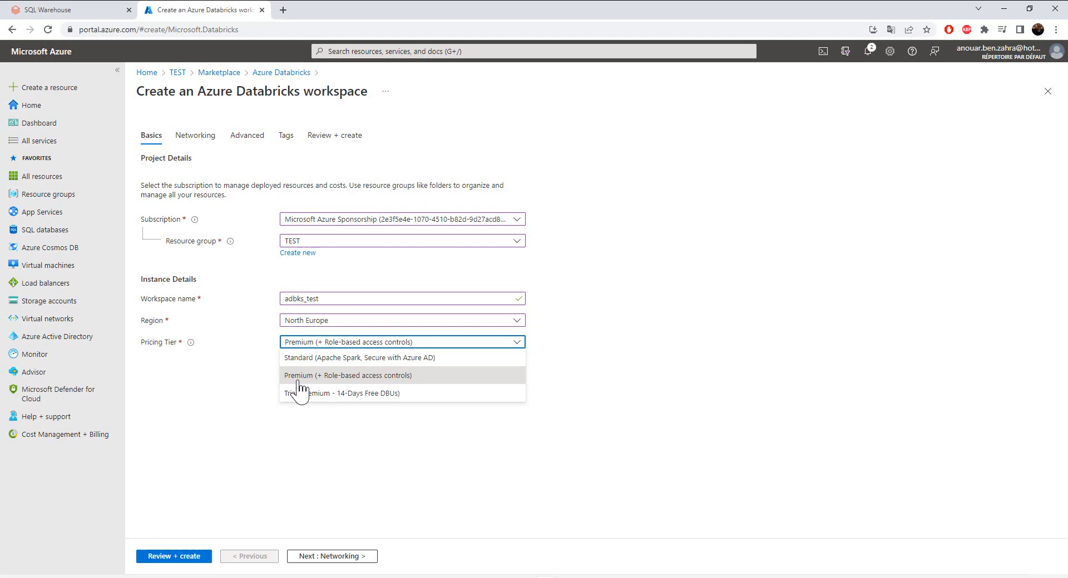
{"action": "mouse_move", "coordinate": [276, 393]}
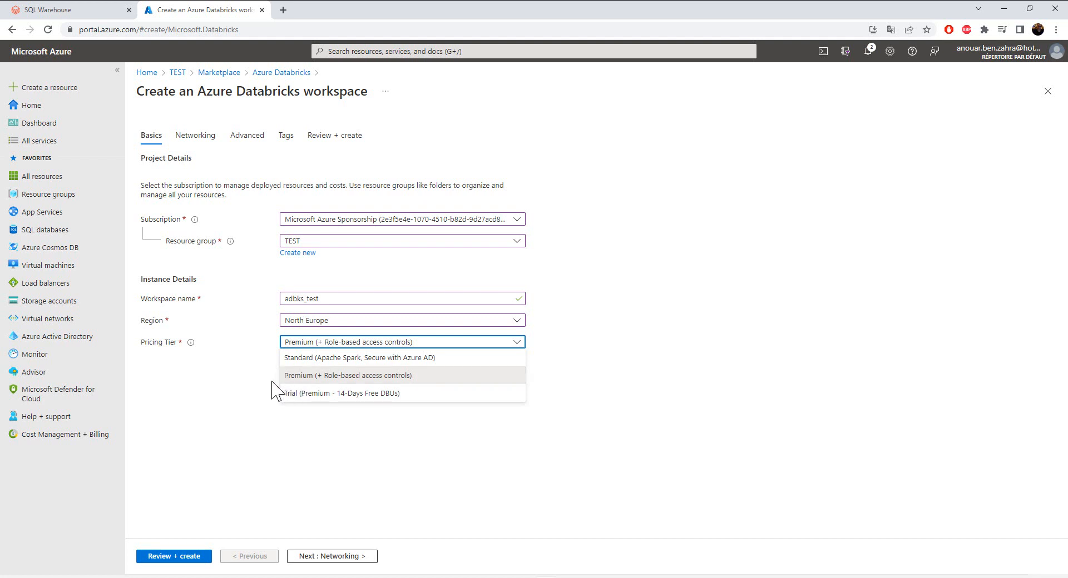
{"action": "left_click", "coordinate": [347, 375]}
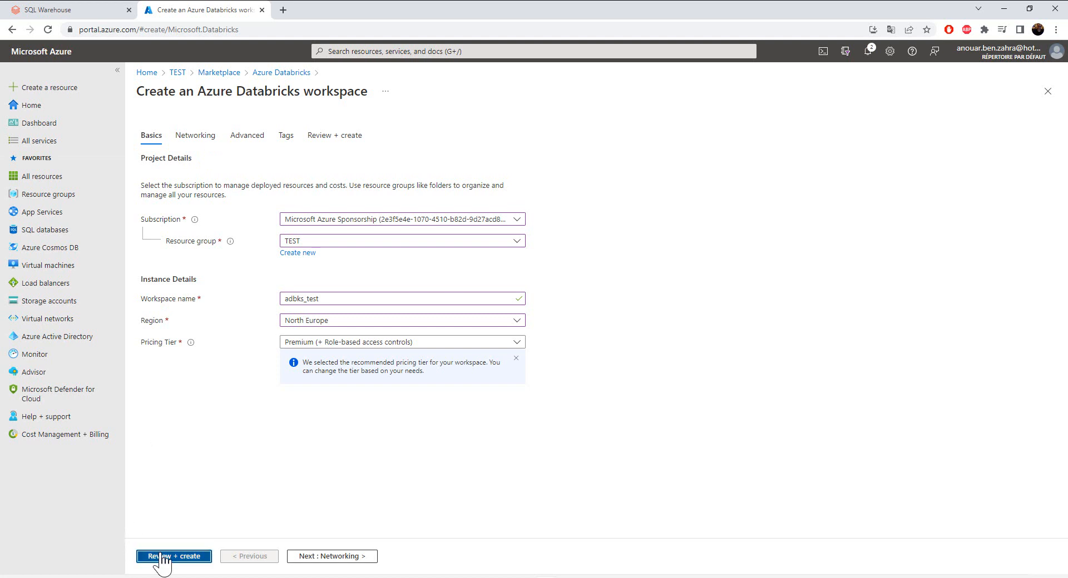
Review + create the adbks_test workspace and launch its deployment to TEST.
{"action": "left_click", "coordinate": [173, 556]}
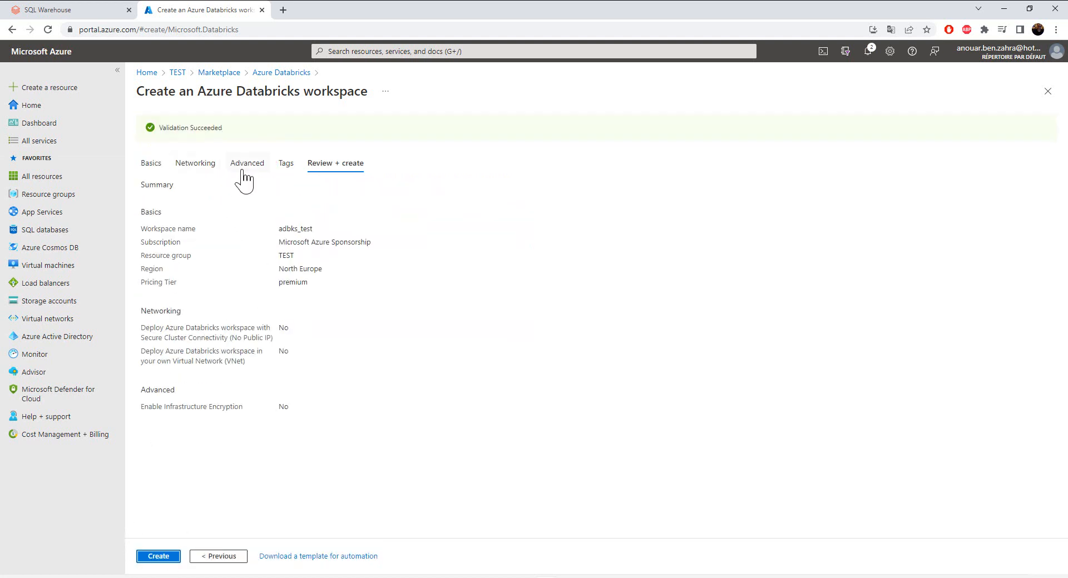
{"action": "left_click", "coordinate": [158, 556]}
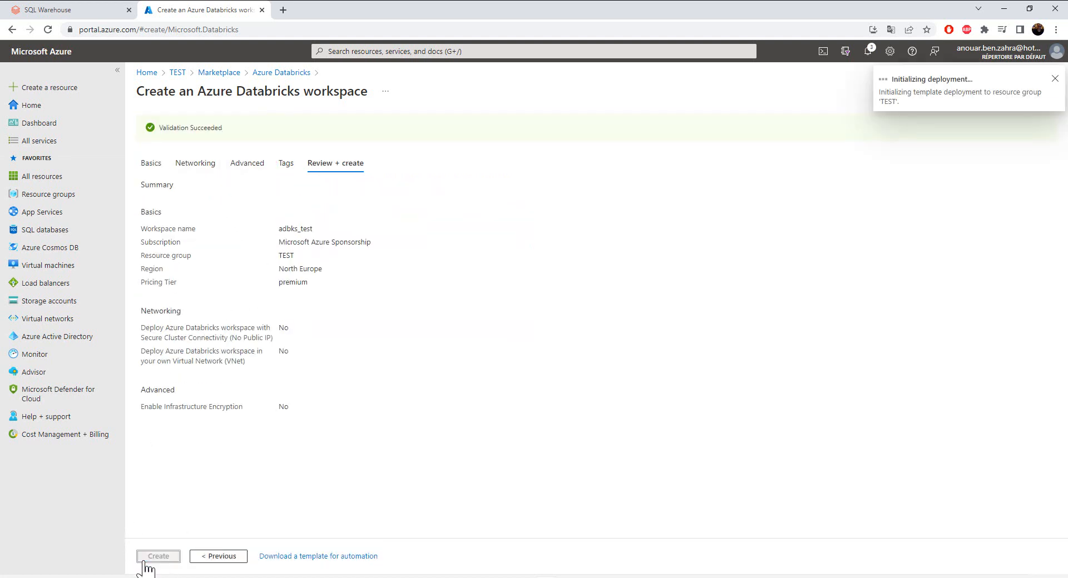
{"action": "left_click", "coordinate": [158, 556]}
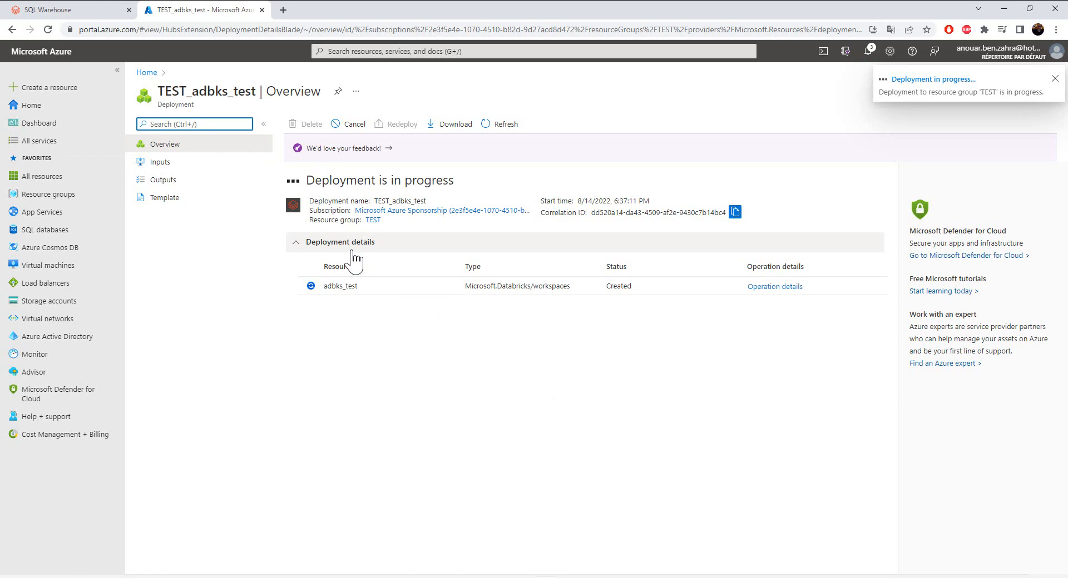
{"action": "left_click", "coordinate": [1055, 78]}
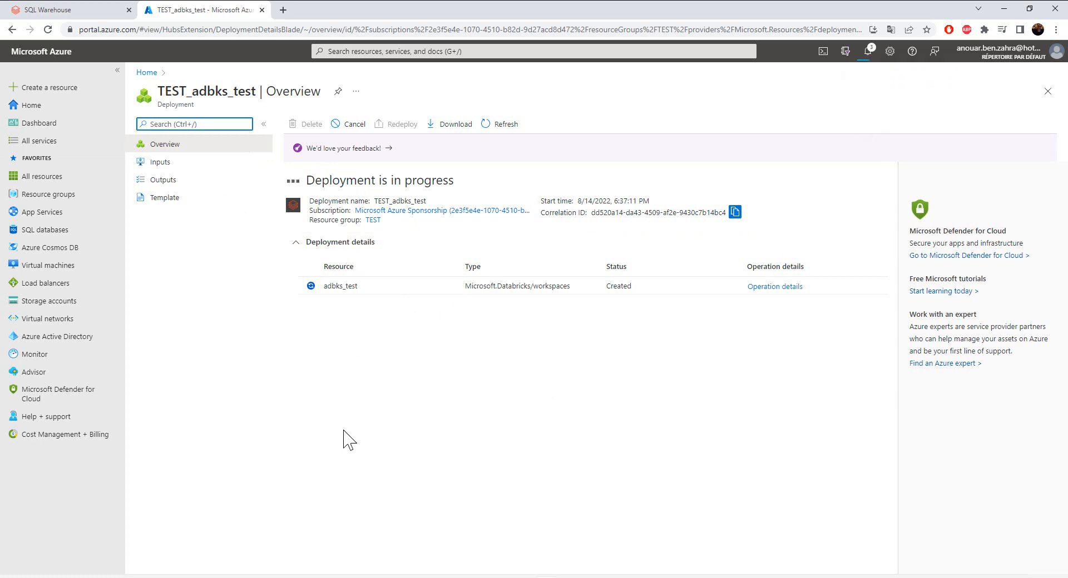
{"action": "mouse_move", "coordinate": [487, 471]}
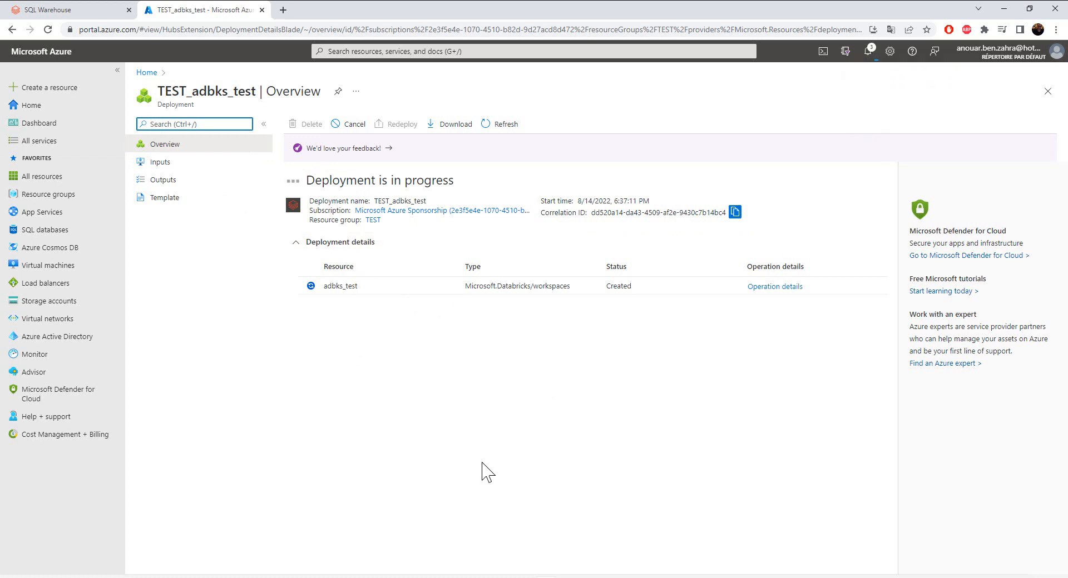
{"action": "mouse_move", "coordinate": [548, 495]}
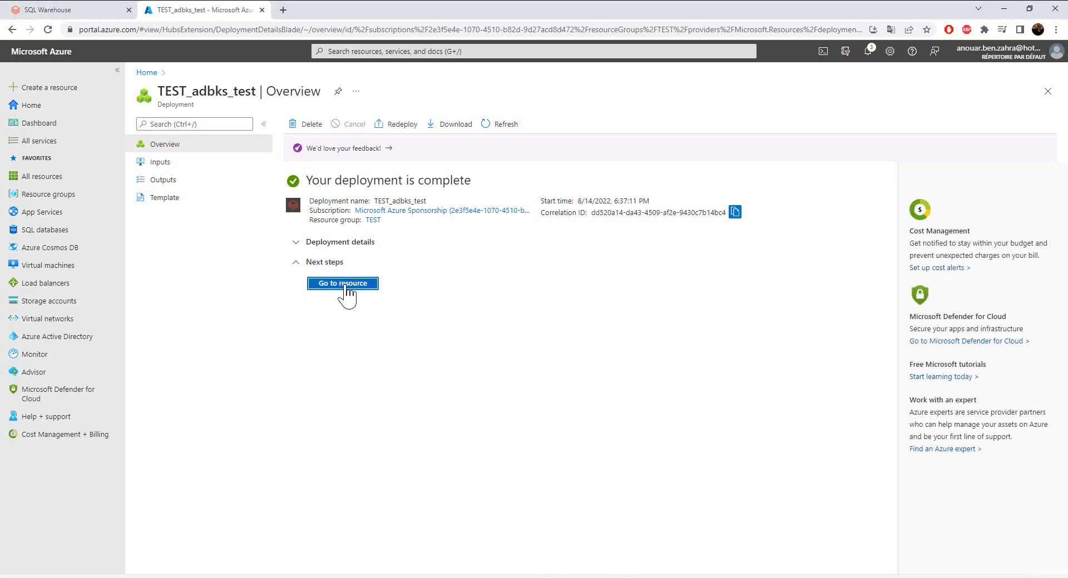
Go to the deployed adbks_test resource and launch the Databricks workspace in a new tab.
{"action": "left_click", "coordinate": [342, 283]}
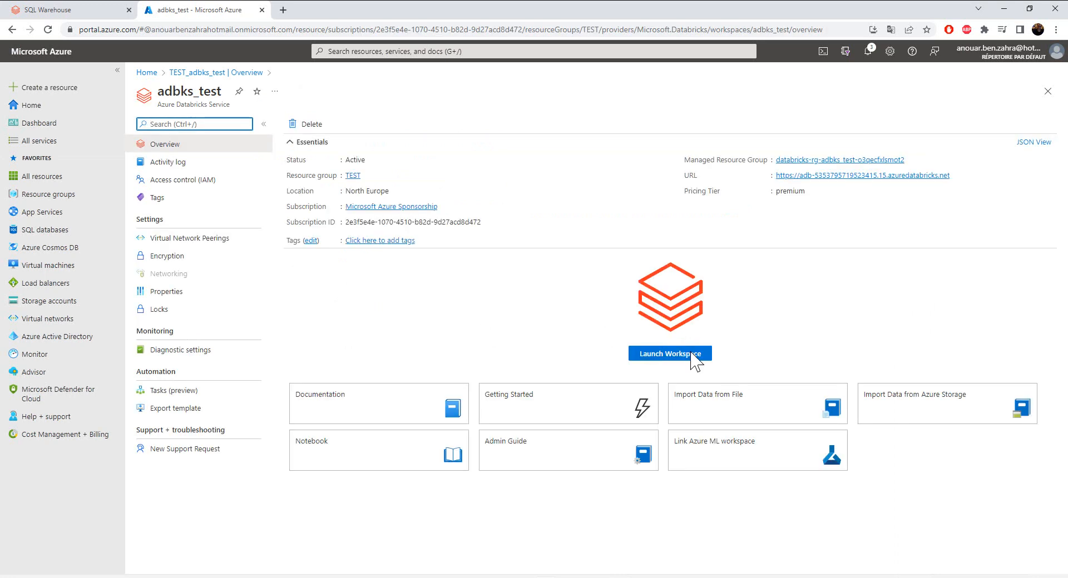
{"action": "left_click", "coordinate": [668, 353]}
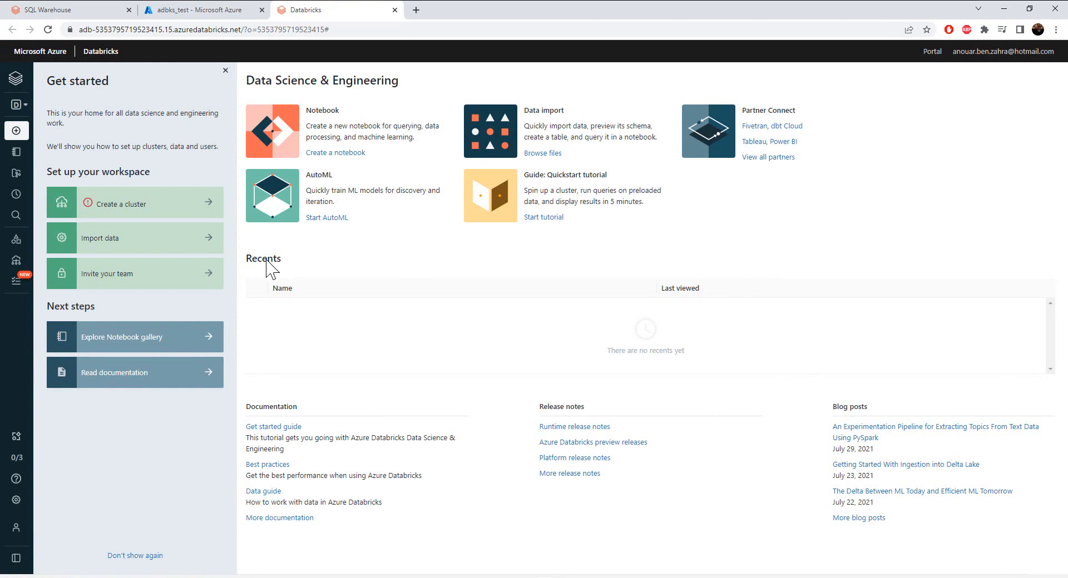
{"action": "left_click", "coordinate": [16, 79]}
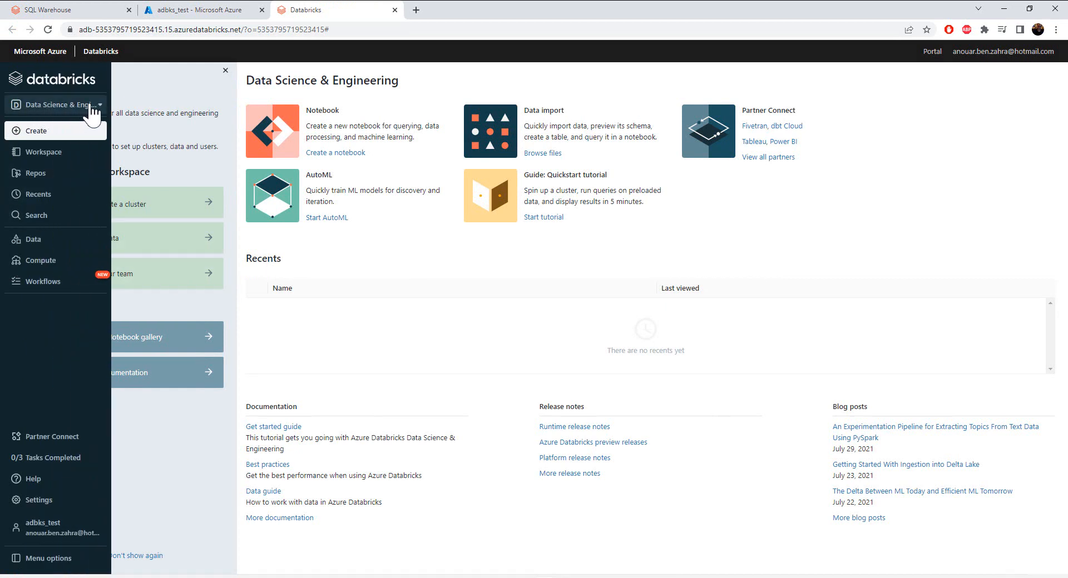
{"action": "left_click", "coordinate": [55, 104]}
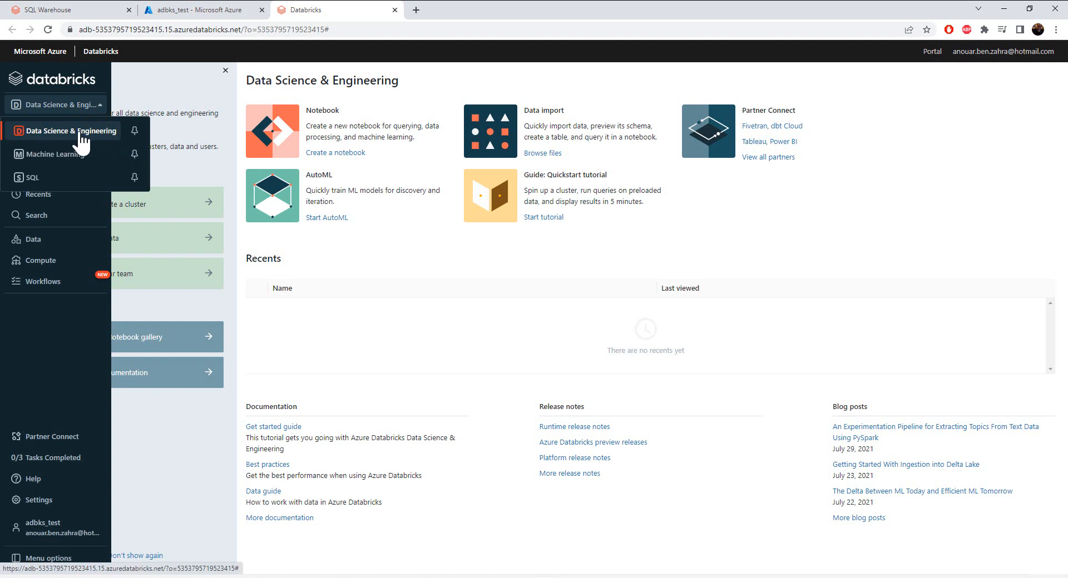
{"action": "mouse_move", "coordinate": [58, 158]}
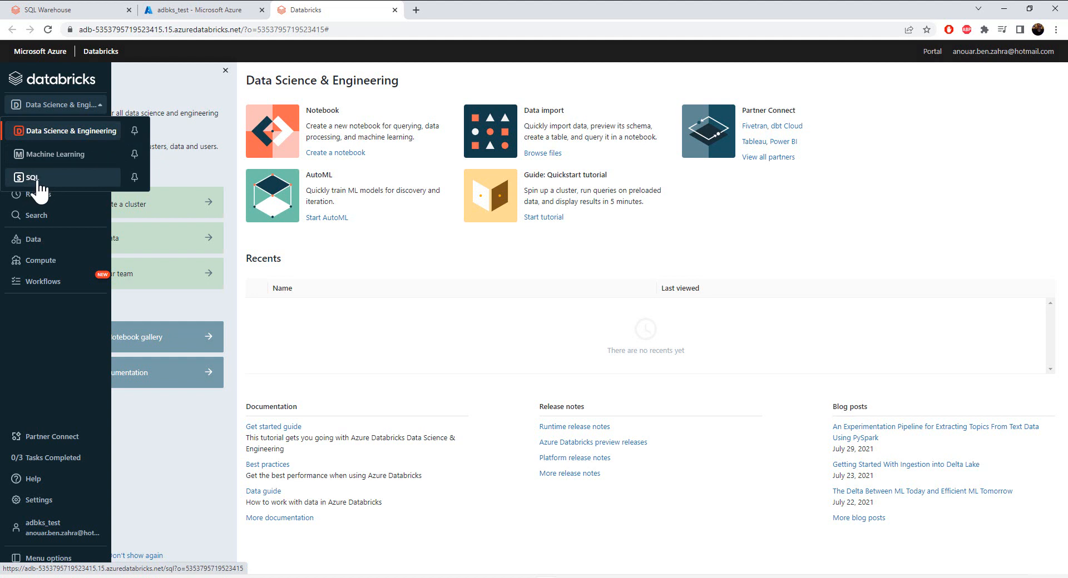
{"action": "mouse_move", "coordinate": [43, 188]}
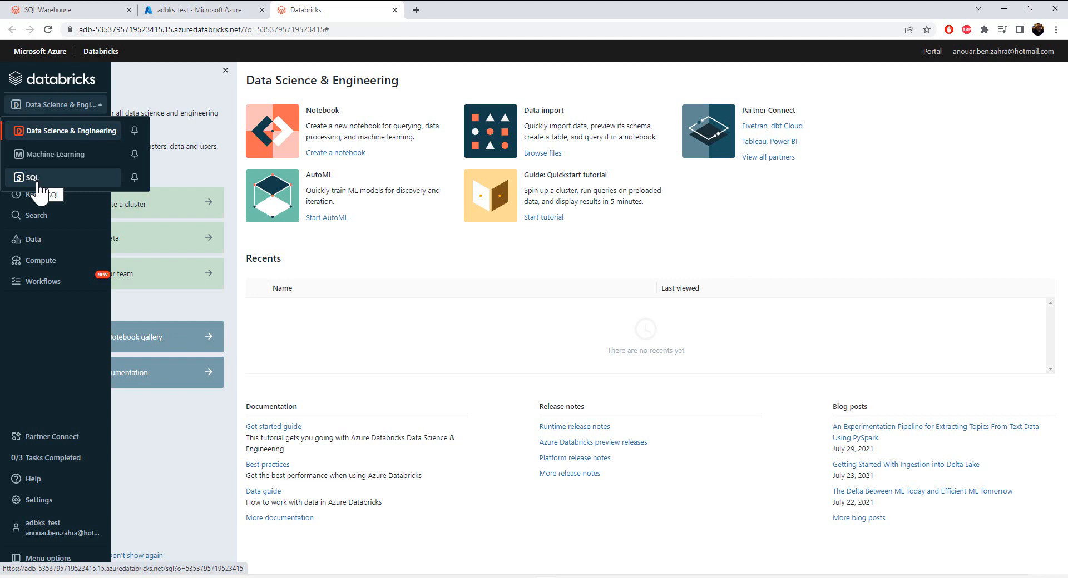
{"action": "mouse_move", "coordinate": [46, 190]}
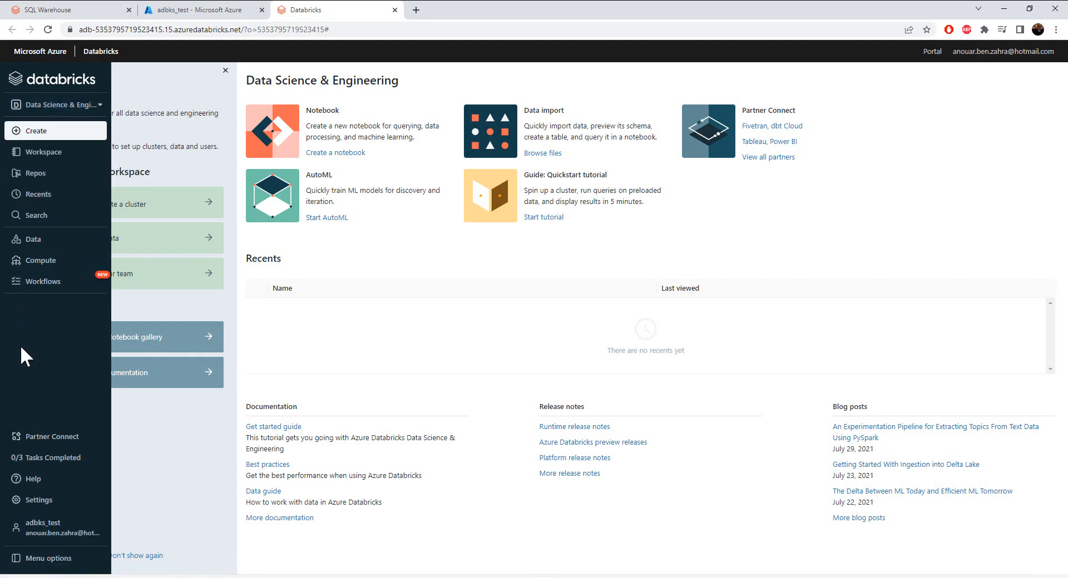
{"action": "left_click", "coordinate": [39, 499]}
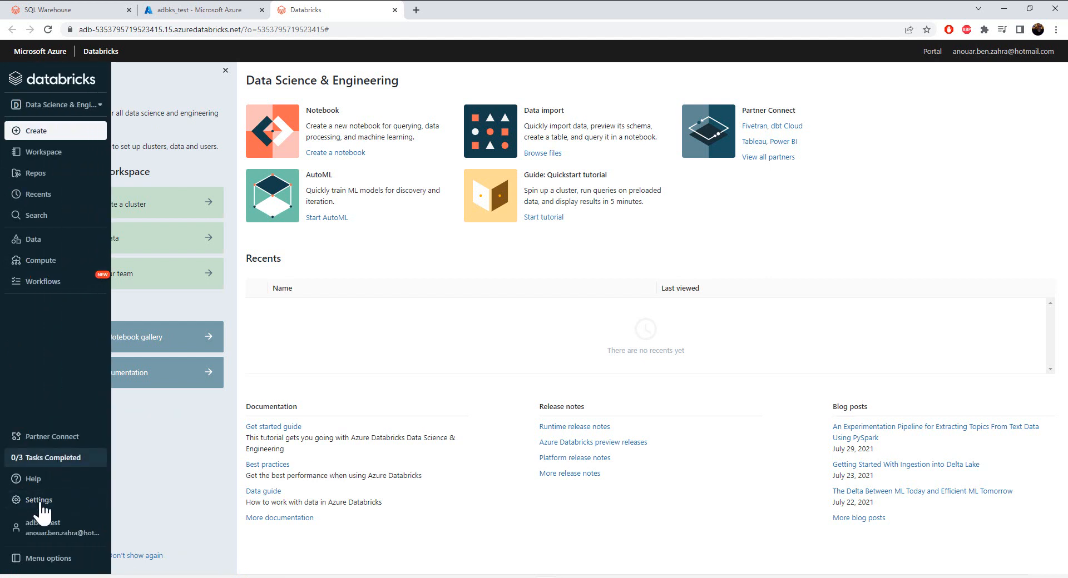
Open the workspace Admin Console Users list and expand the labelled sidebar navigation.
{"action": "left_click", "coordinate": [34, 500]}
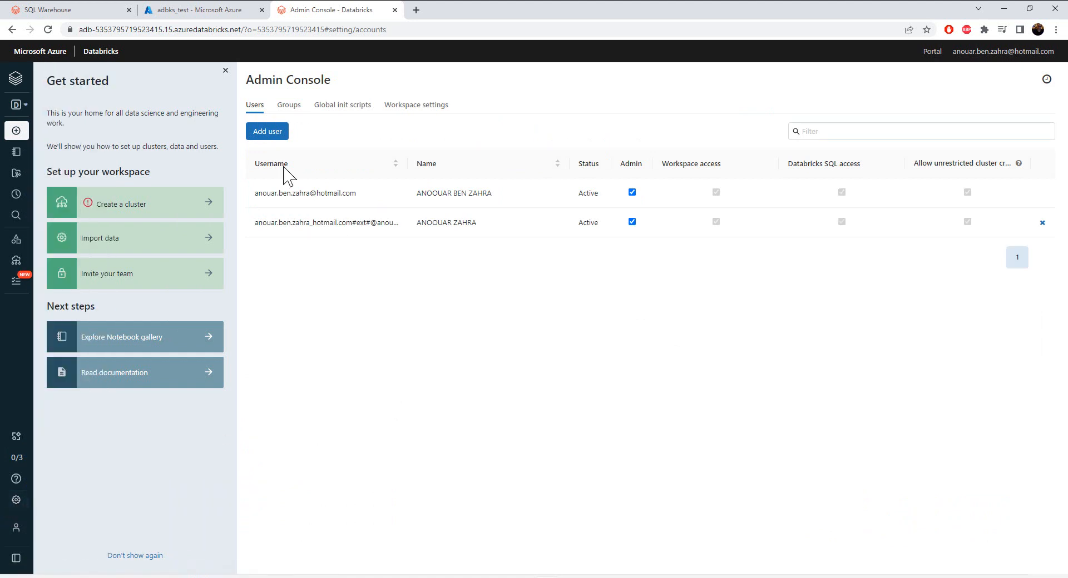
{"action": "mouse_move", "coordinate": [317, 211]}
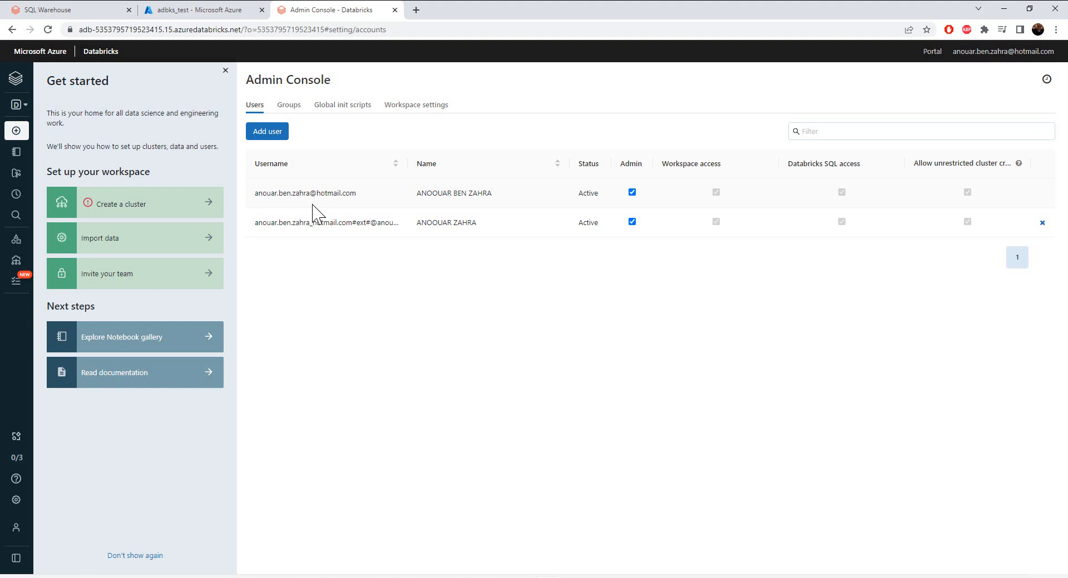
{"action": "mouse_move", "coordinate": [662, 200]}
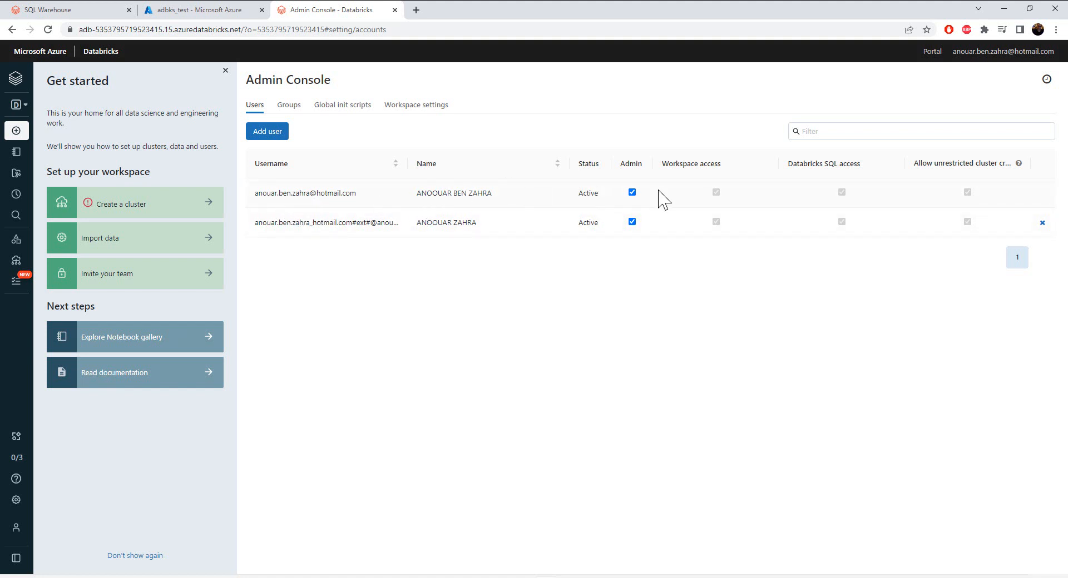
{"action": "mouse_move", "coordinate": [643, 202]}
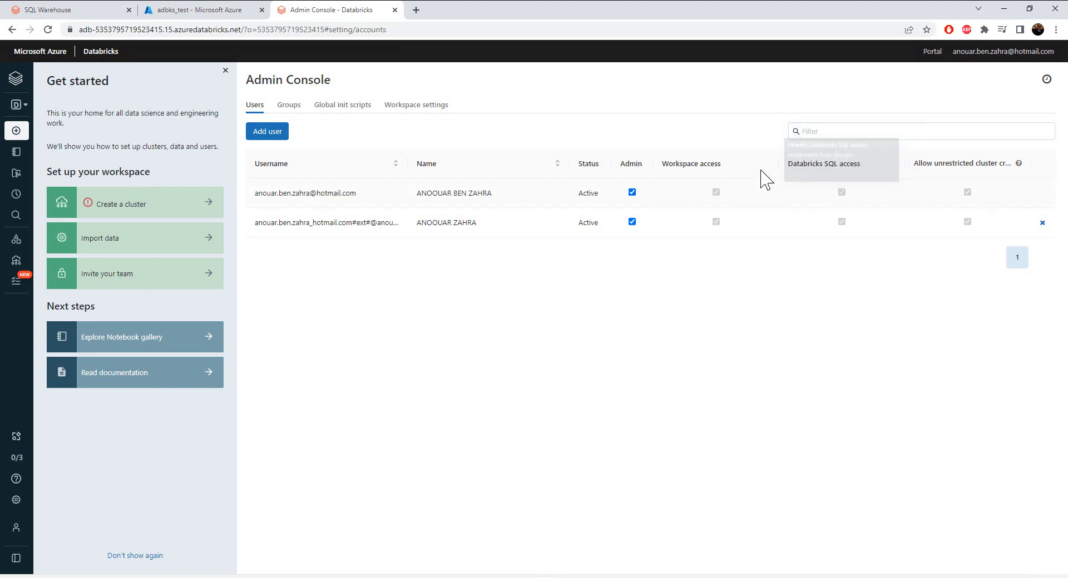
{"action": "mouse_move", "coordinate": [842, 191]}
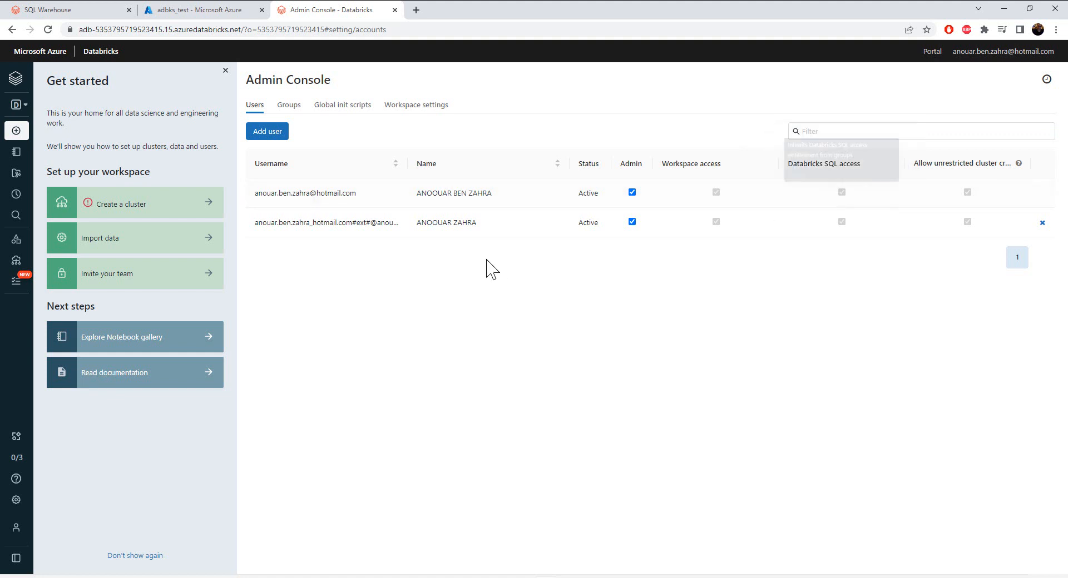
{"action": "mouse_move", "coordinate": [364, 245]}
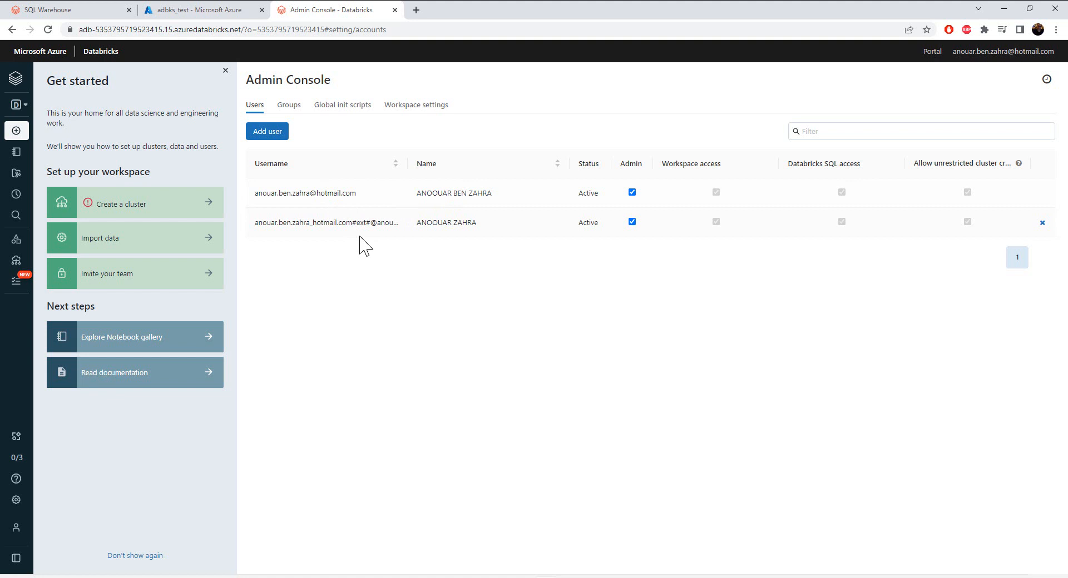
{"action": "left_click", "coordinate": [16, 79]}
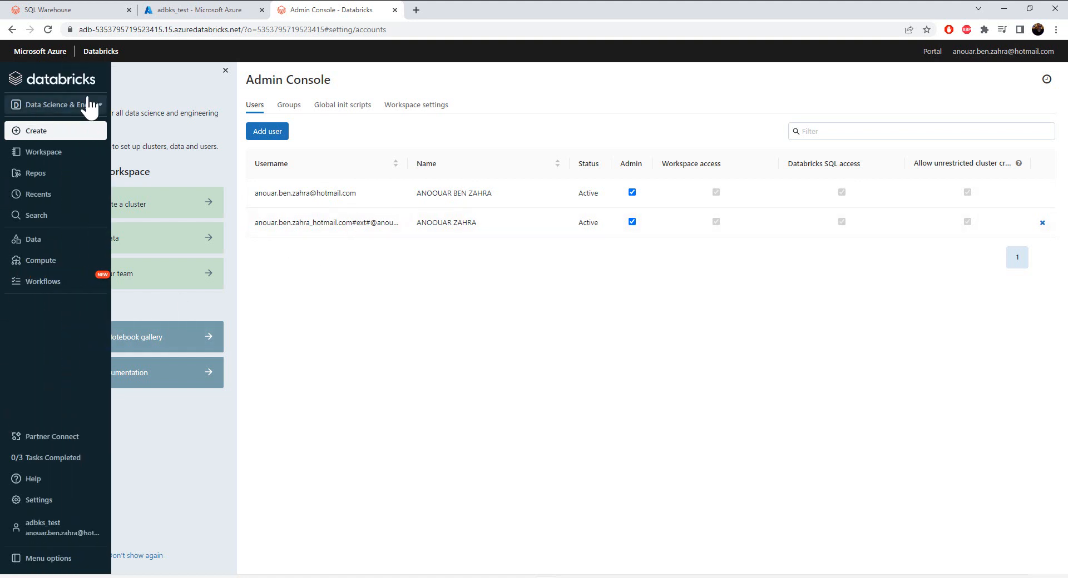
Switch the workspace persona to Databricks SQL via the sidebar persona switcher.
{"action": "left_click", "coordinate": [55, 104]}
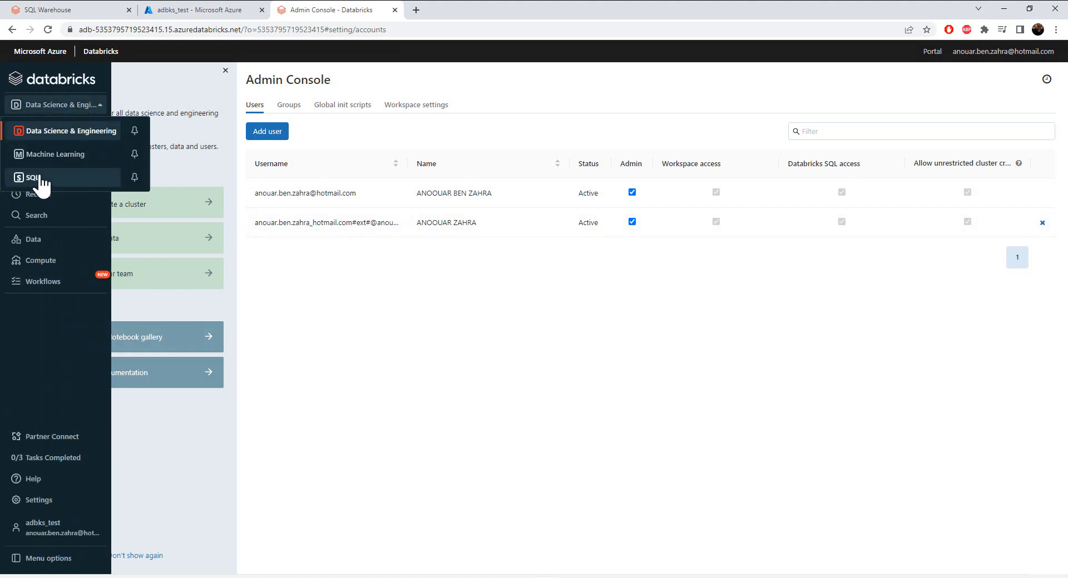
{"action": "left_click", "coordinate": [33, 178]}
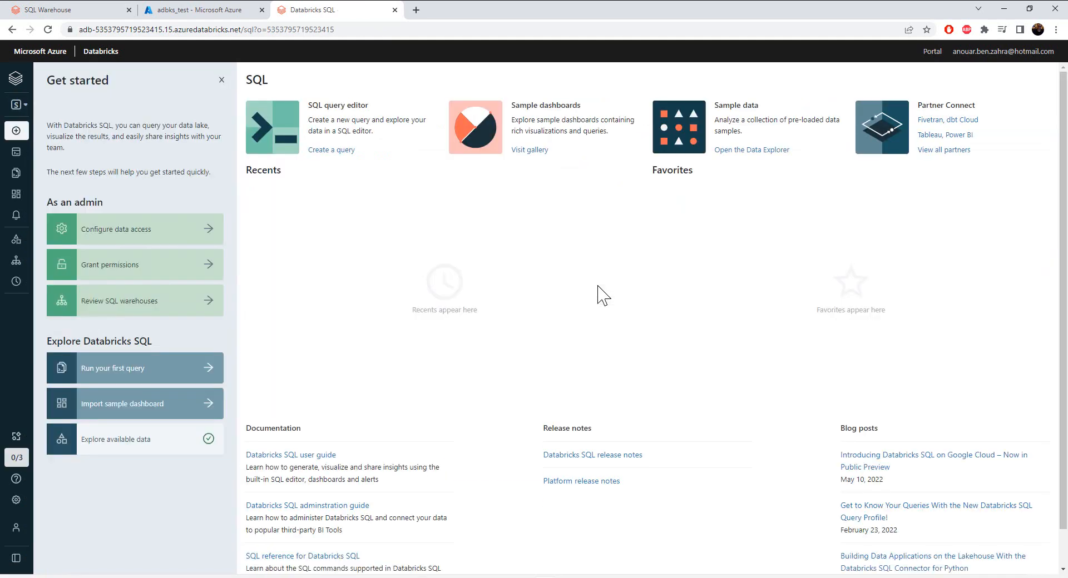
{"action": "mouse_move", "coordinate": [228, 361]}
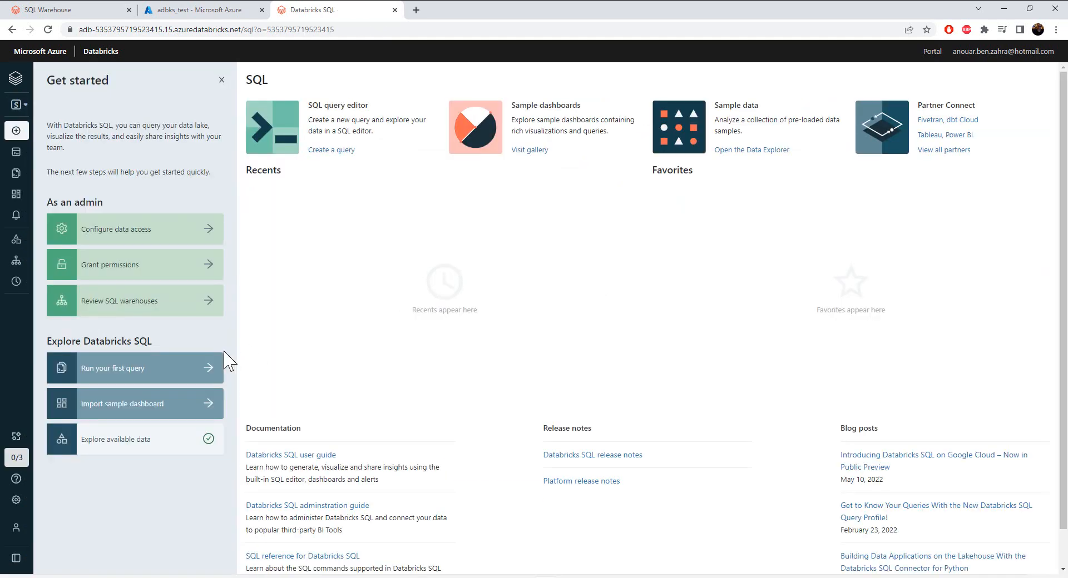
{"action": "mouse_move", "coordinate": [119, 235]}
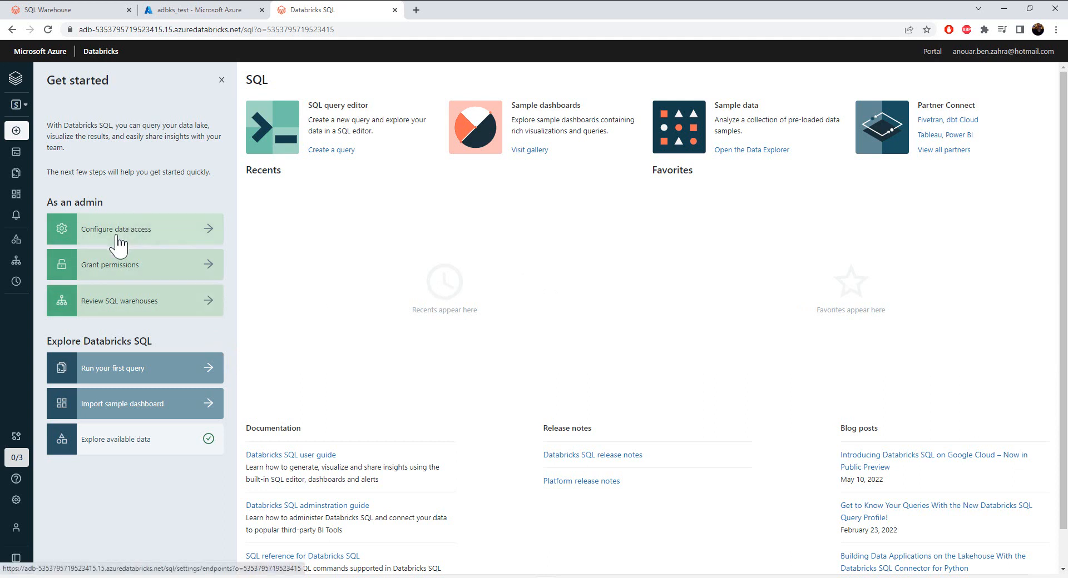
{"action": "mouse_move", "coordinate": [115, 249]}
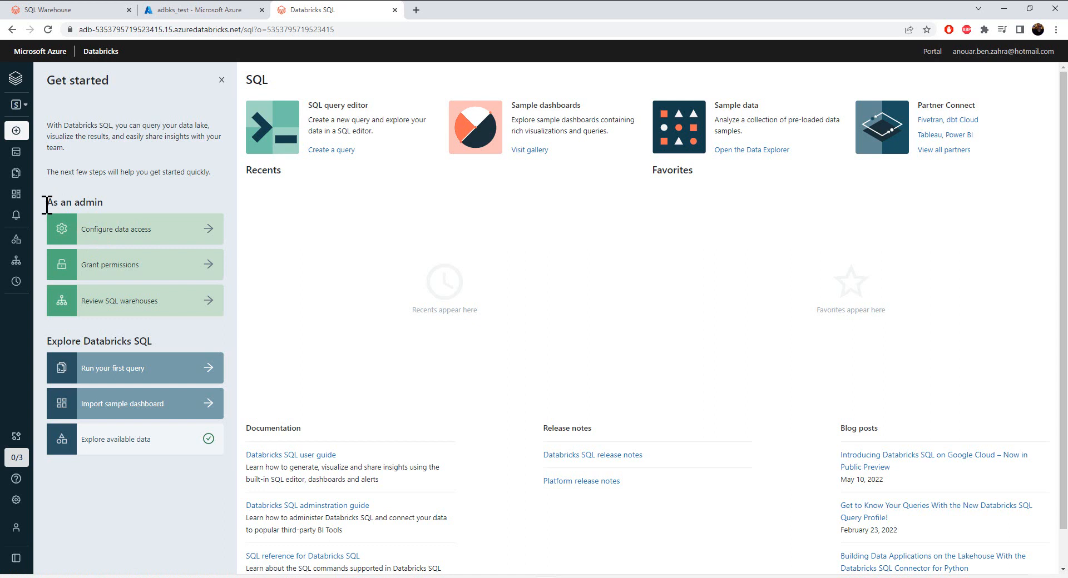
{"action": "mouse_move", "coordinate": [90, 237]}
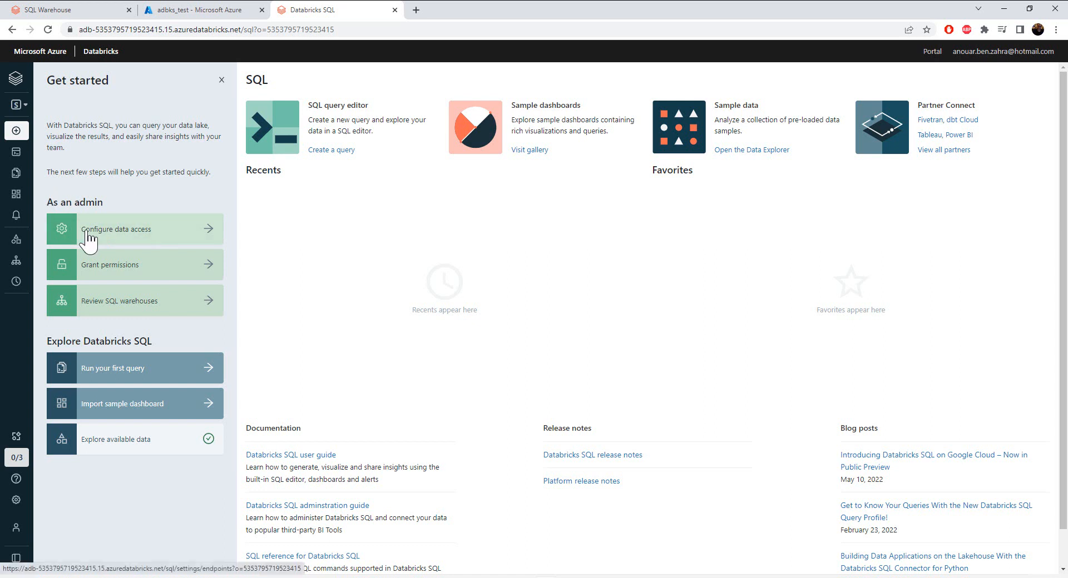
{"action": "mouse_move", "coordinate": [154, 256]}
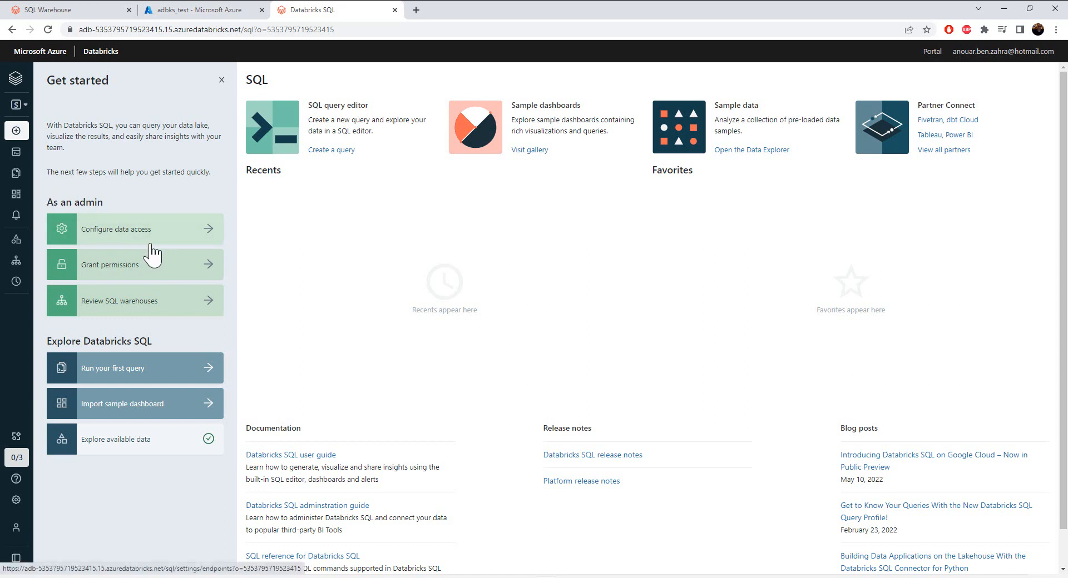
{"action": "mouse_move", "coordinate": [111, 281]}
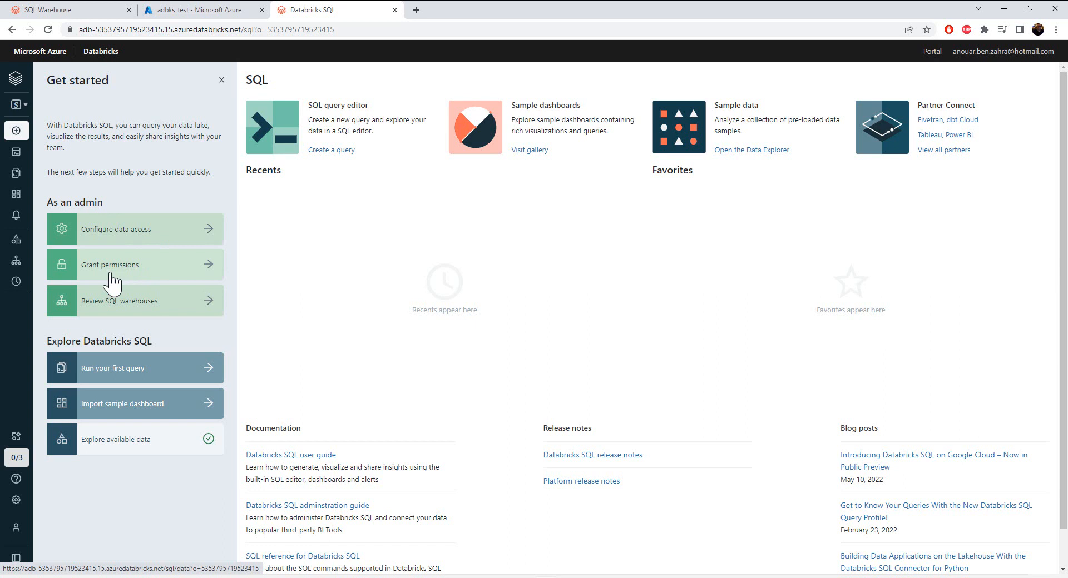
{"action": "mouse_move", "coordinate": [296, 217]}
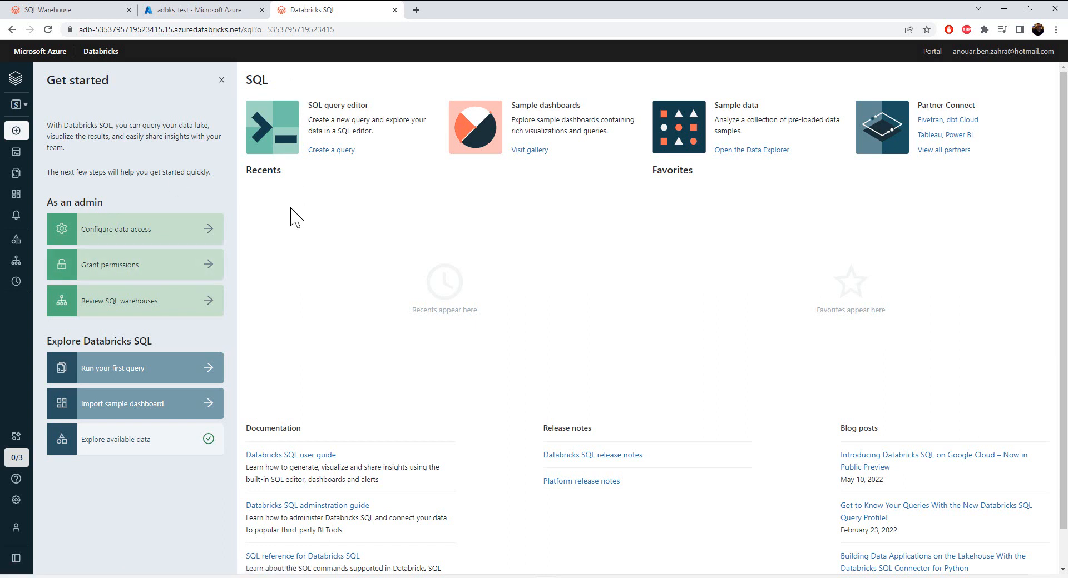
{"action": "mouse_move", "coordinate": [111, 317]}
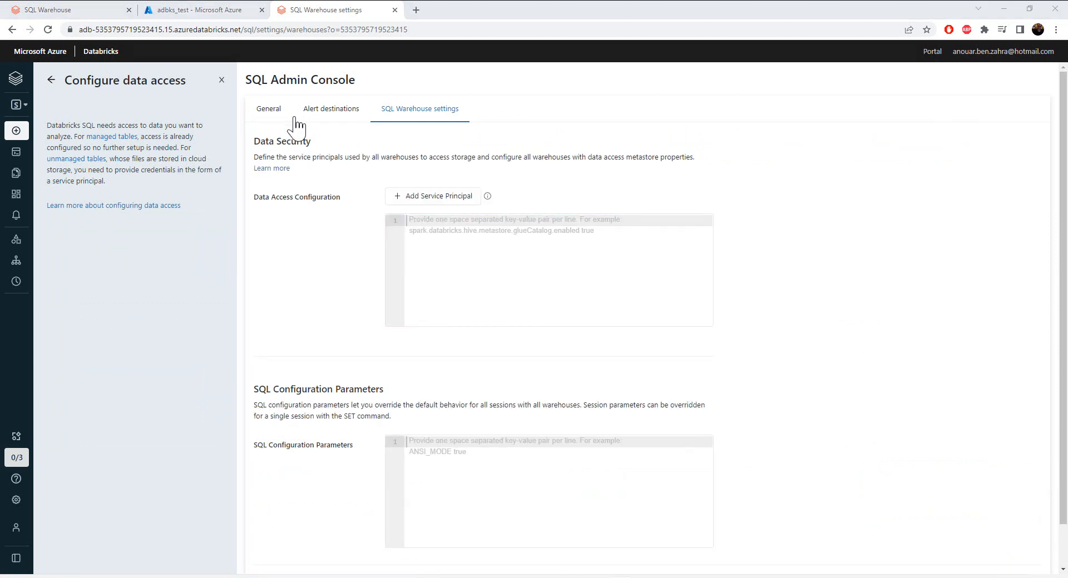
{"action": "mouse_move", "coordinate": [419, 109]}
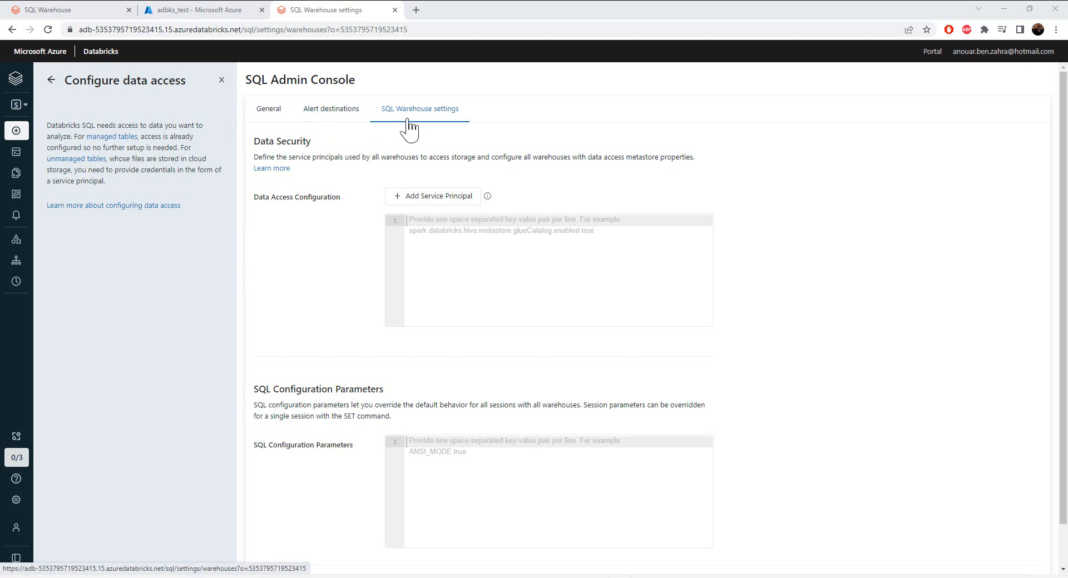
{"action": "mouse_move", "coordinate": [393, 148]}
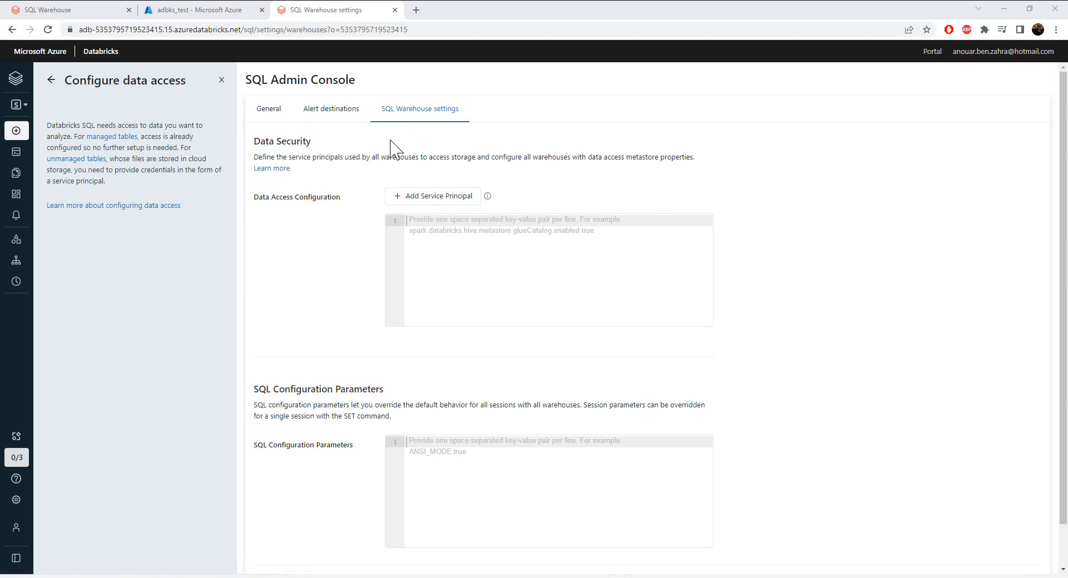
{"action": "mouse_move", "coordinate": [282, 206]}
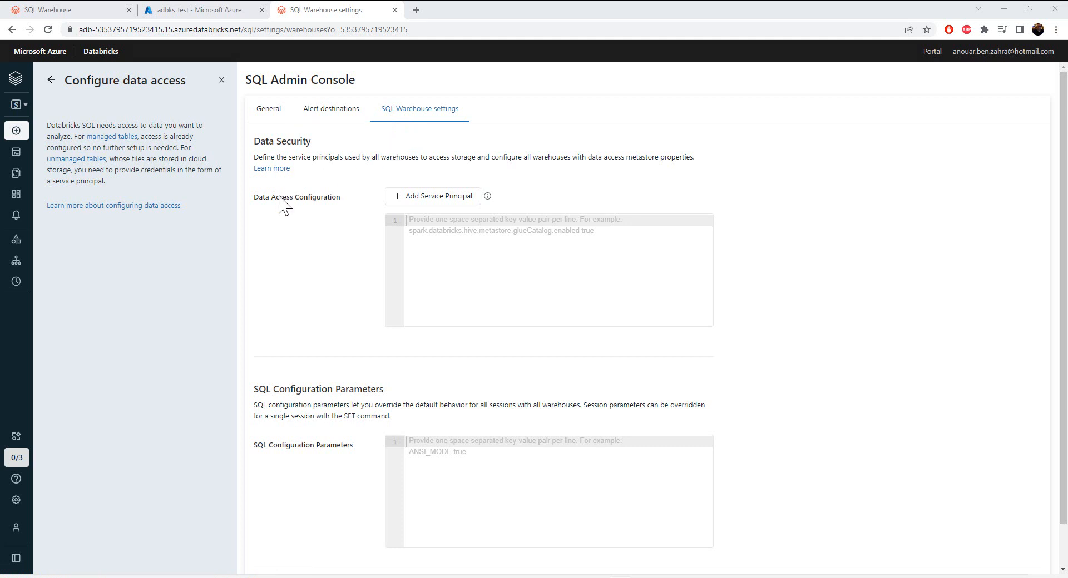
{"action": "mouse_move", "coordinate": [300, 394]}
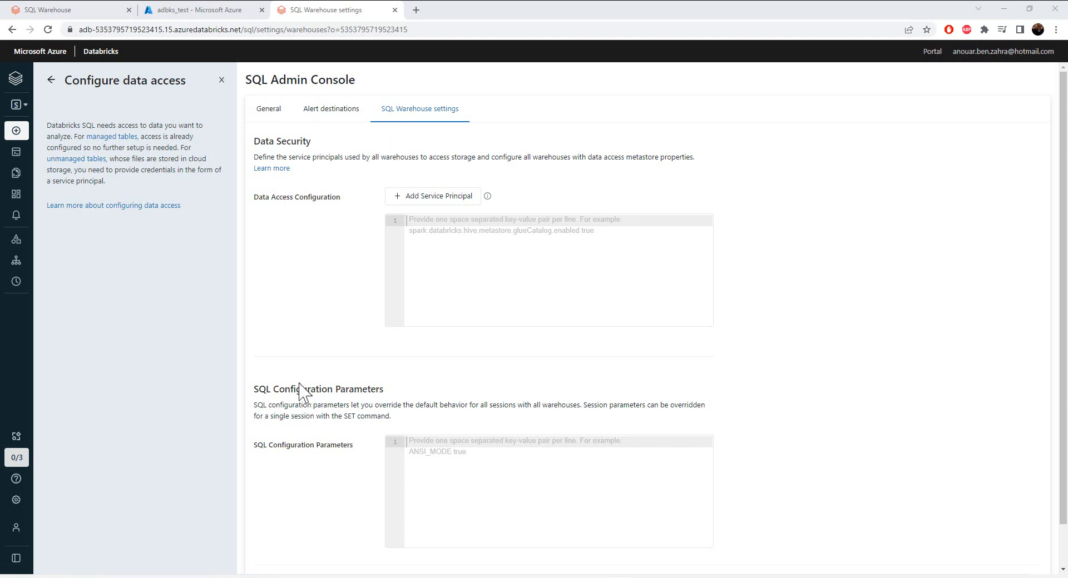
{"action": "mouse_move", "coordinate": [379, 228]}
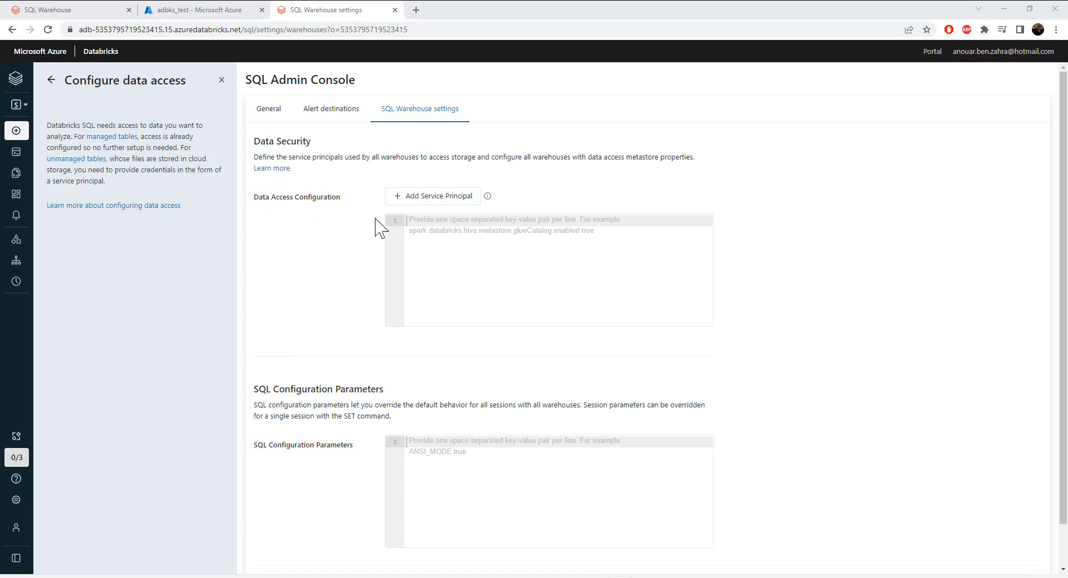
Open Configure data access to reach SQL warehouse settings, then view alert destinations.
{"action": "left_click", "coordinate": [548, 269]}
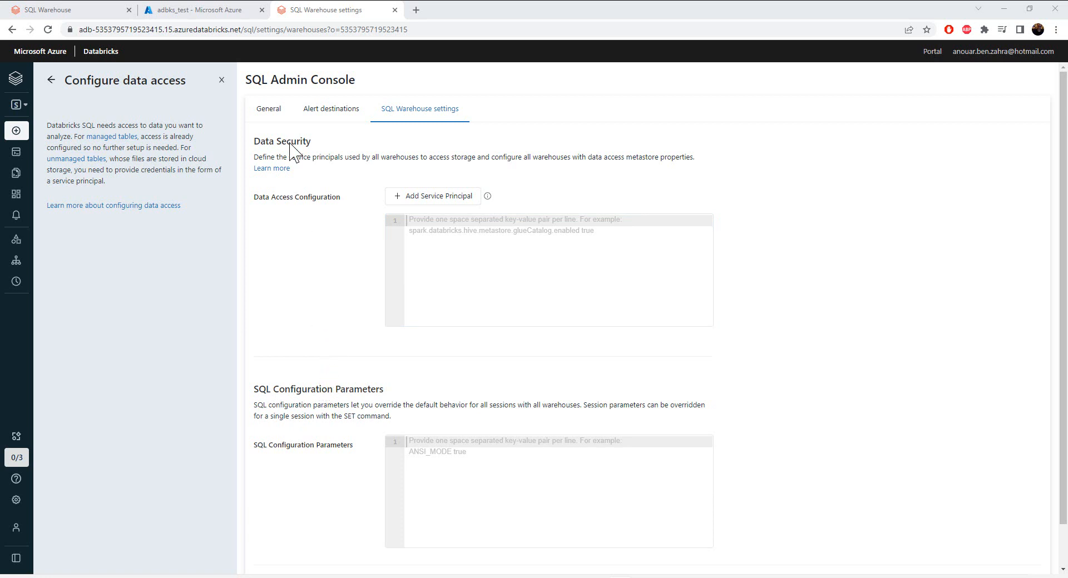
{"action": "left_click", "coordinate": [331, 109]}
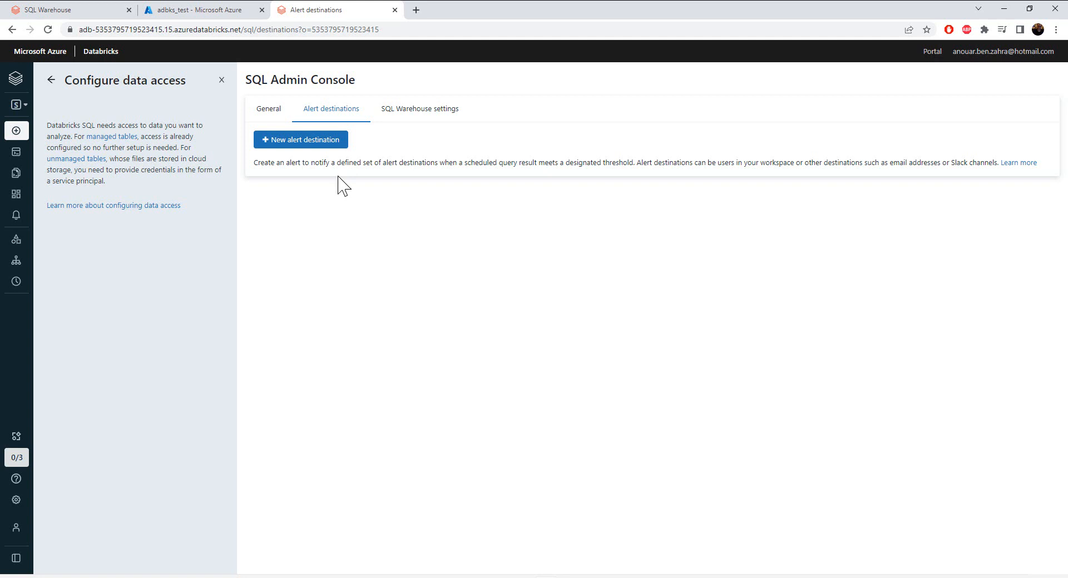
{"action": "mouse_move", "coordinate": [268, 109]}
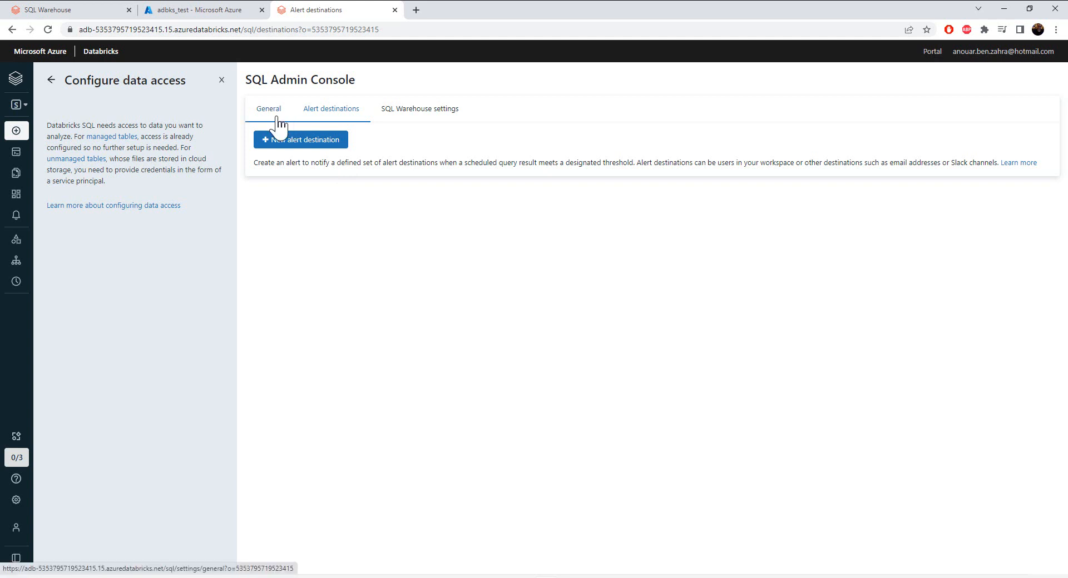
Show the General tab of the SQL Admin Console with date formats and download settings.
{"action": "left_click", "coordinate": [268, 108]}
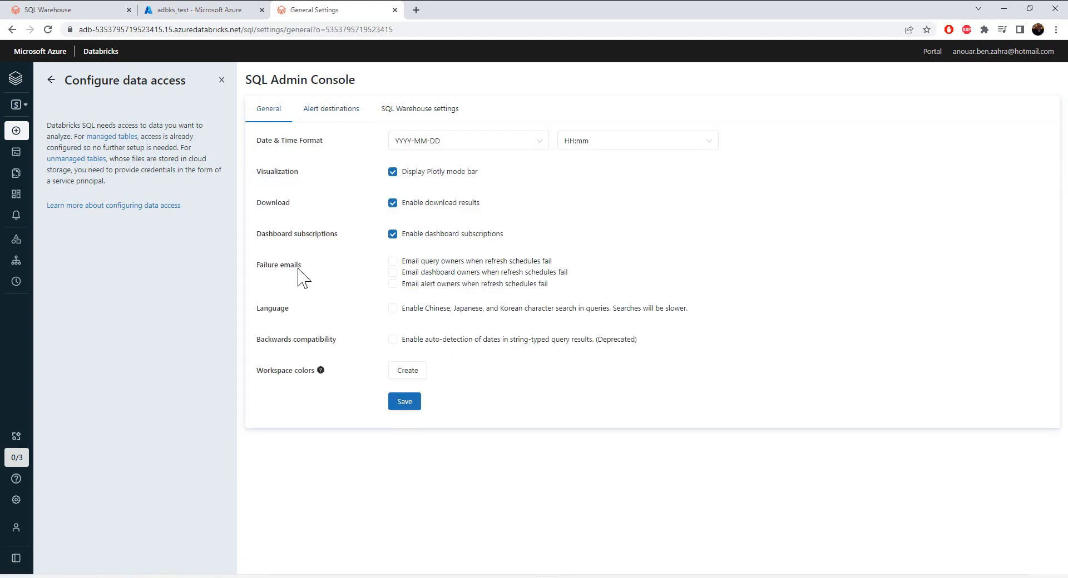
{"action": "mouse_move", "coordinate": [267, 150]}
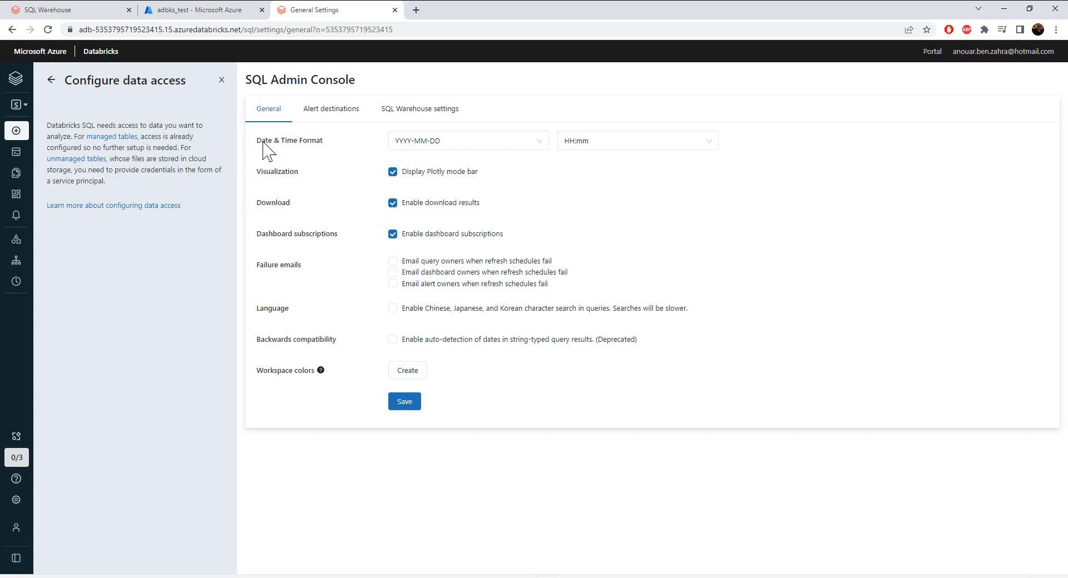
{"action": "mouse_move", "coordinate": [298, 154]}
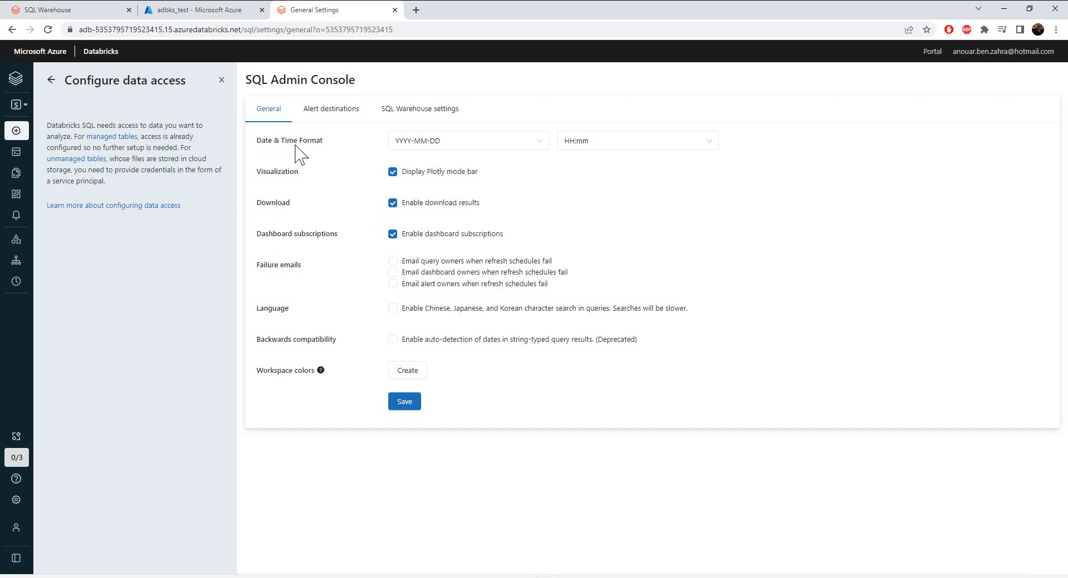
{"action": "mouse_move", "coordinate": [284, 222]}
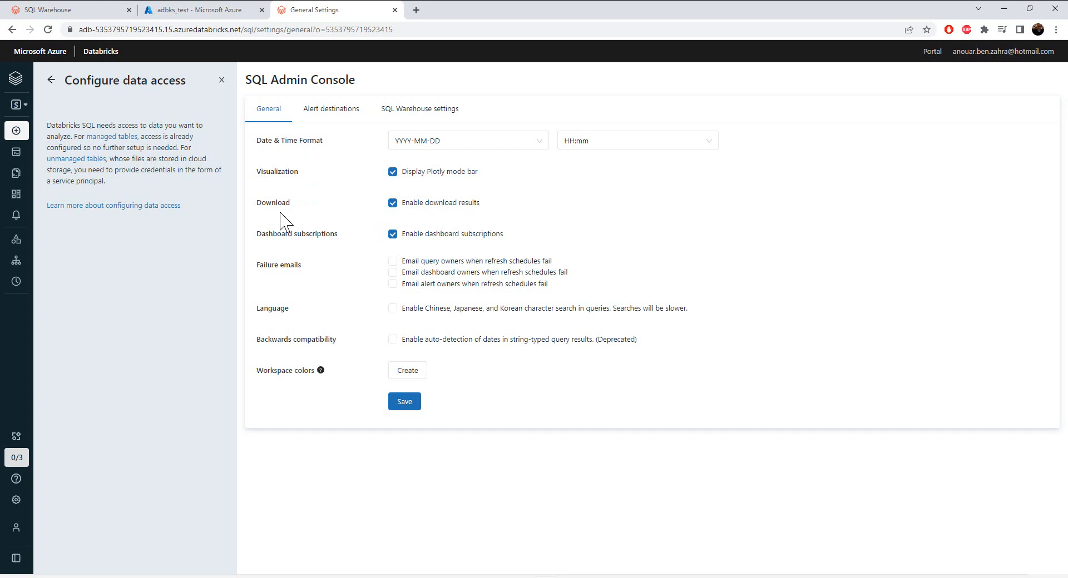
{"action": "mouse_move", "coordinate": [283, 257]}
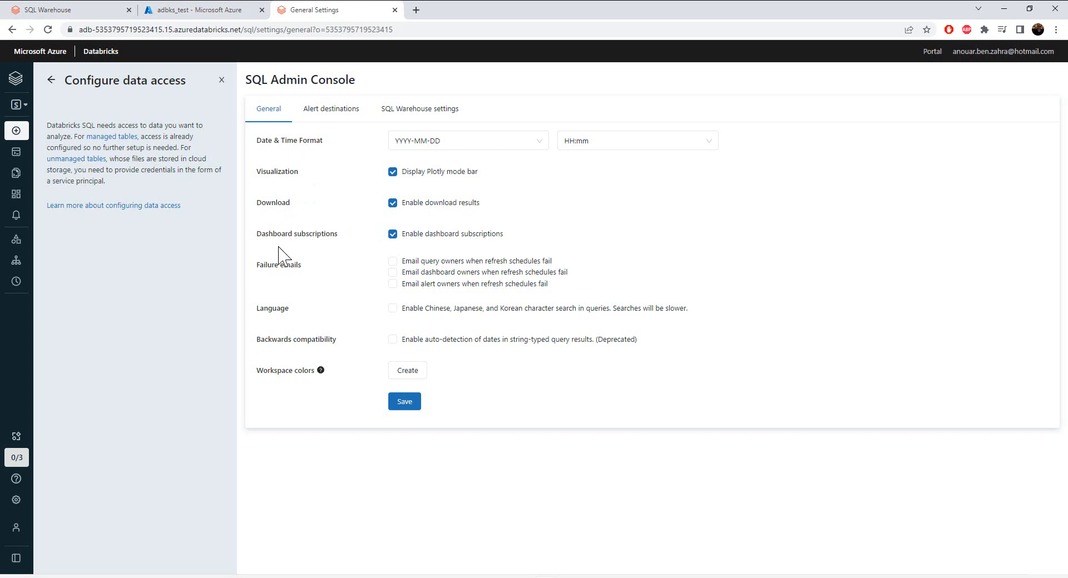
{"action": "mouse_move", "coordinate": [277, 282]}
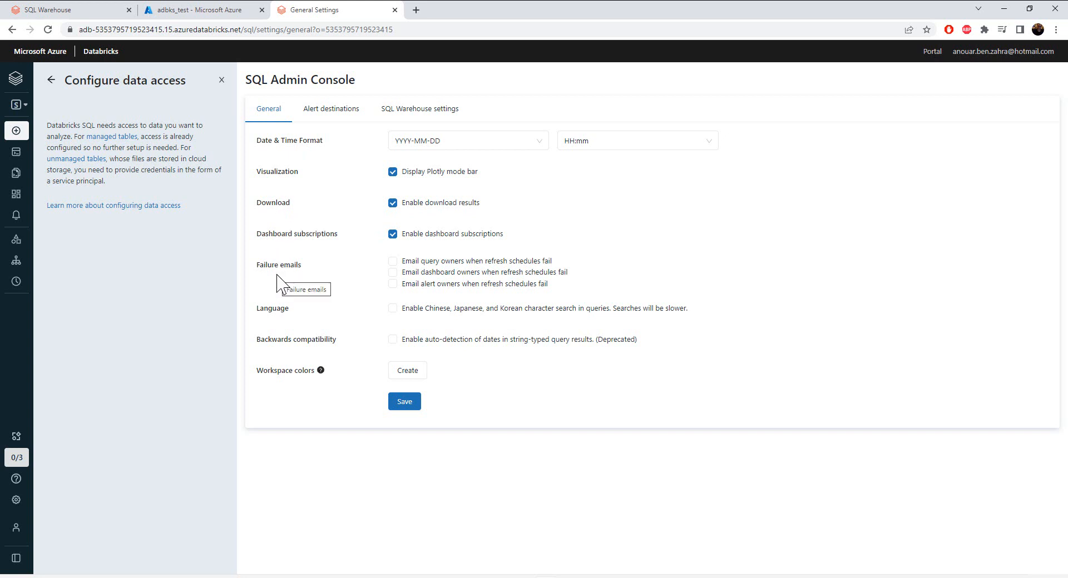
{"action": "mouse_move", "coordinate": [281, 318]}
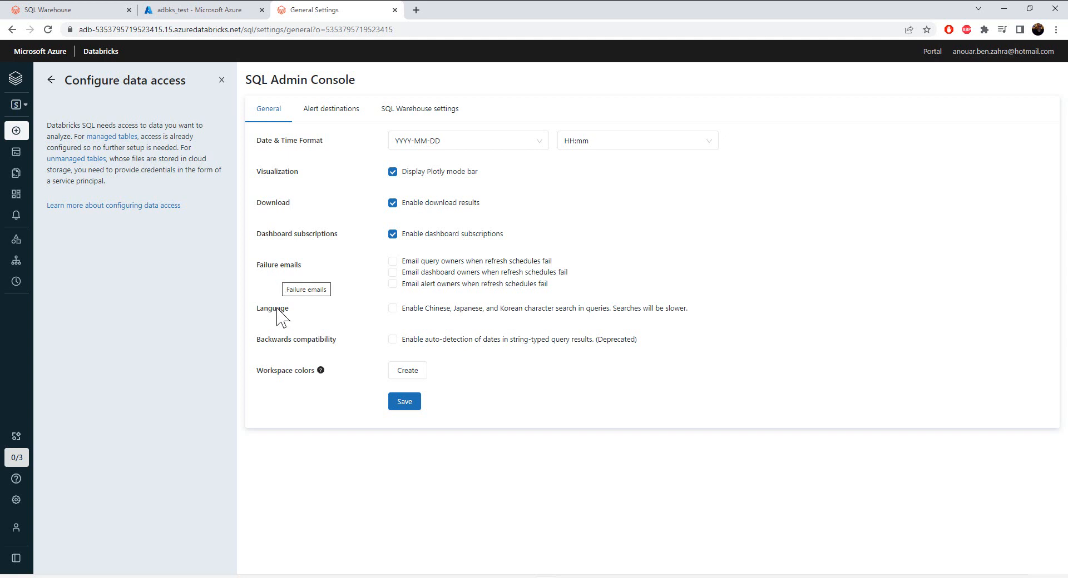
{"action": "mouse_move", "coordinate": [351, 427]}
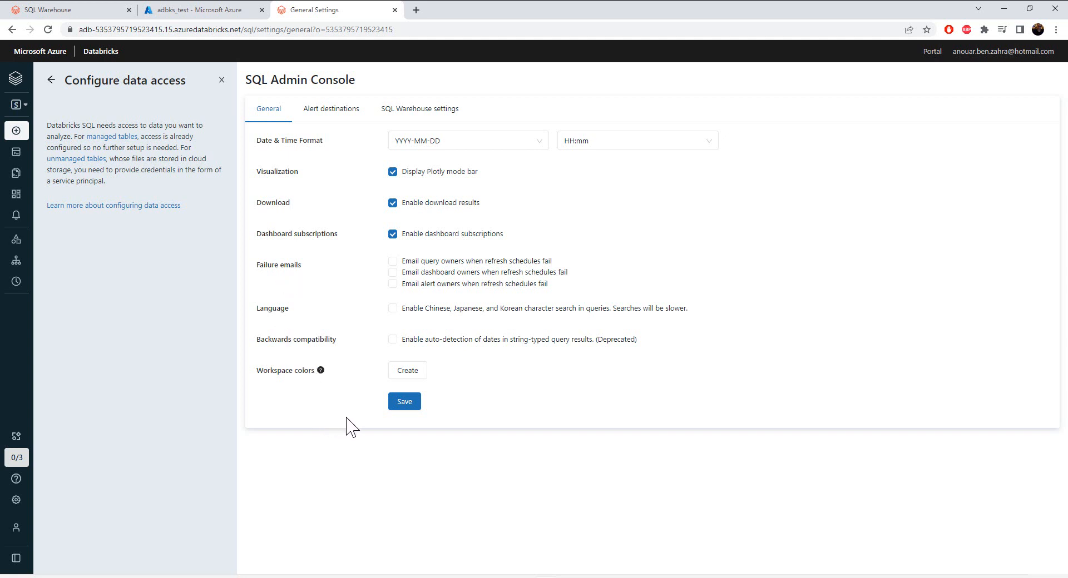
{"action": "mouse_move", "coordinate": [237, 149]}
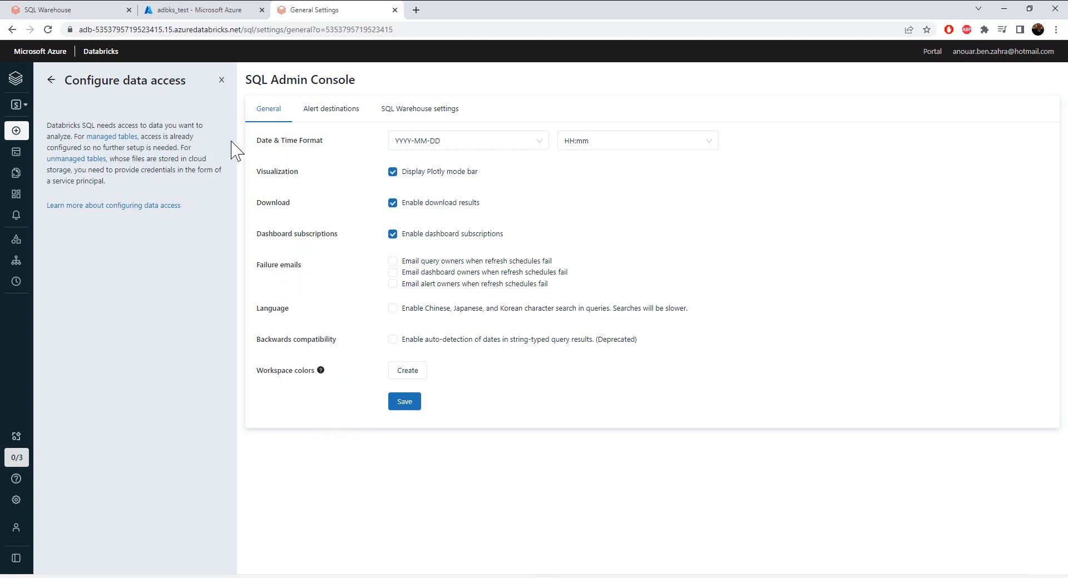
Return the side guide panel to the Get started checklist.
{"action": "left_click", "coordinate": [51, 80]}
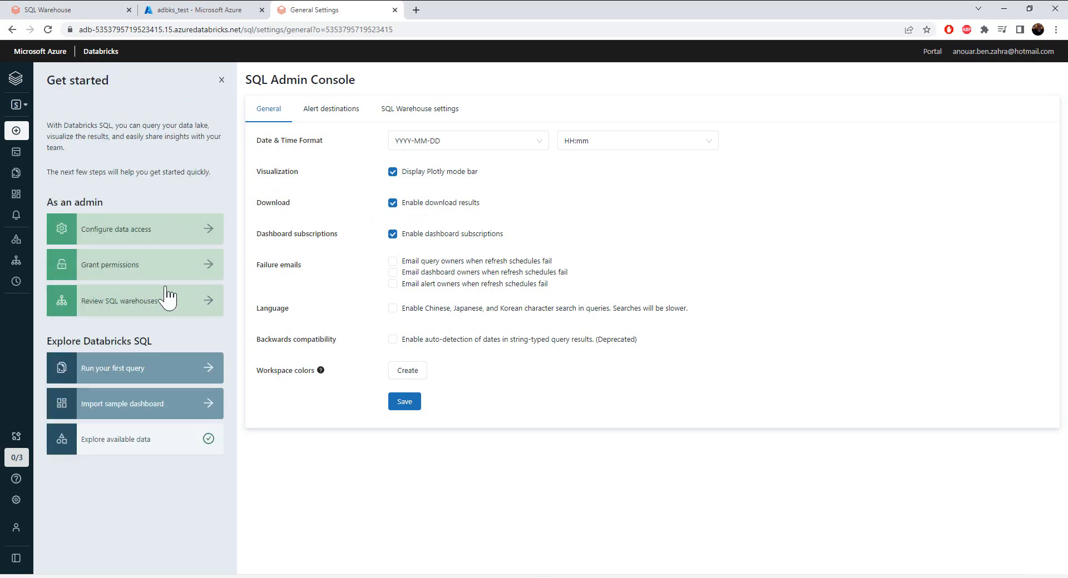
Via Grant permissions, browse the samples catalog, start the Starter Warehouse and return to Get started.
{"action": "left_click", "coordinate": [134, 264]}
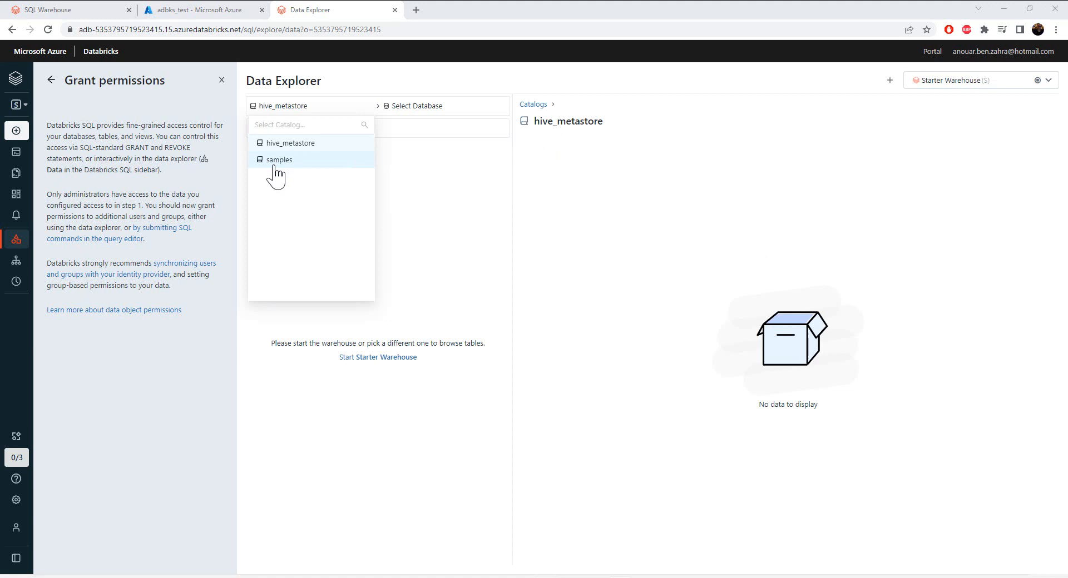
{"action": "mouse_move", "coordinate": [278, 163]}
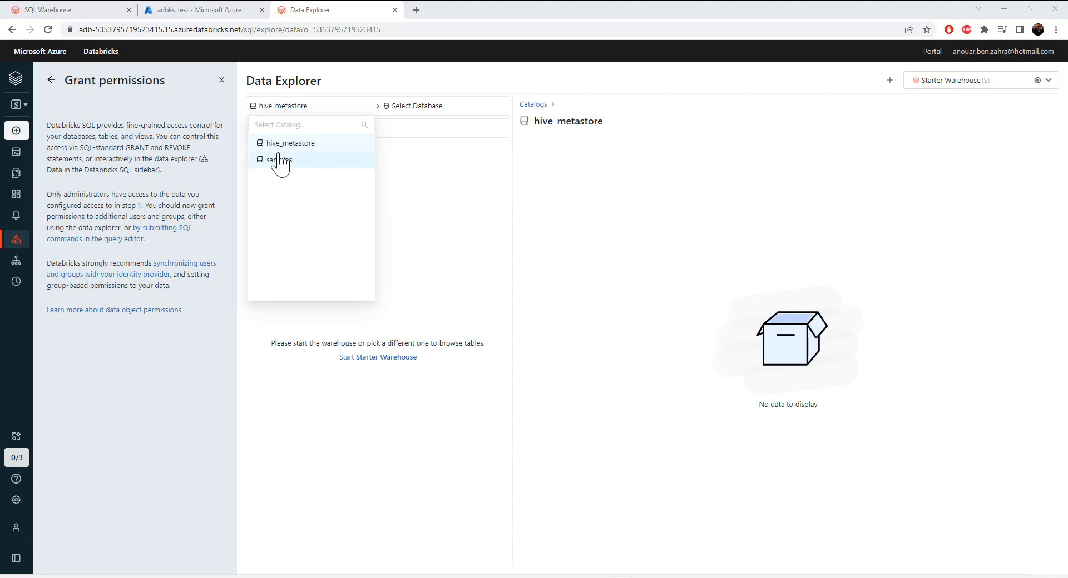
{"action": "left_click", "coordinate": [279, 159]}
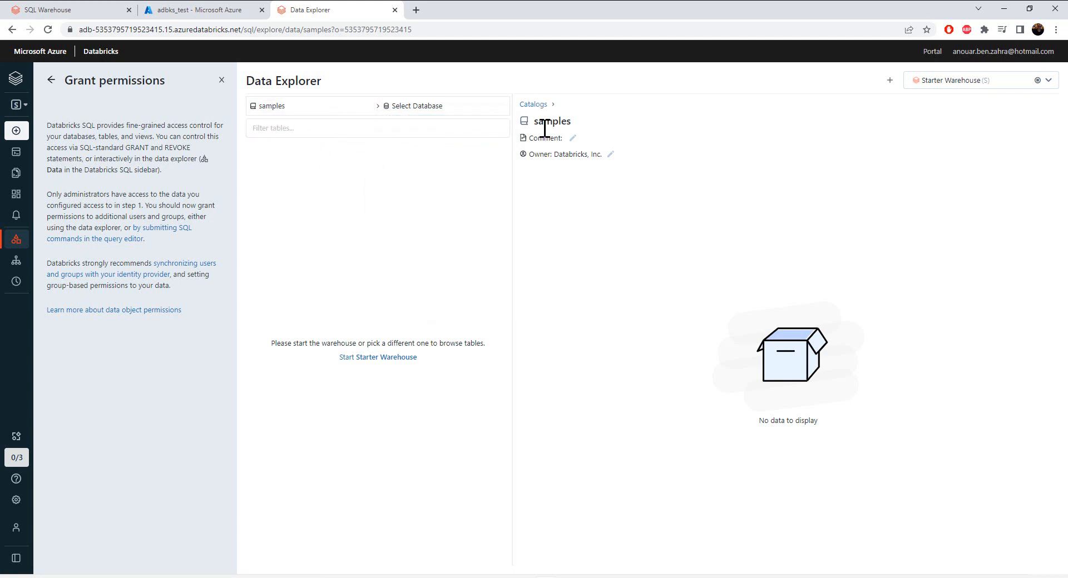
{"action": "mouse_move", "coordinate": [433, 127]}
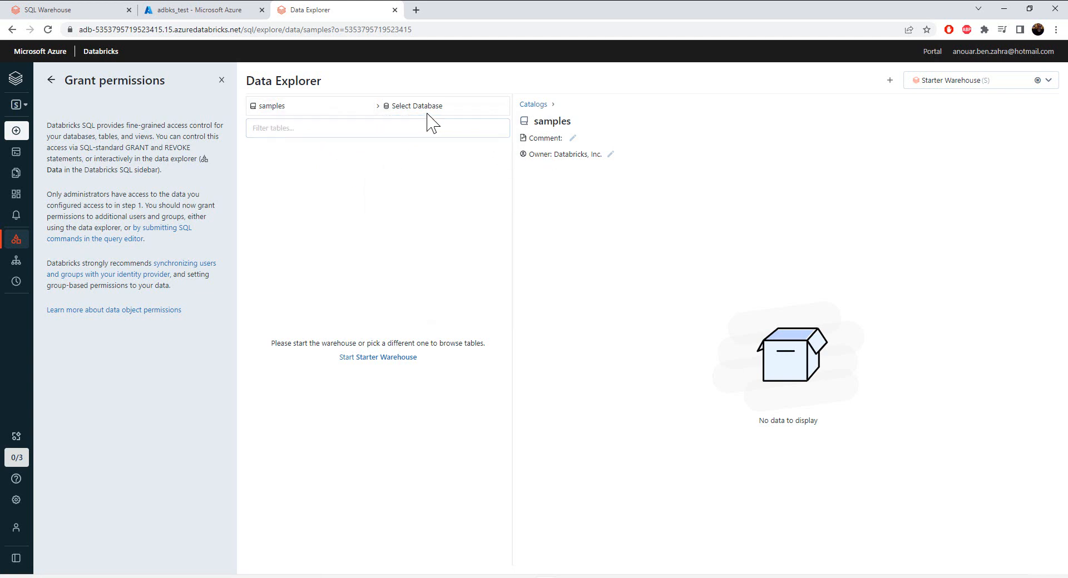
{"action": "mouse_move", "coordinate": [349, 185]}
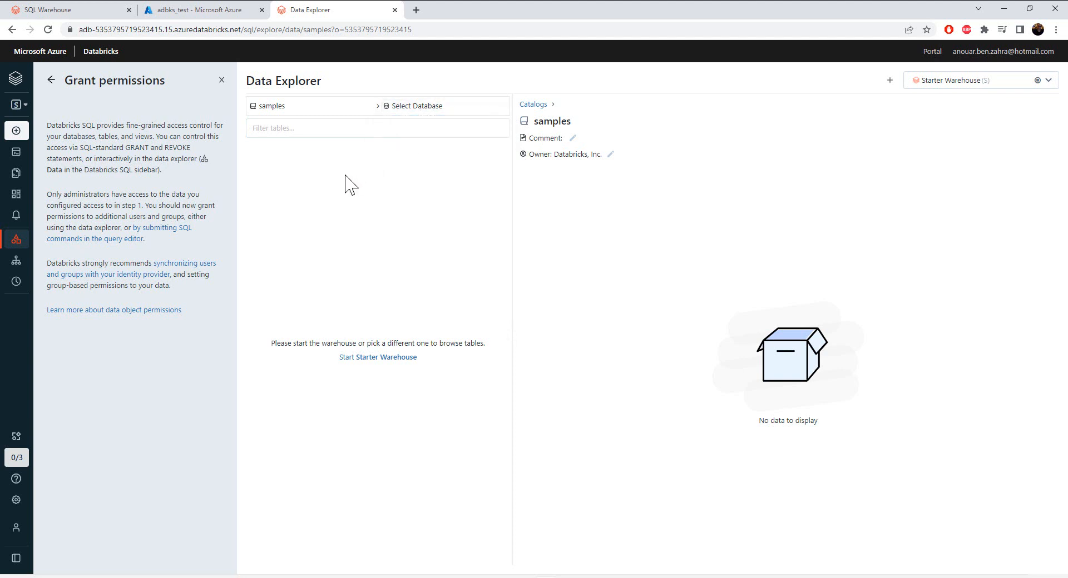
{"action": "mouse_move", "coordinate": [312, 269]}
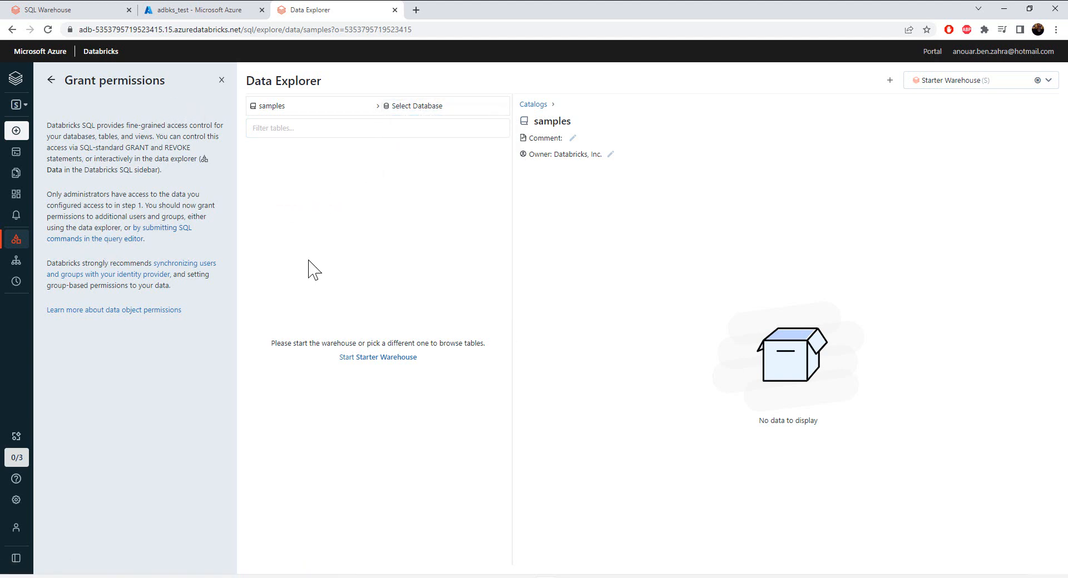
{"action": "mouse_move", "coordinate": [359, 365]}
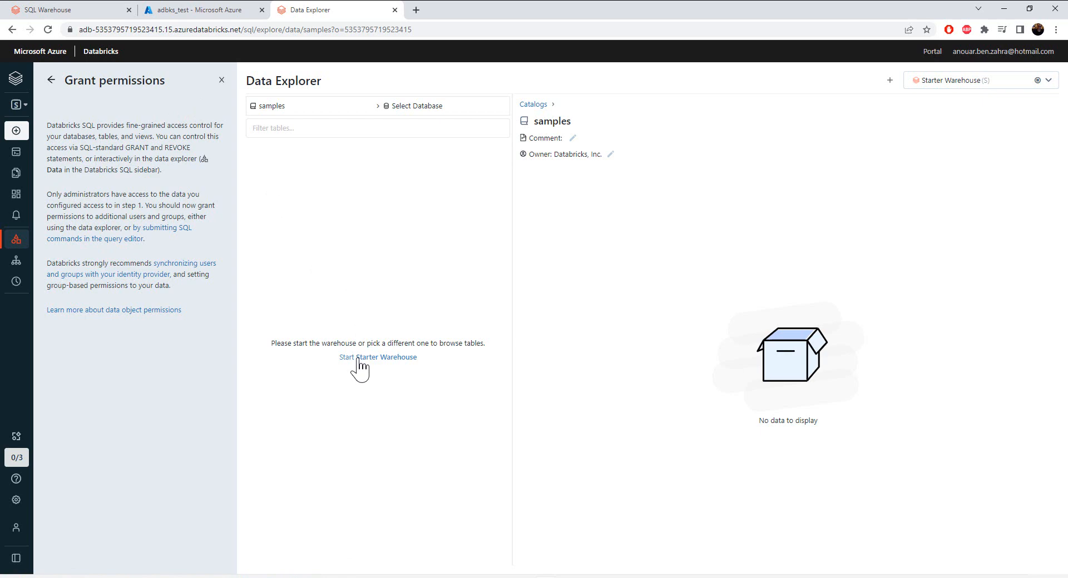
{"action": "left_click", "coordinate": [378, 357]}
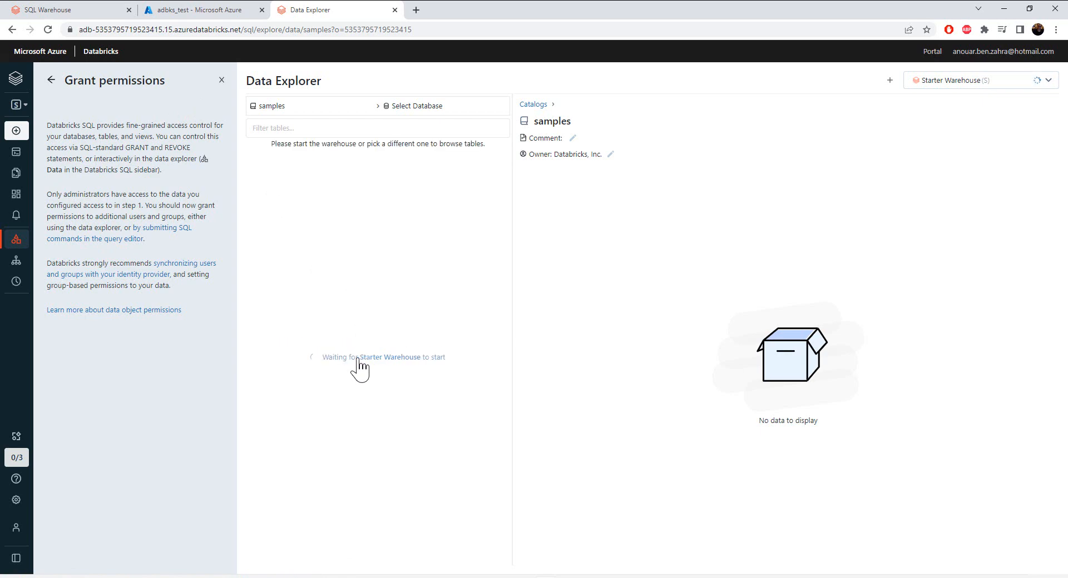
{"action": "left_click", "coordinate": [51, 80]}
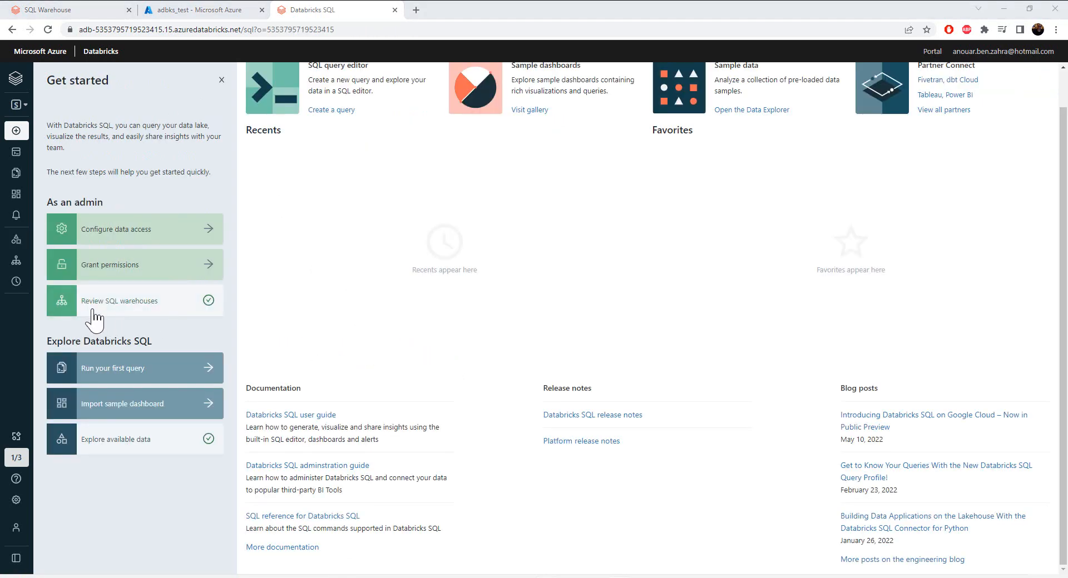
From Review SQL warehouses, start a new SQL warehouse named 'test'.
{"action": "left_click", "coordinate": [119, 300]}
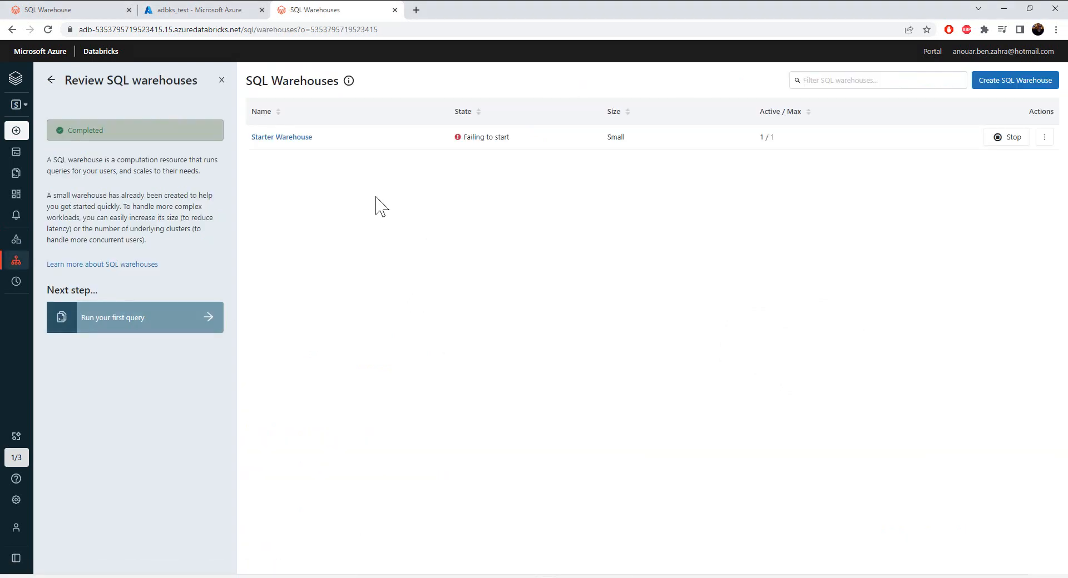
{"action": "mouse_move", "coordinate": [1014, 80]}
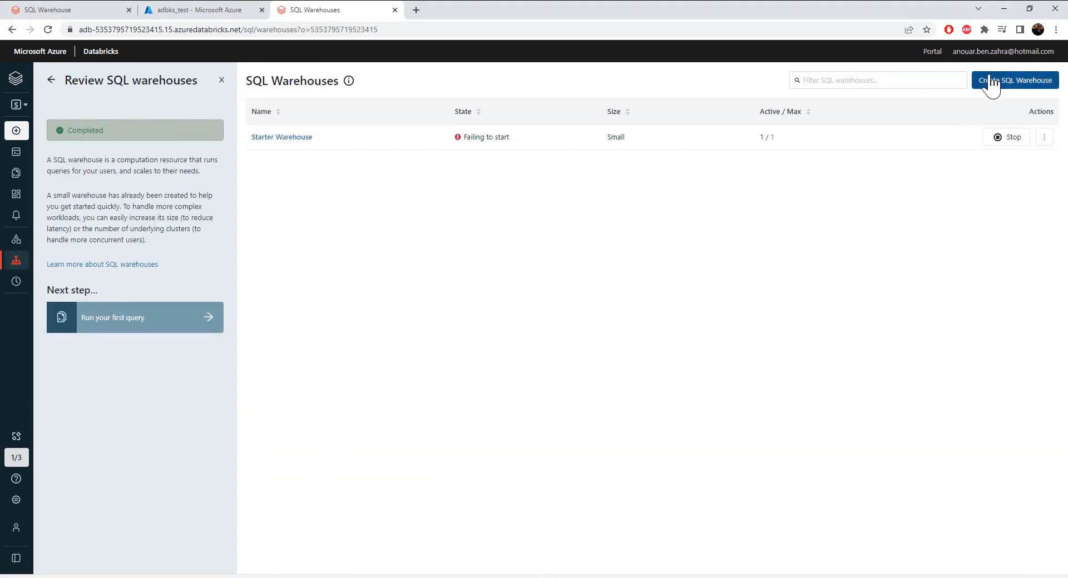
{"action": "left_click", "coordinate": [1014, 80]}
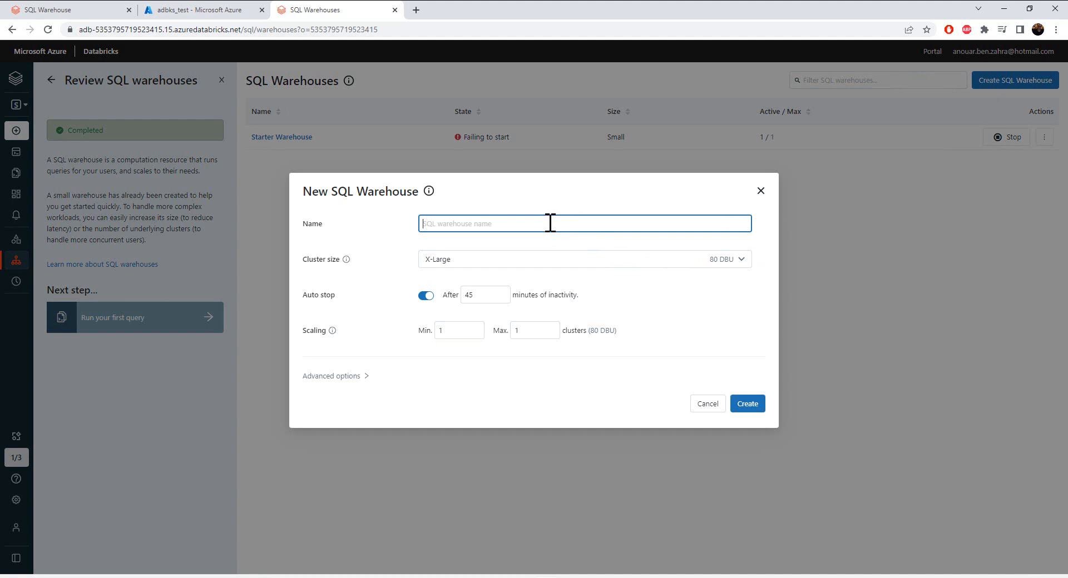
{"action": "type", "text": "test"}
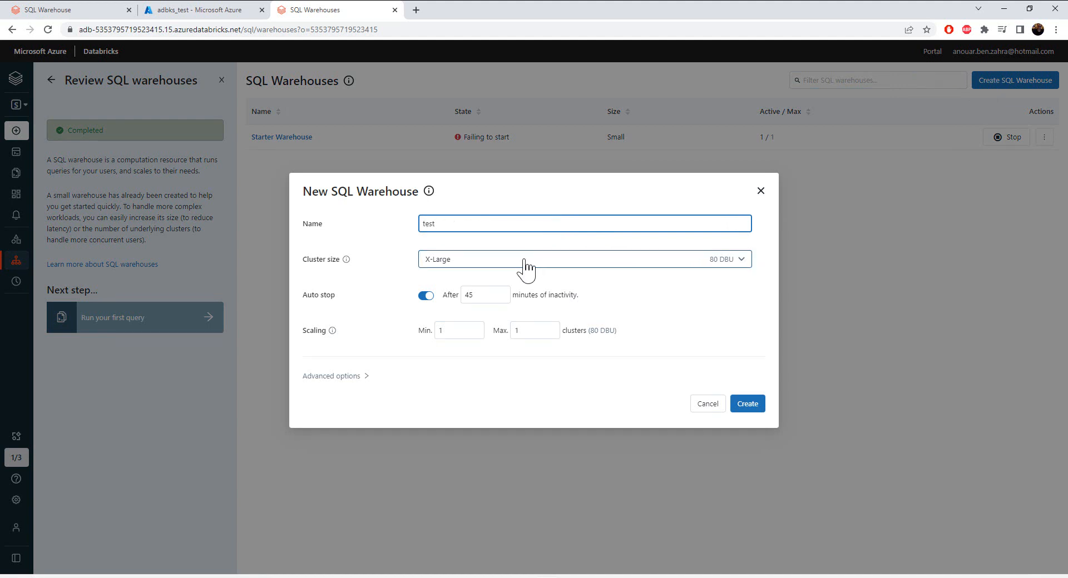
Set the cluster size to 2X-Small and submit the warehouse for creation.
{"action": "left_click", "coordinate": [583, 258]}
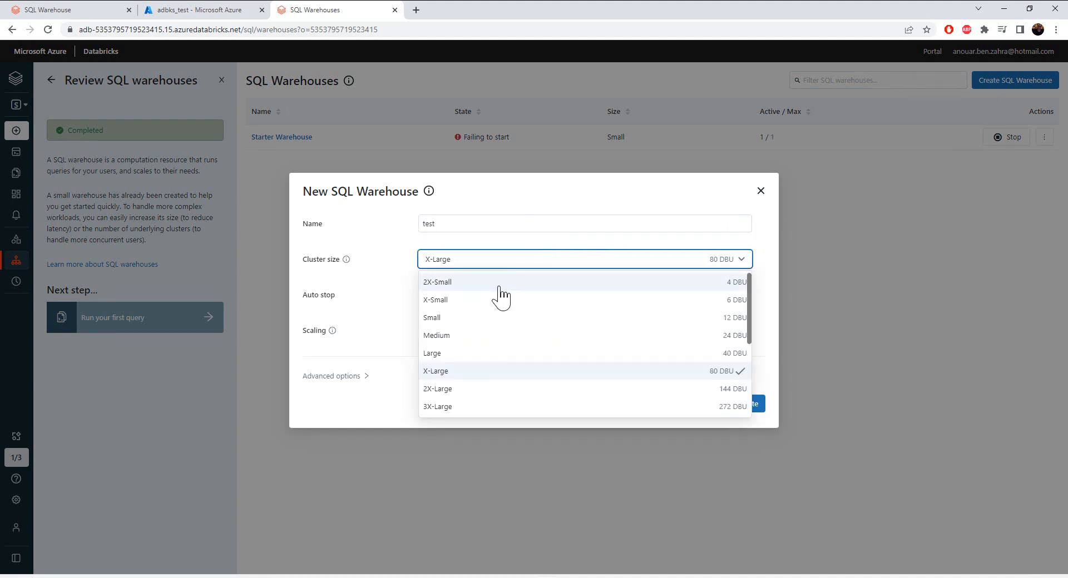
{"action": "left_click", "coordinate": [436, 282]}
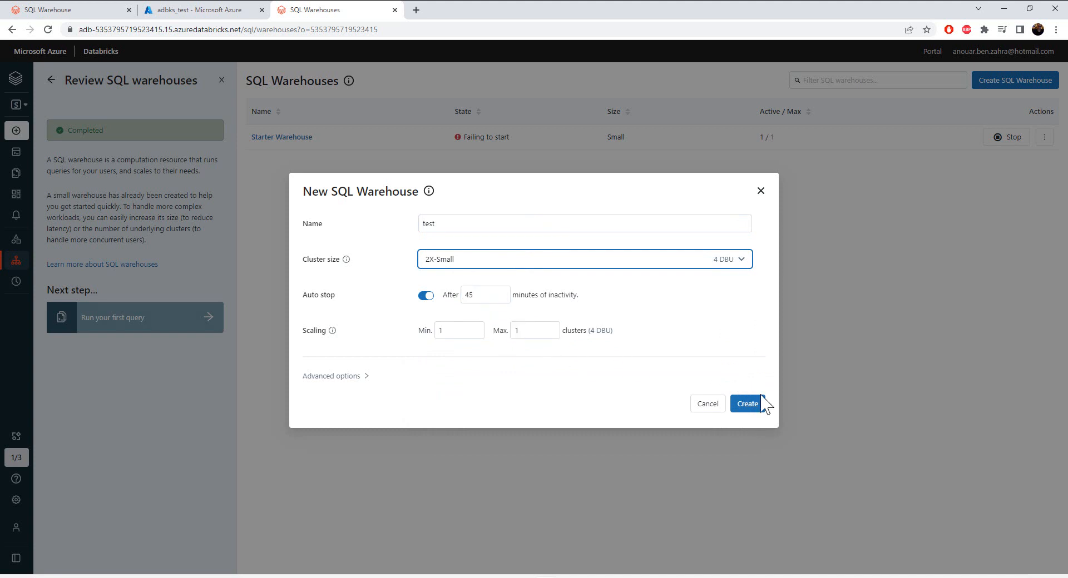
{"action": "left_click", "coordinate": [335, 375]}
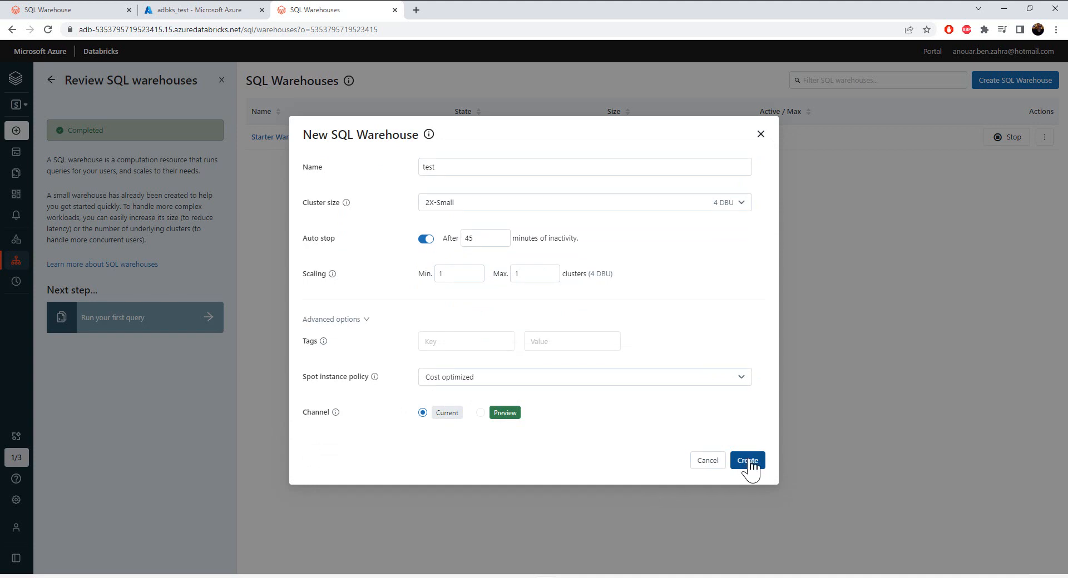
{"action": "left_click", "coordinate": [747, 460]}
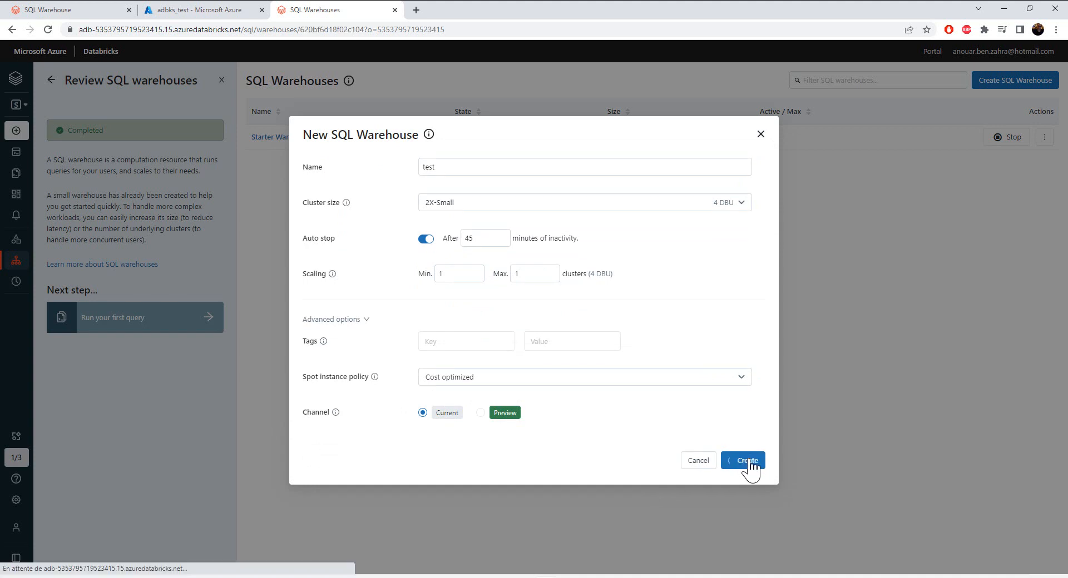
Dismiss the Manage permissions dialog, leaving the test warehouse Starting at 2X-Small.
{"action": "left_click", "coordinate": [743, 461]}
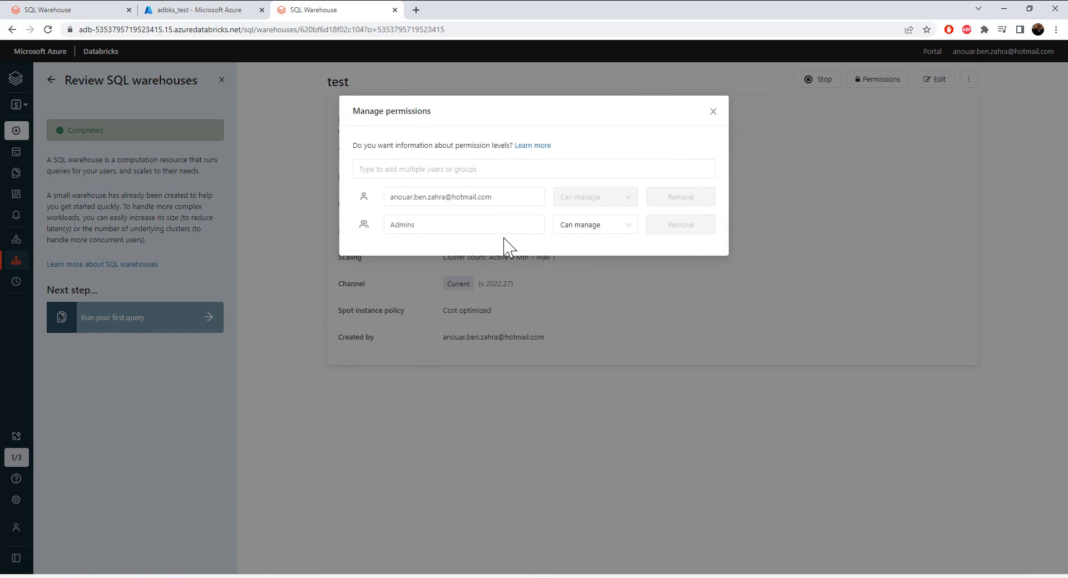
{"action": "mouse_move", "coordinate": [368, 133]}
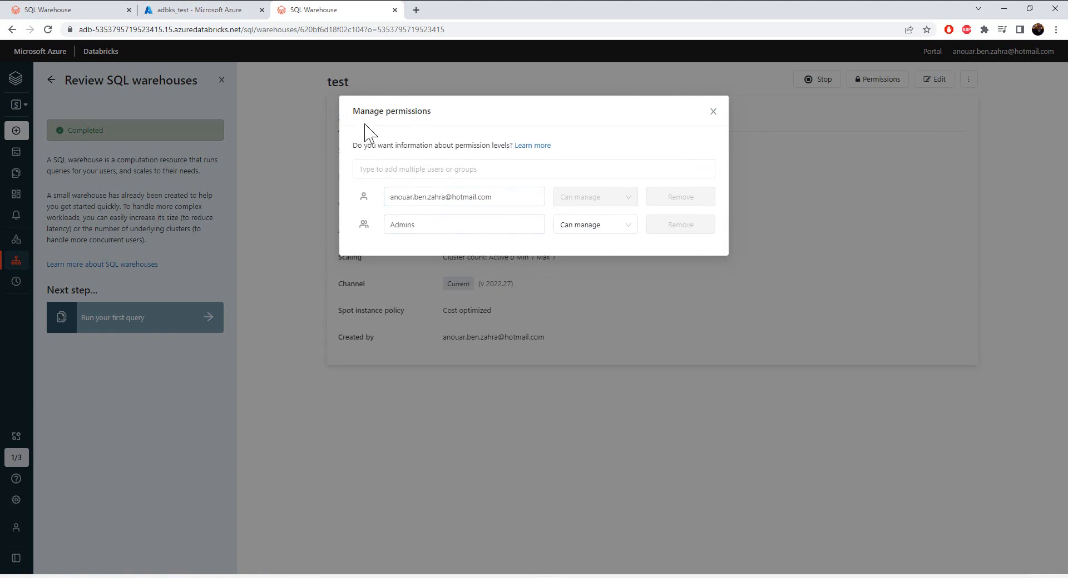
{"action": "left_click", "coordinate": [533, 169]}
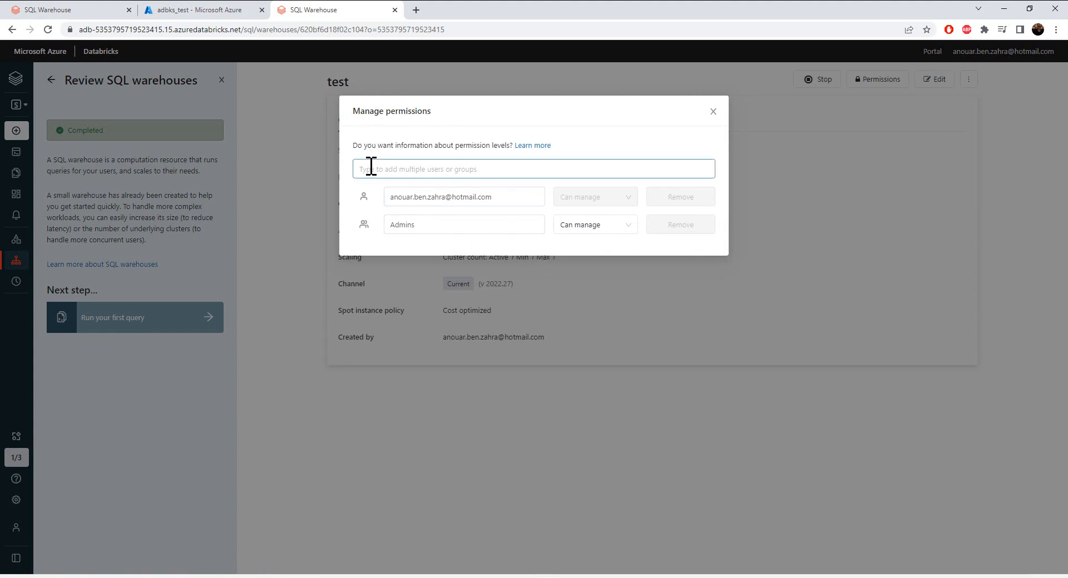
{"action": "mouse_move", "coordinate": [714, 112]}
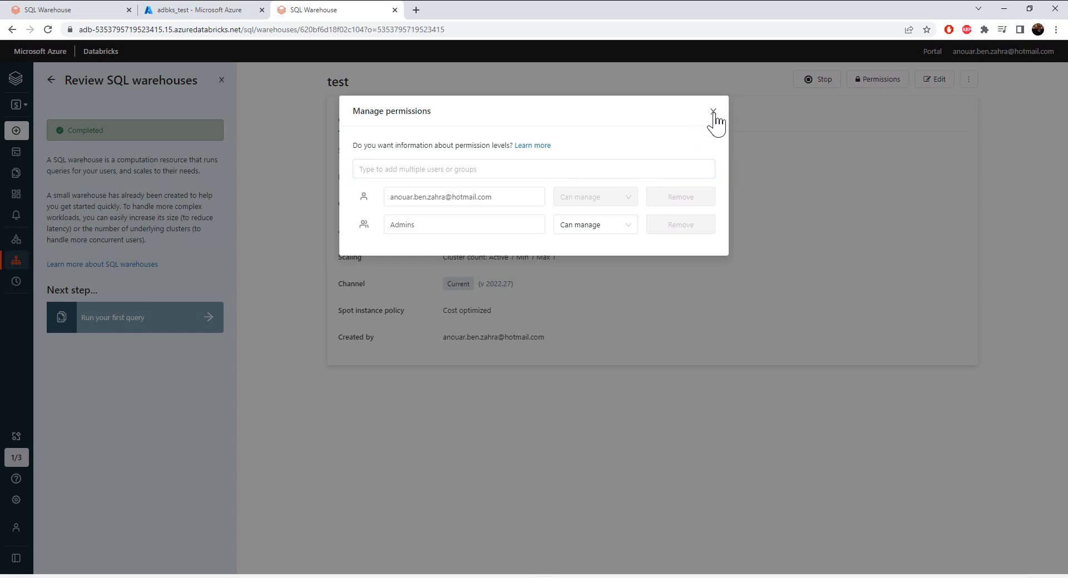
{"action": "left_click", "coordinate": [713, 111]}
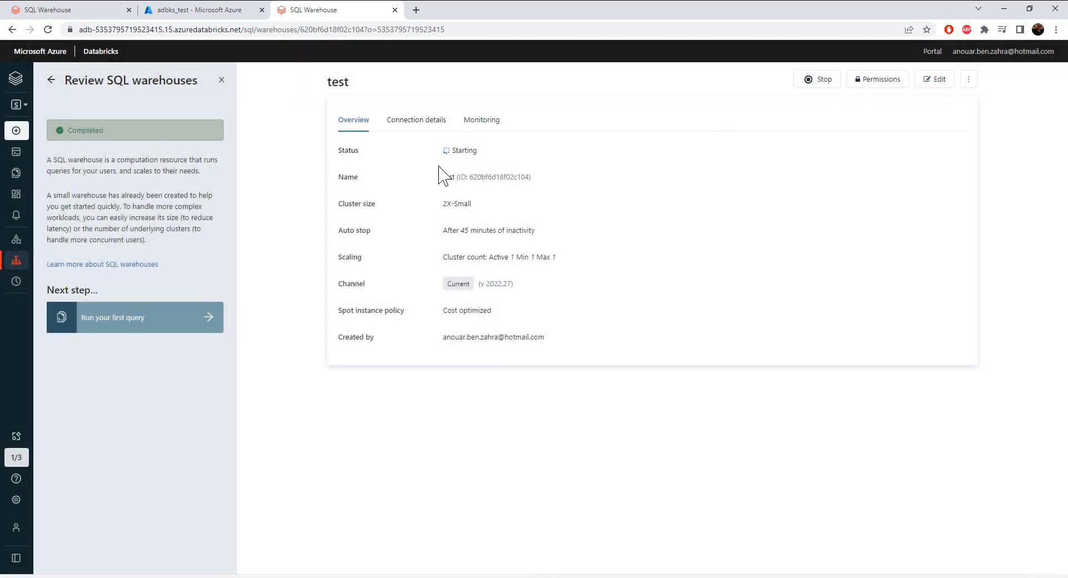
{"action": "mouse_move", "coordinate": [452, 155]}
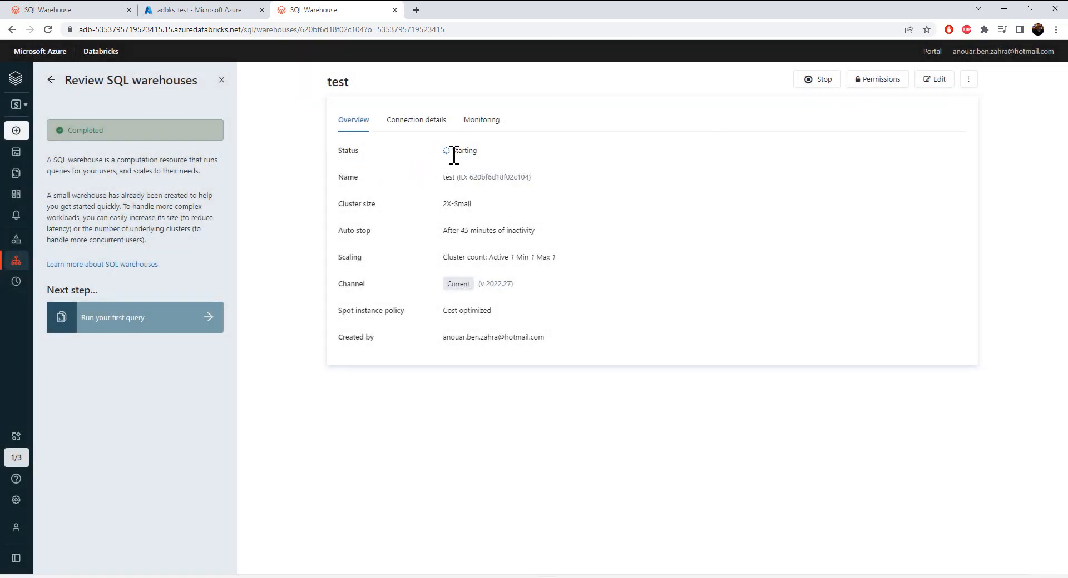
{"action": "mouse_move", "coordinate": [578, 305]}
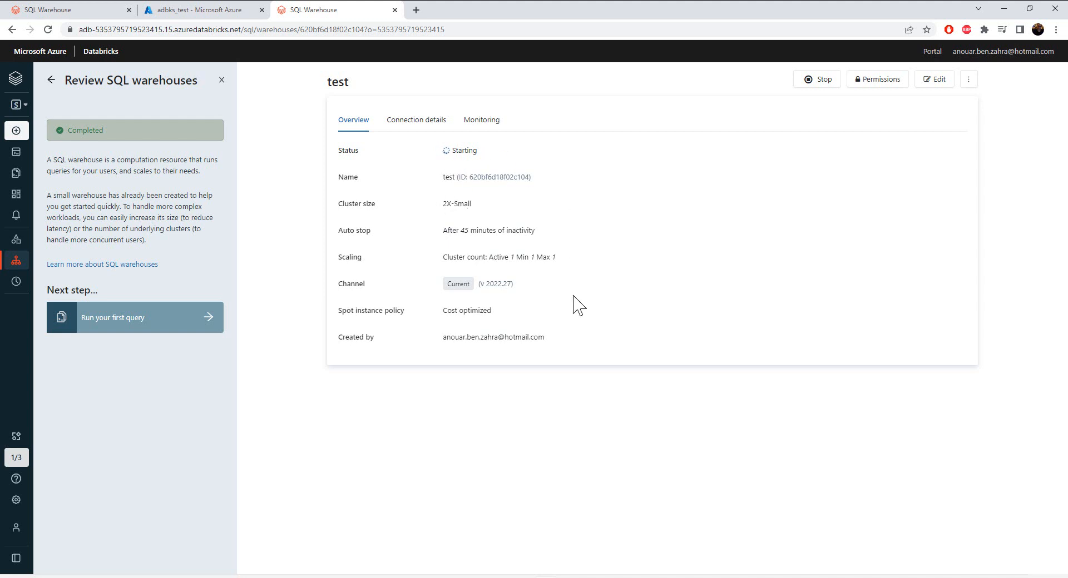
{"action": "mouse_move", "coordinate": [371, 337]}
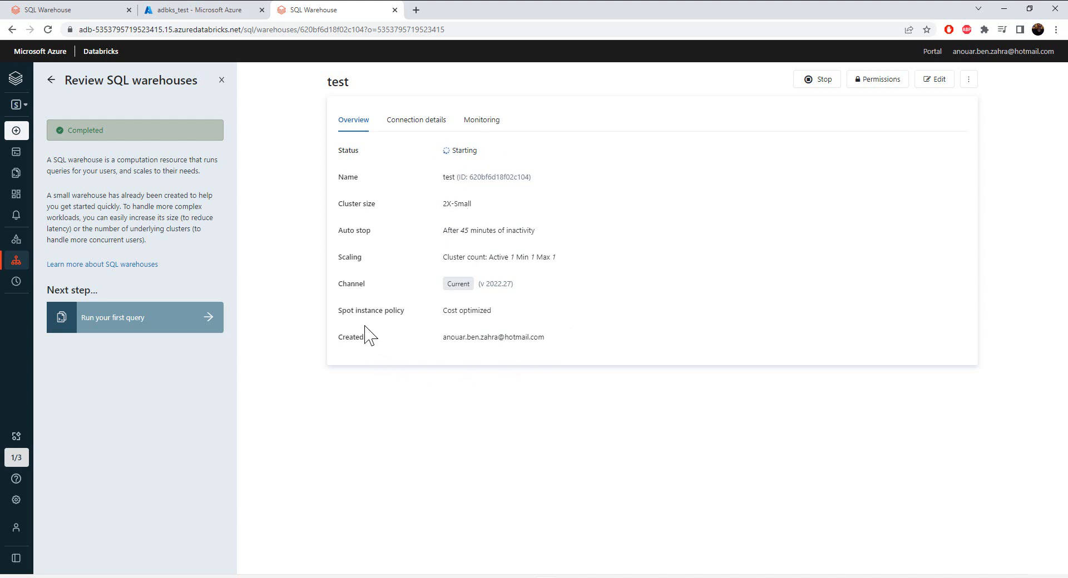
{"action": "mouse_move", "coordinate": [353, 120]}
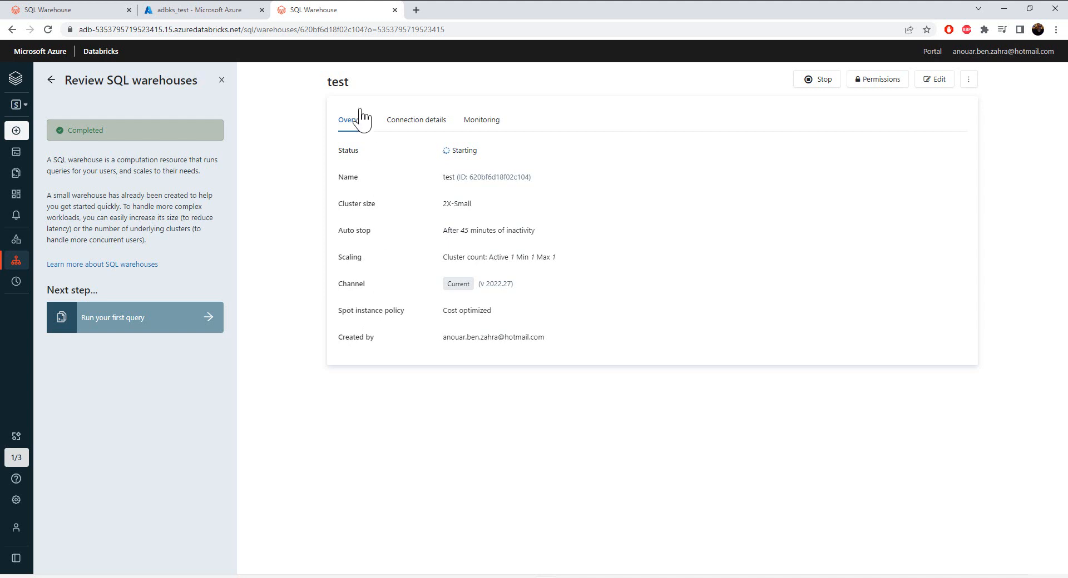
View the test warehouse's Connection details and check the Power BI connection option.
{"action": "left_click", "coordinate": [415, 120]}
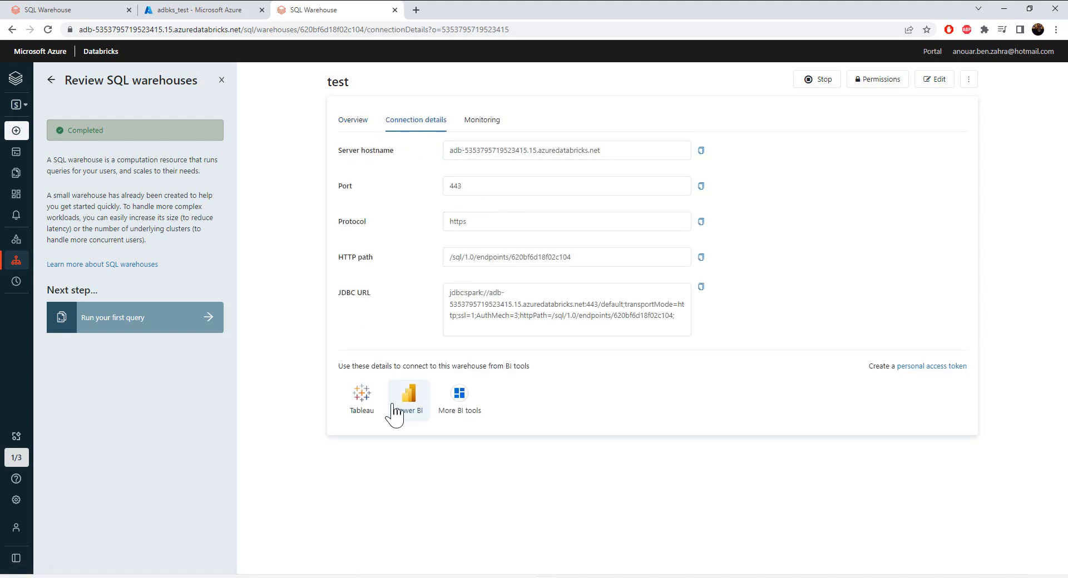
{"action": "mouse_move", "coordinate": [357, 430]}
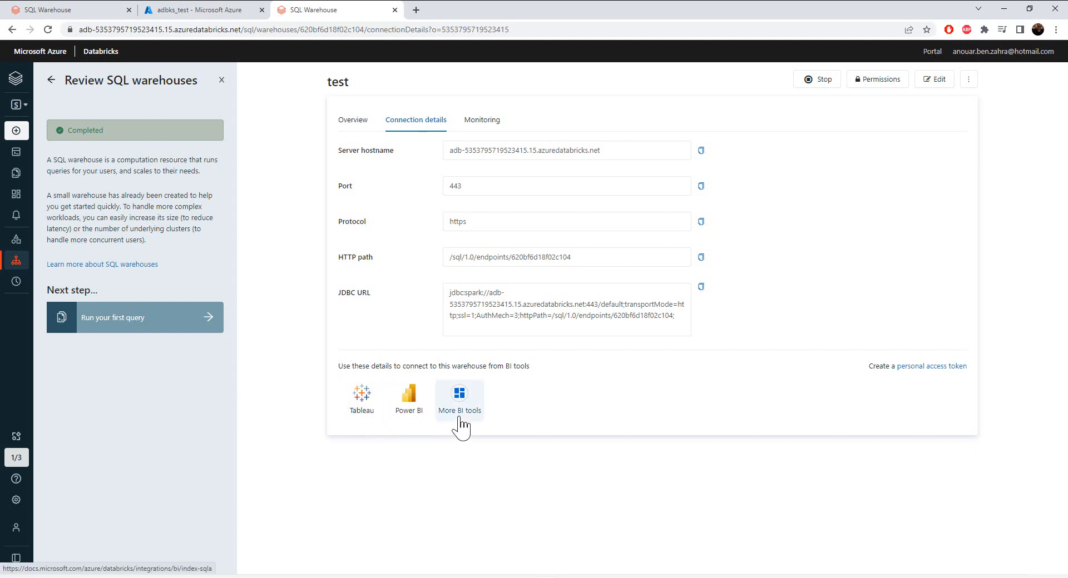
{"action": "left_click", "coordinate": [407, 399]}
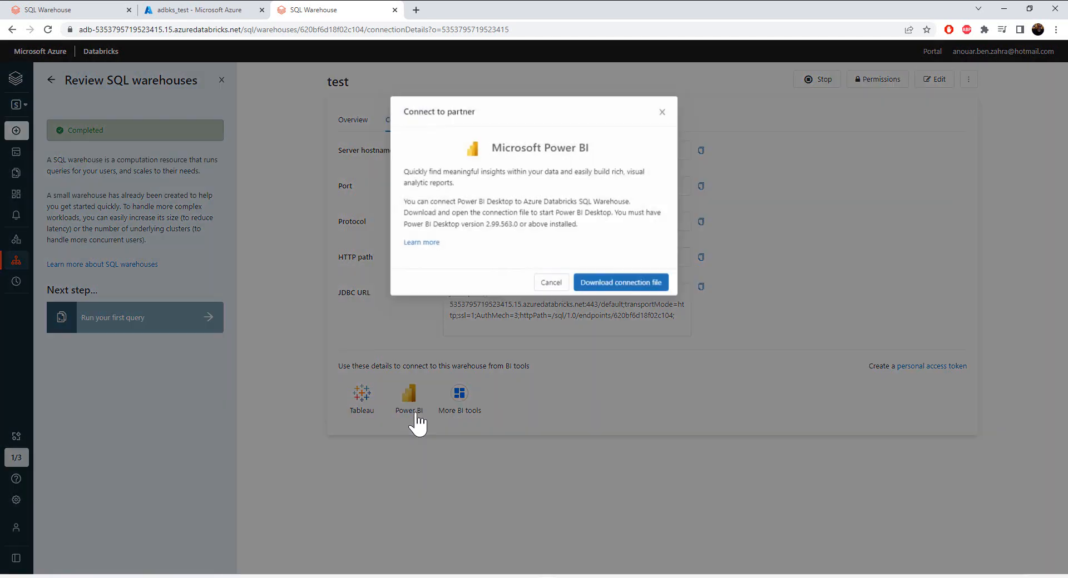
{"action": "mouse_move", "coordinate": [589, 213]}
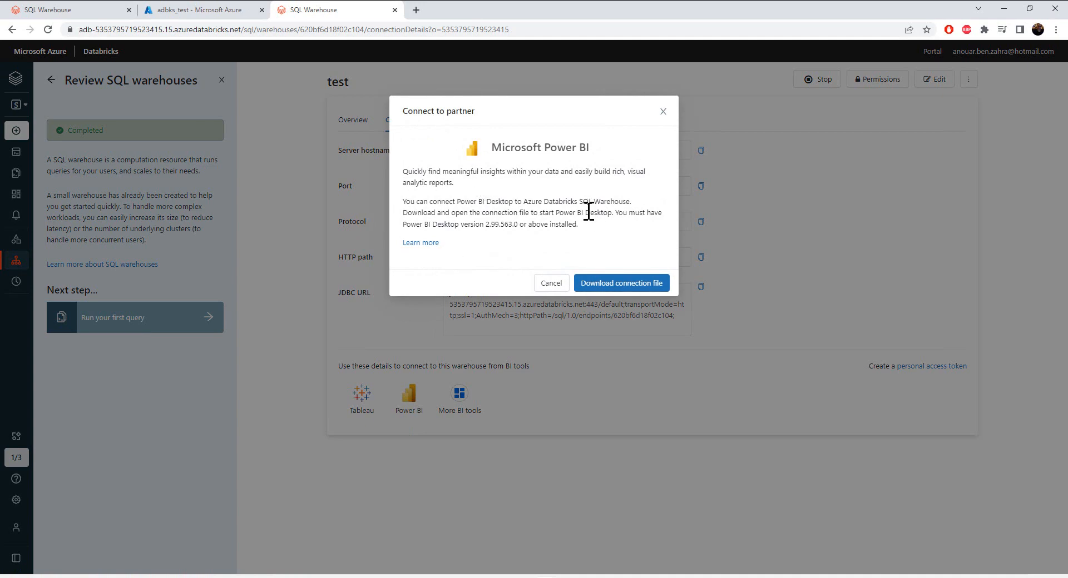
{"action": "left_click", "coordinate": [550, 283]}
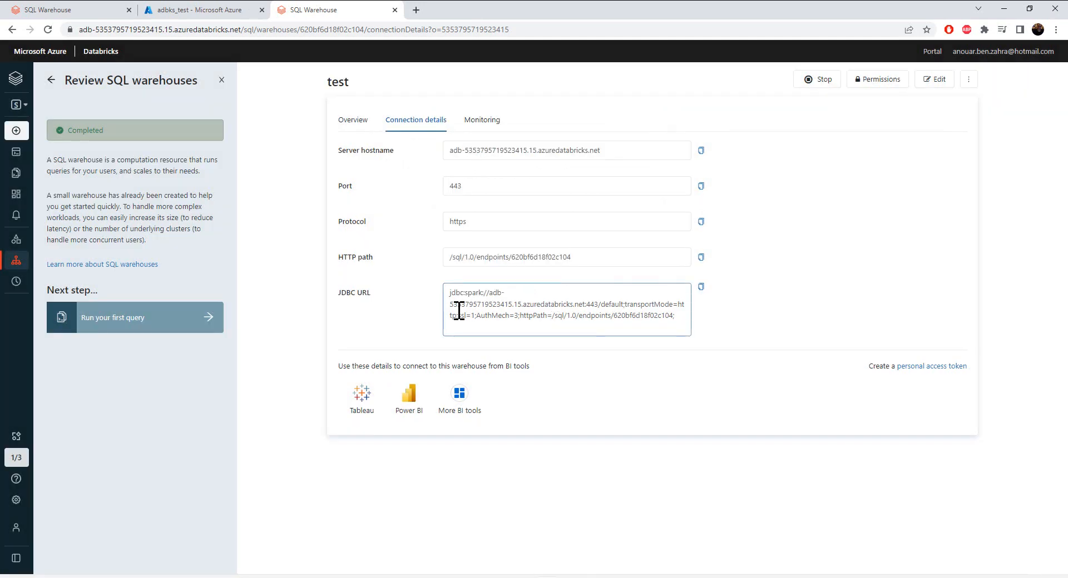
{"action": "mouse_move", "coordinate": [415, 261]}
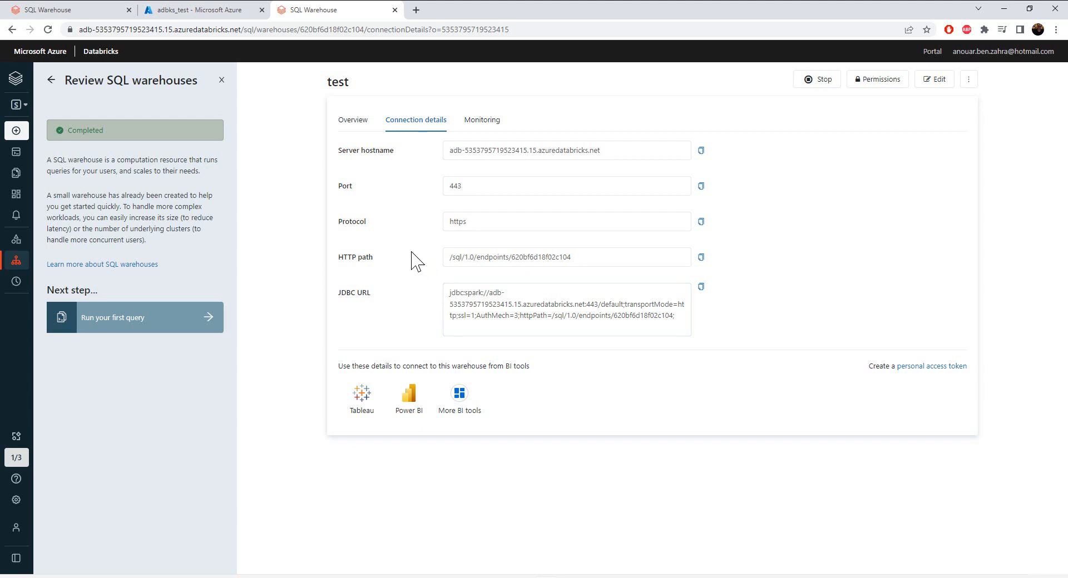
Select the numeric part of the server hostname in the connection details.
{"action": "left_click", "coordinate": [566, 150]}
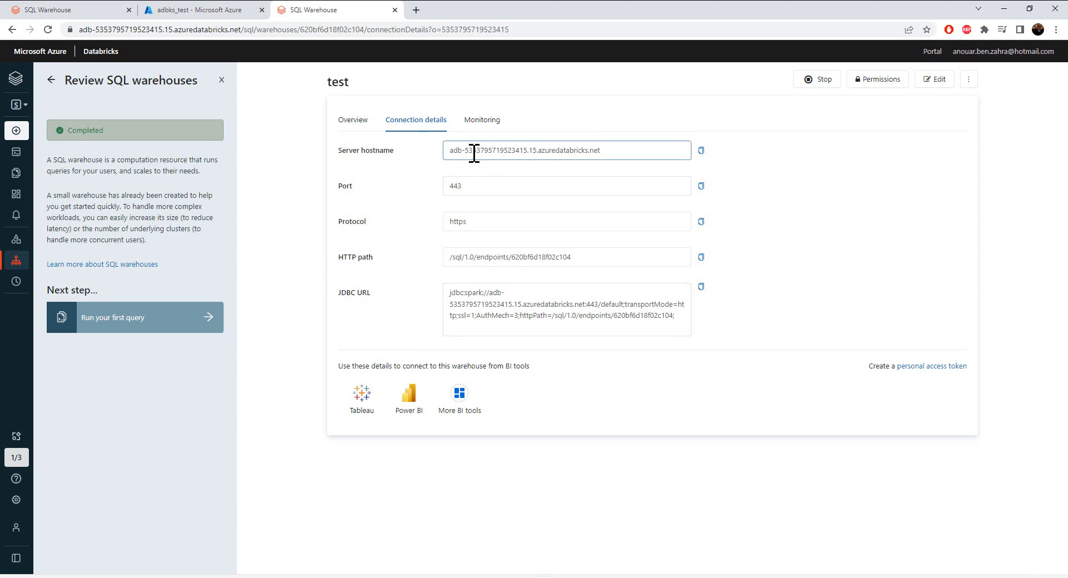
{"action": "double_click", "coordinate": [491, 150]}
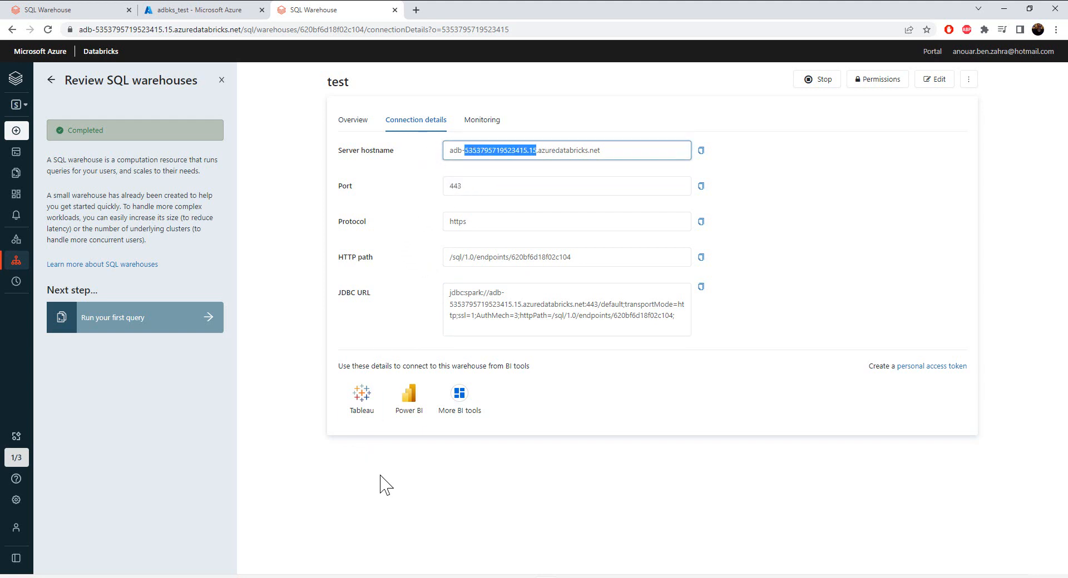
{"action": "mouse_move", "coordinate": [408, 400]}
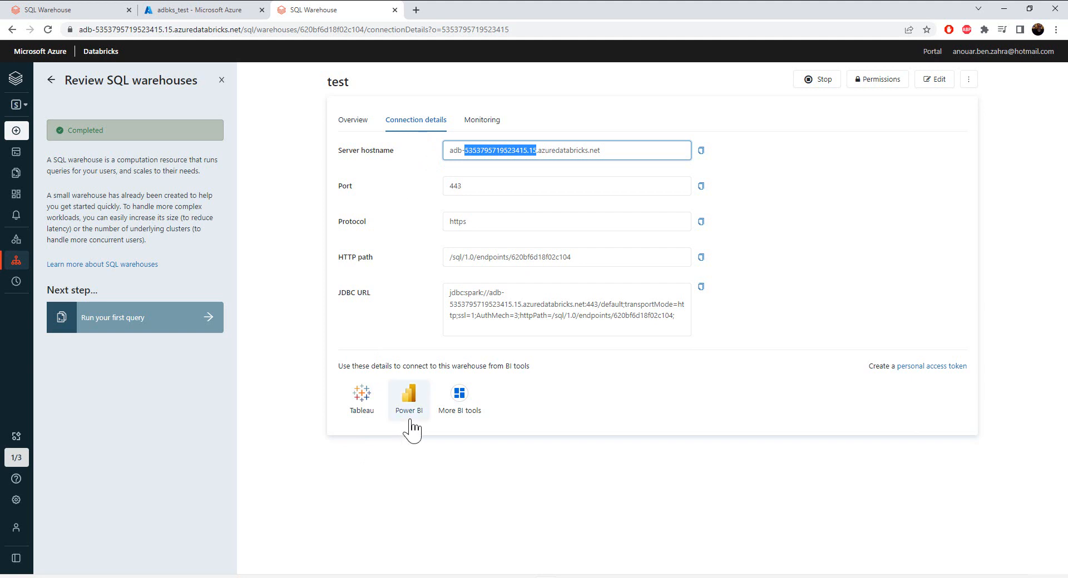
{"action": "mouse_move", "coordinate": [429, 168]}
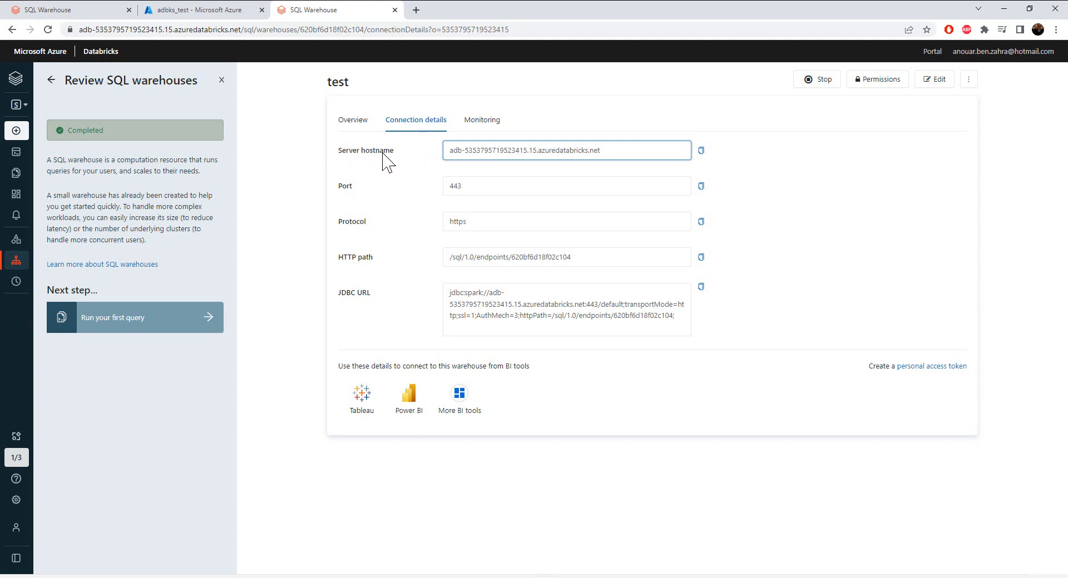
{"action": "mouse_move", "coordinate": [526, 169]}
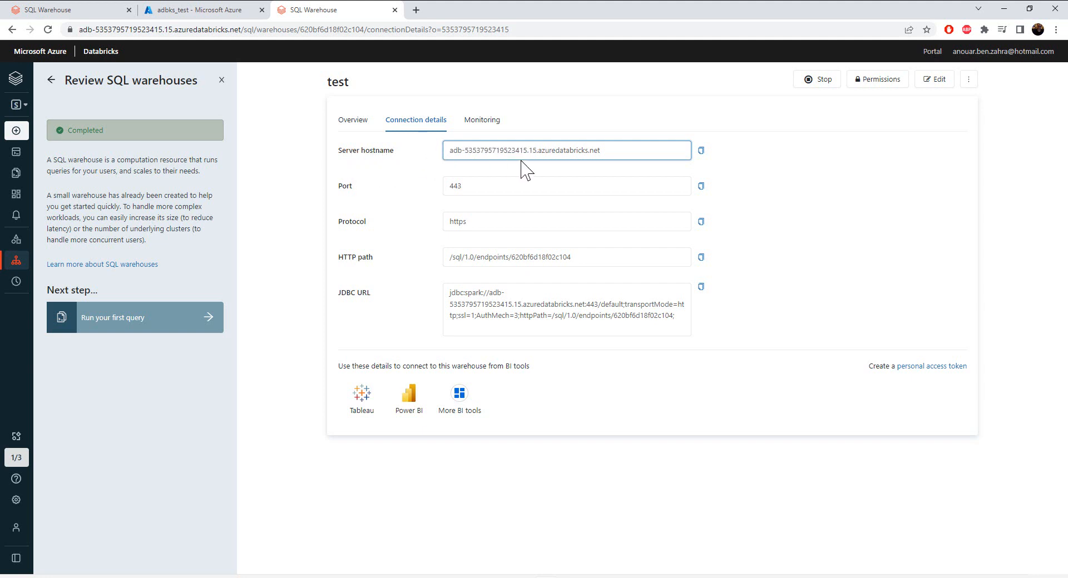
{"action": "double_click", "coordinate": [498, 150]}
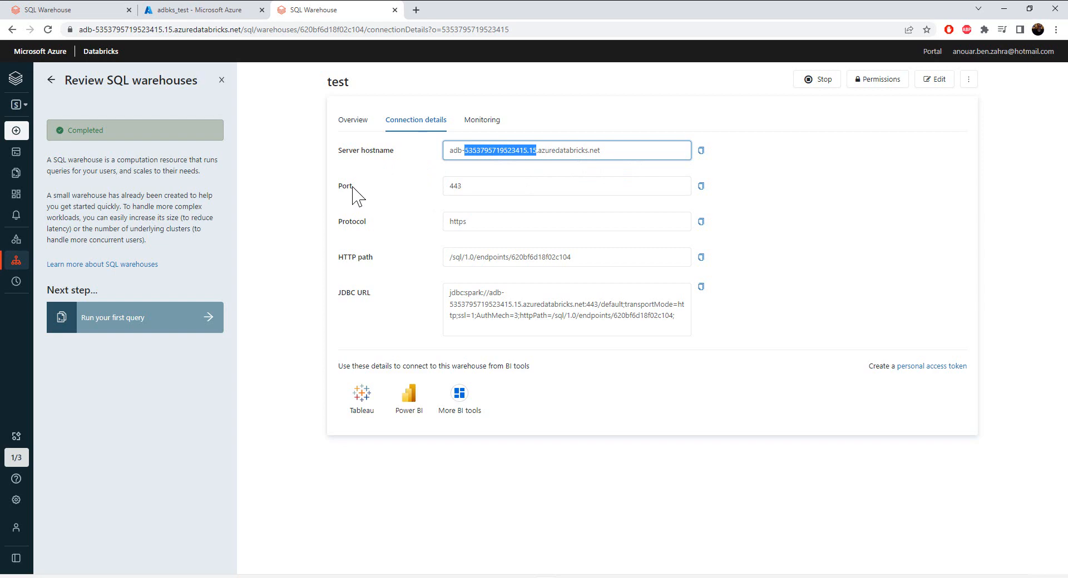
{"action": "mouse_move", "coordinate": [352, 271]}
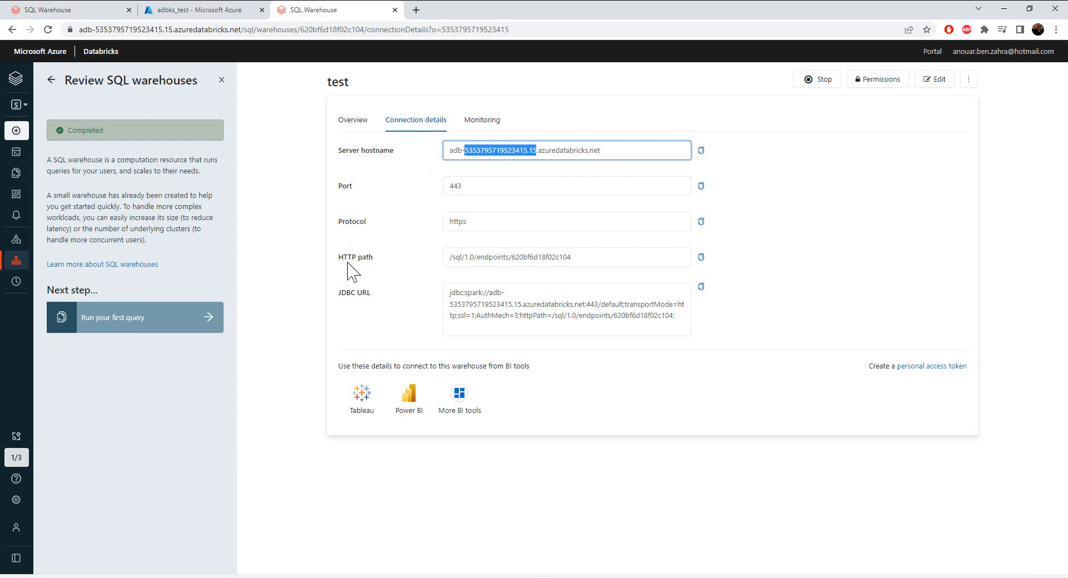
{"action": "mouse_move", "coordinate": [410, 278]}
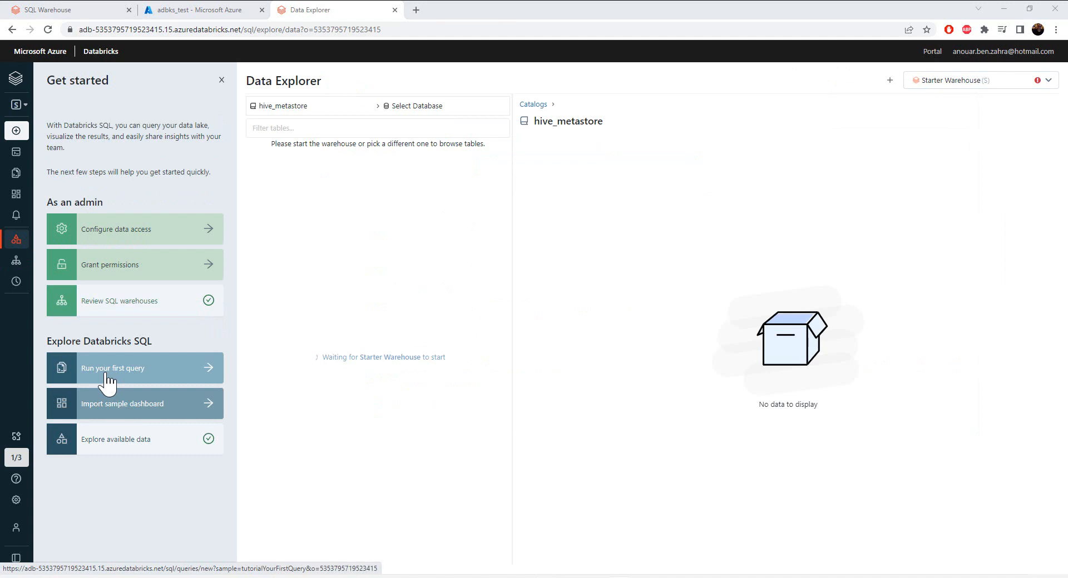
Load the sample NYC taxi-fare query in the SQL editor and review its past executions.
{"action": "left_click", "coordinate": [113, 368]}
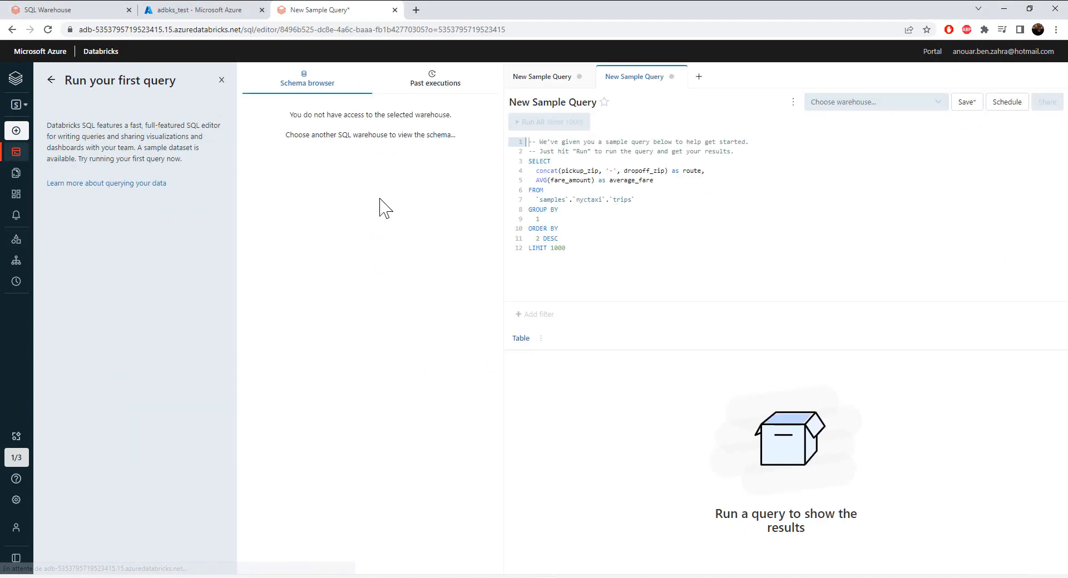
{"action": "left_click", "coordinate": [875, 102]}
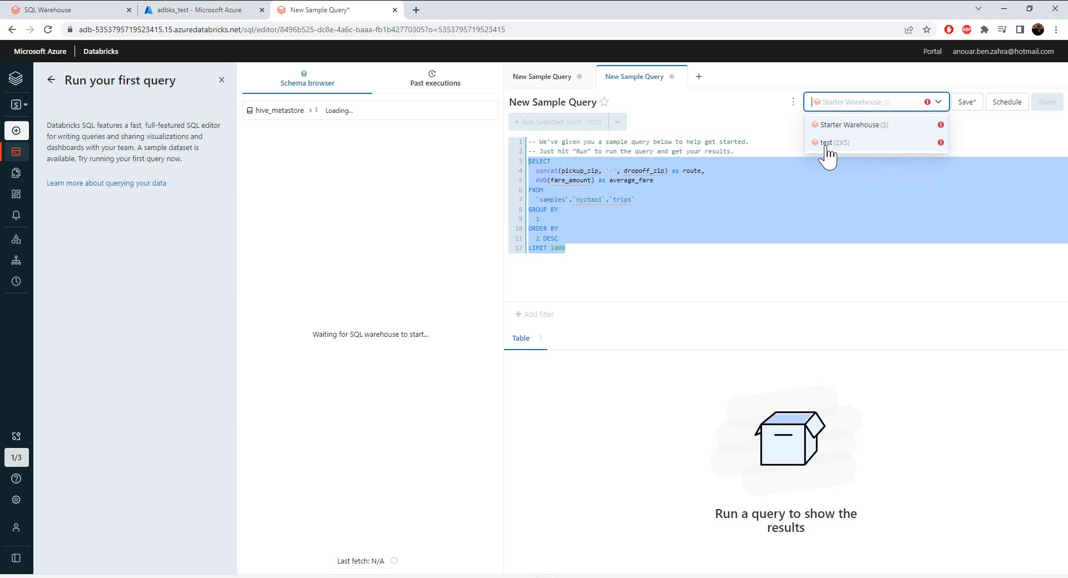
{"action": "mouse_move", "coordinate": [834, 149]}
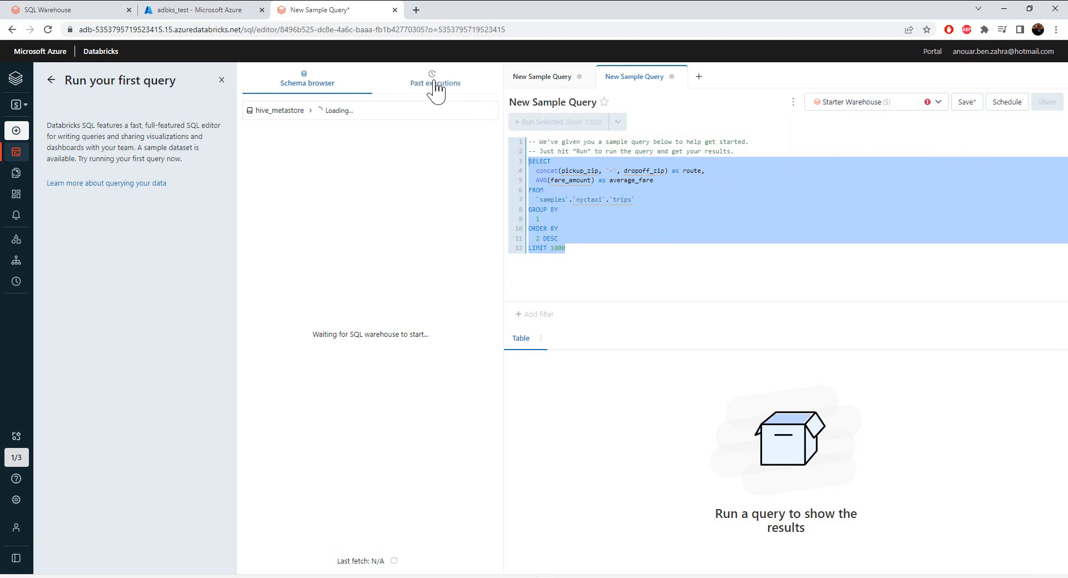
{"action": "left_click", "coordinate": [434, 78]}
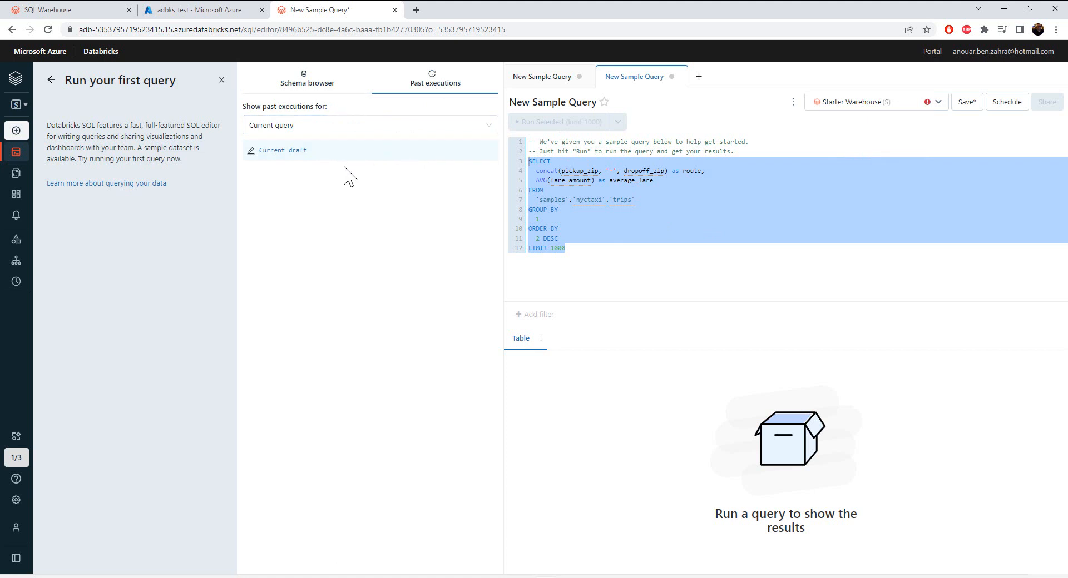
{"action": "mouse_move", "coordinate": [365, 206]}
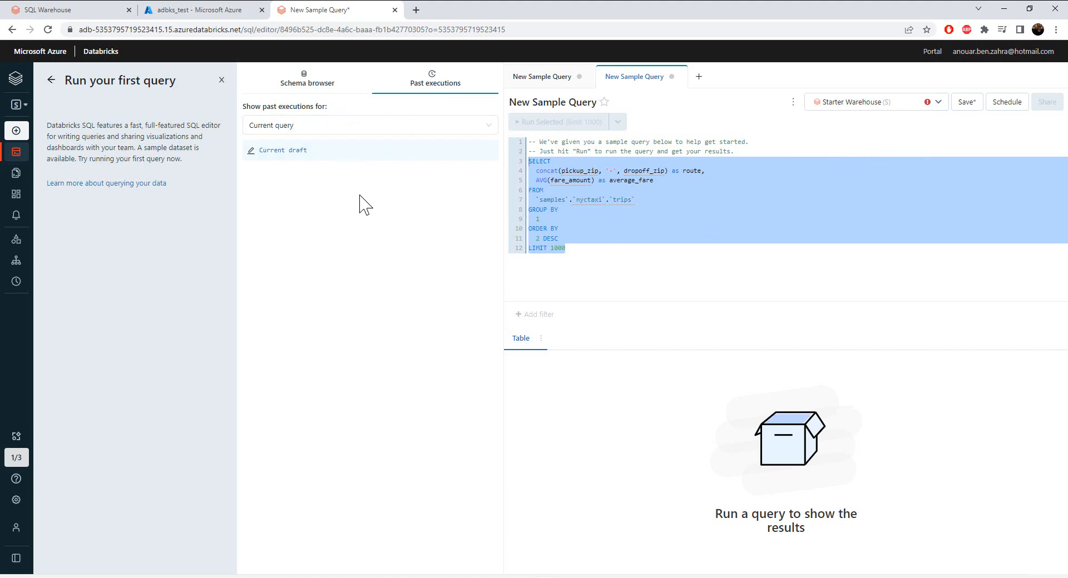